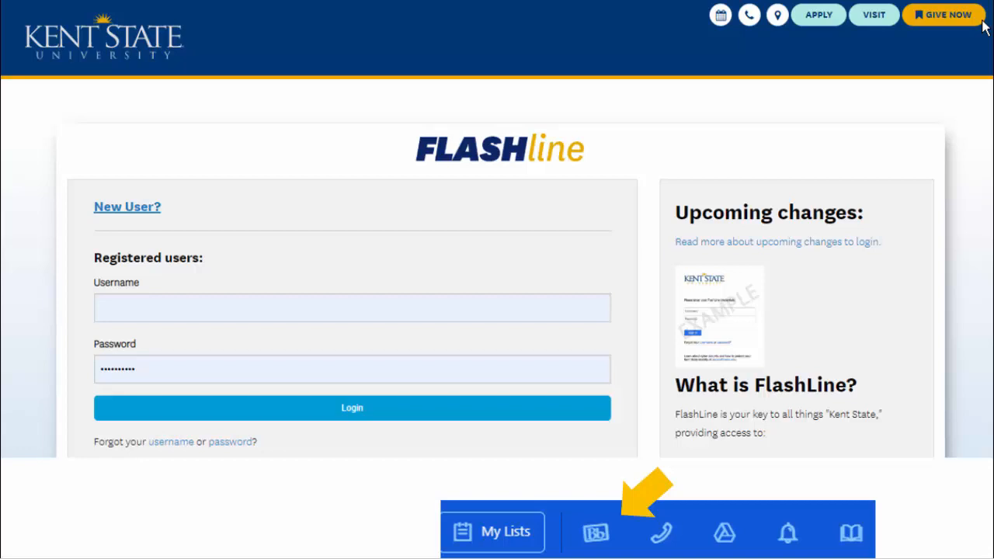
Log into Kent State FlashLine with the entered credentials to reach the welcome dashboard
left_click(351, 407)
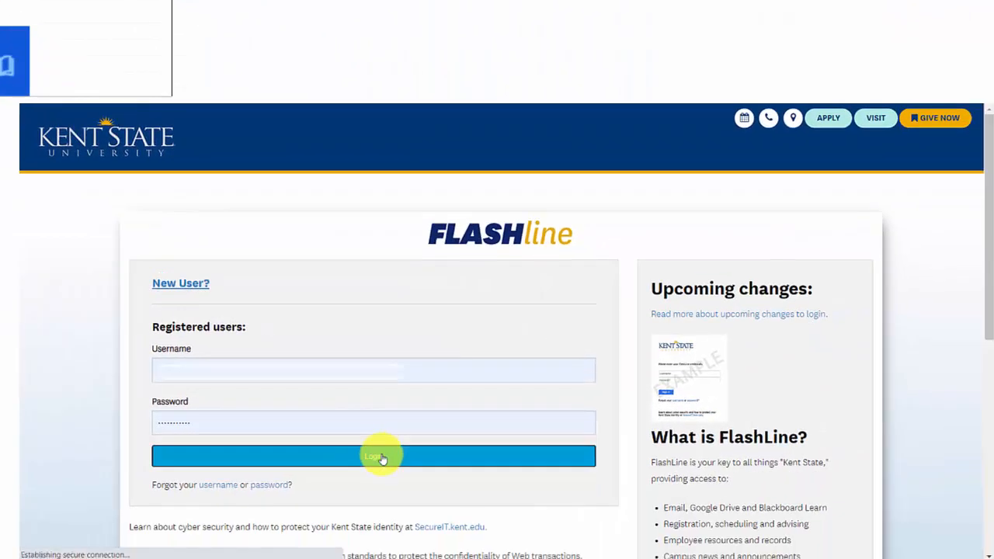
left_click(373, 456)
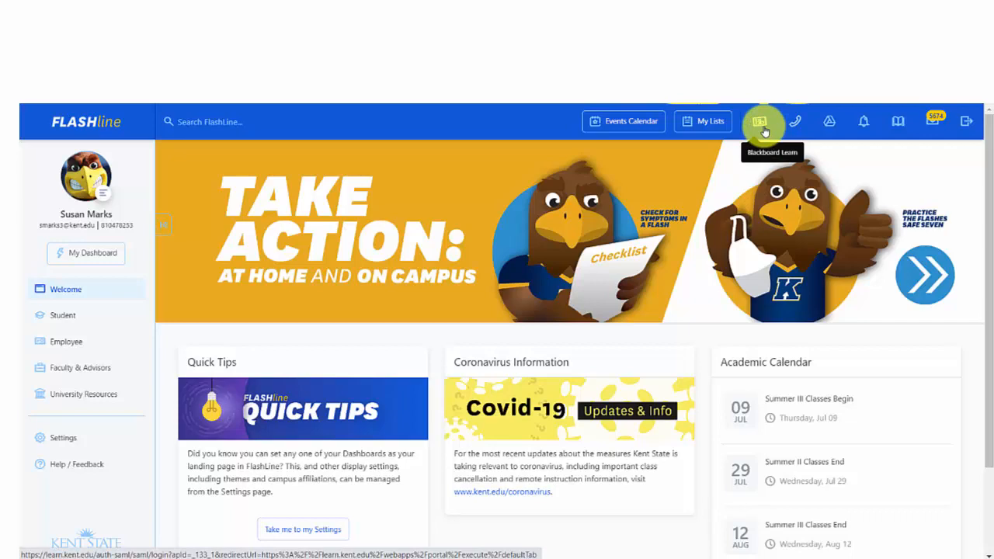
Launch Blackboard Learn from FlashLine and enter the Collaborate Ultra Sample Course home page
left_click(765, 121)
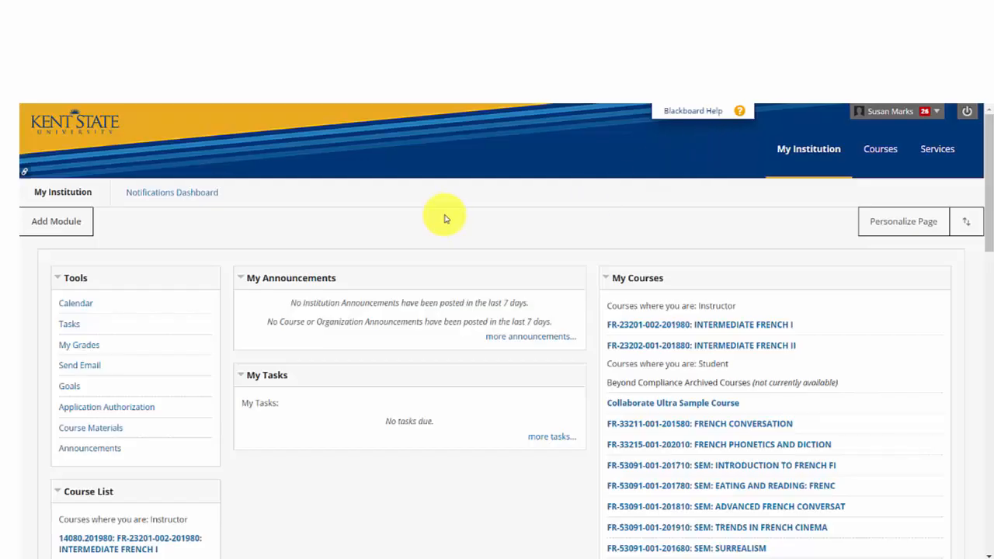
mouse_move(691, 208)
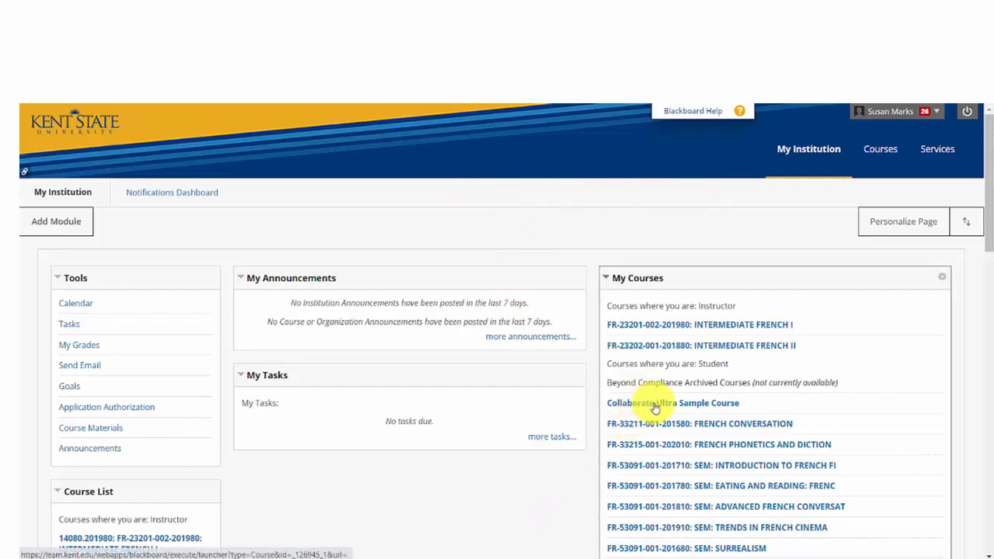
left_click(655, 404)
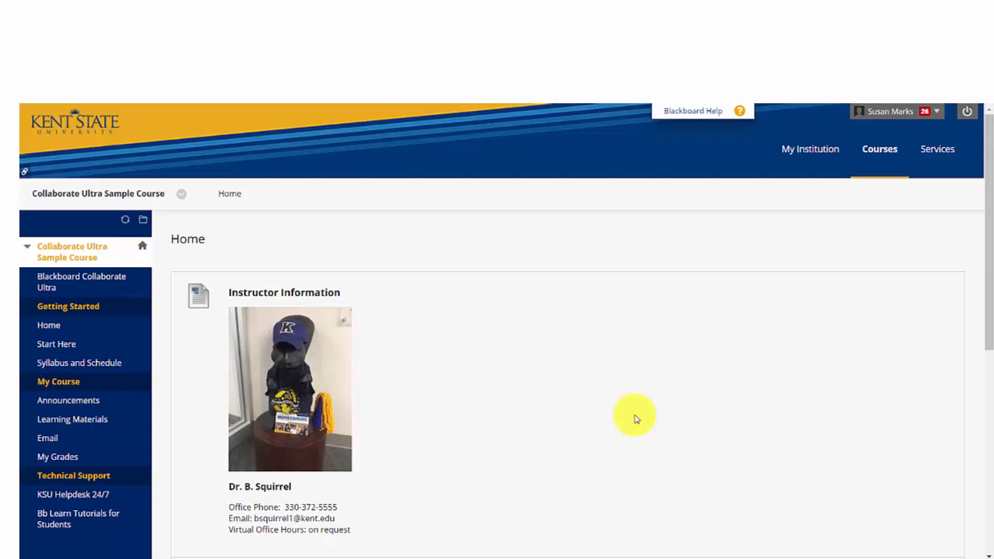
mouse_move(71, 286)
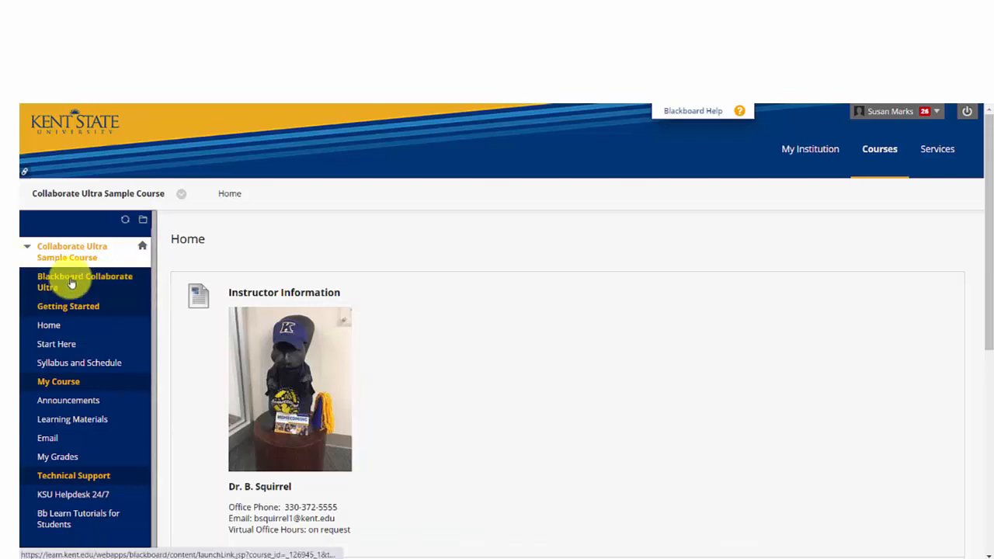
From the course's Collaborate Ultra page, join the 'Collaborate Ultra from the Student's Perspective' session
left_click(78, 282)
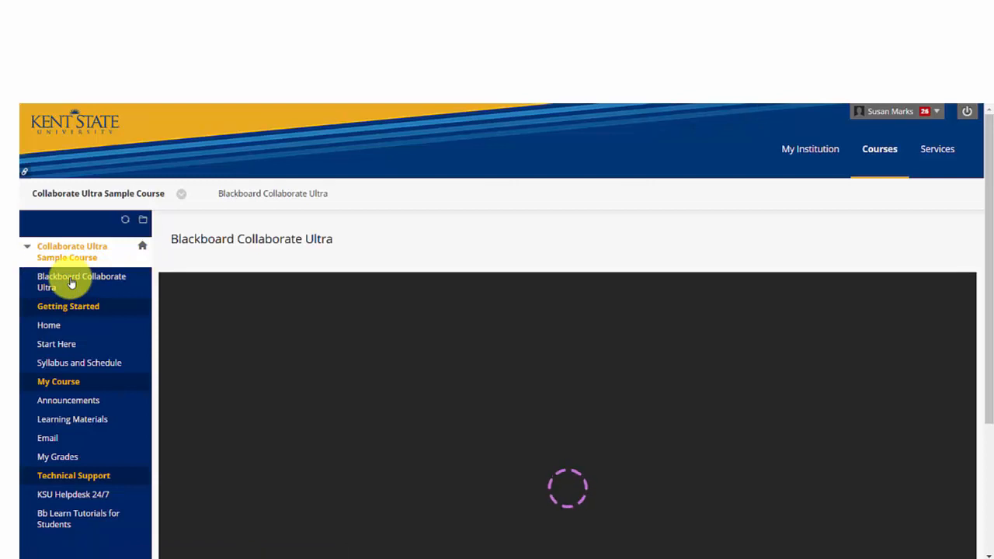
left_click(70, 283)
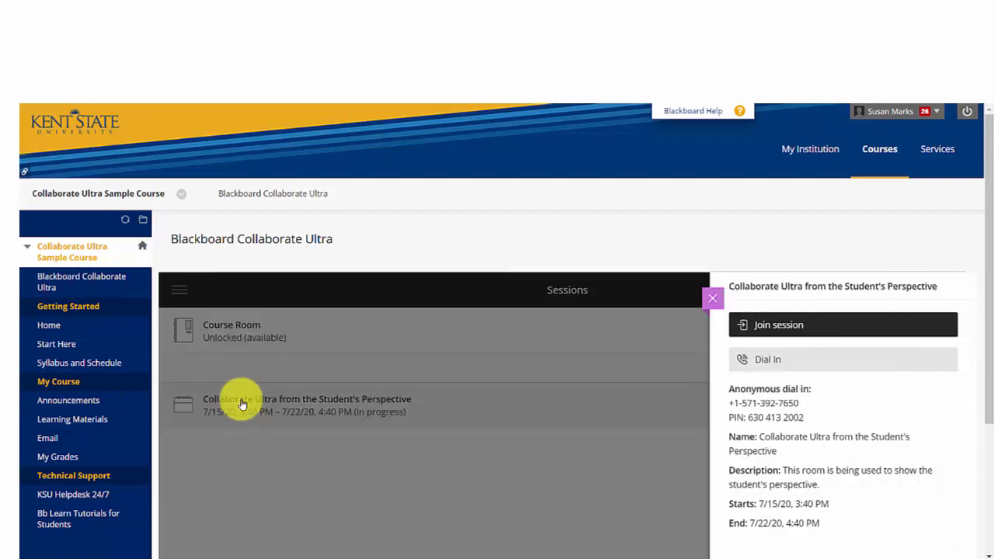
mouse_move(839, 351)
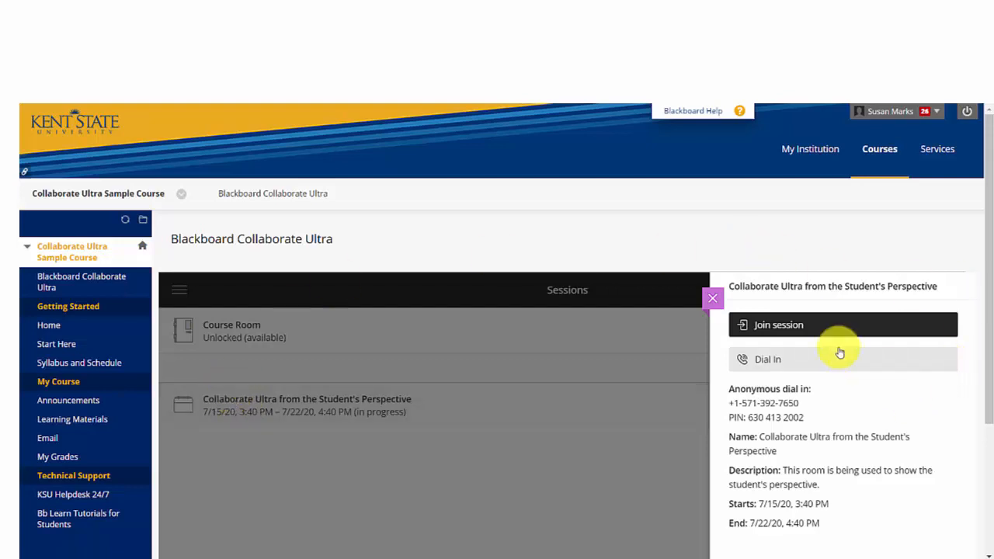
mouse_move(784, 327)
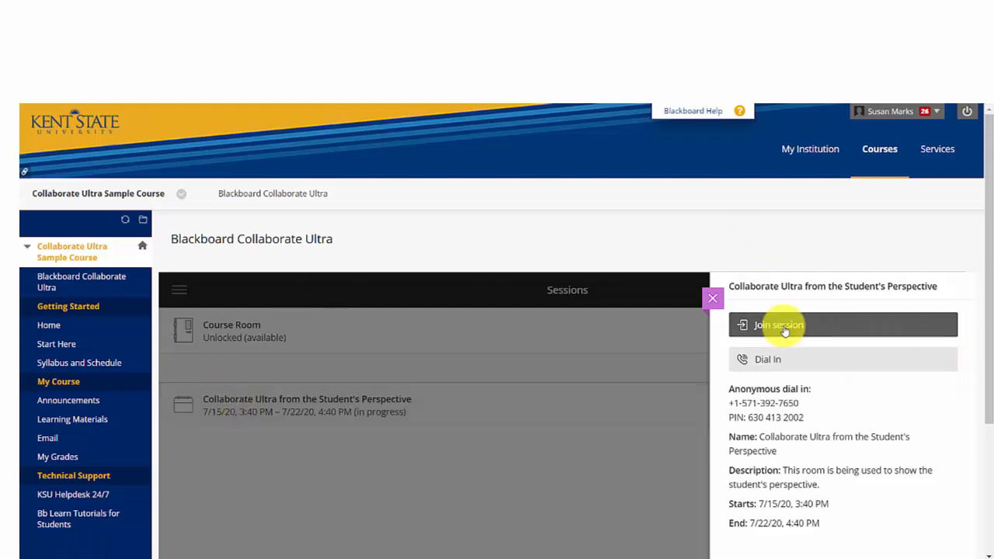
left_click(780, 325)
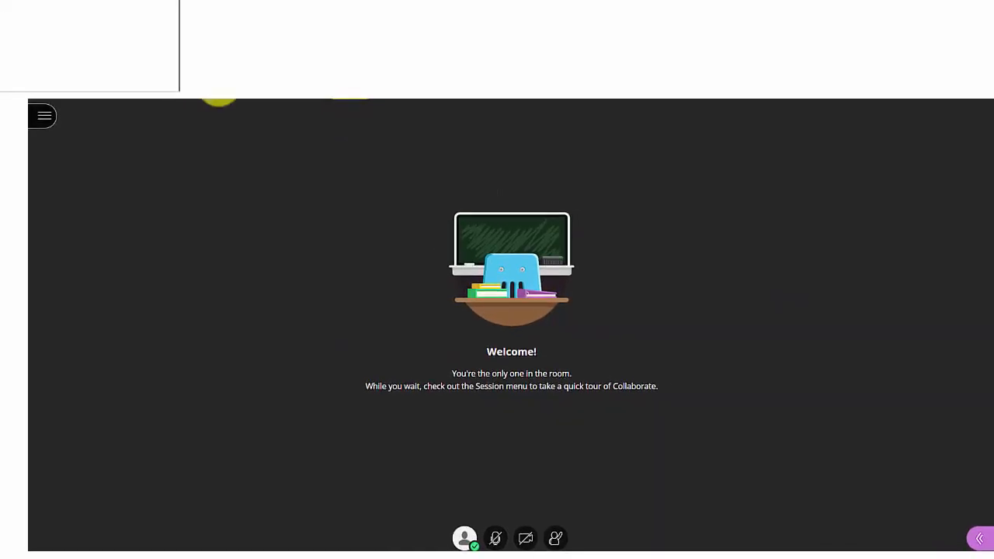
mouse_move(975, 545)
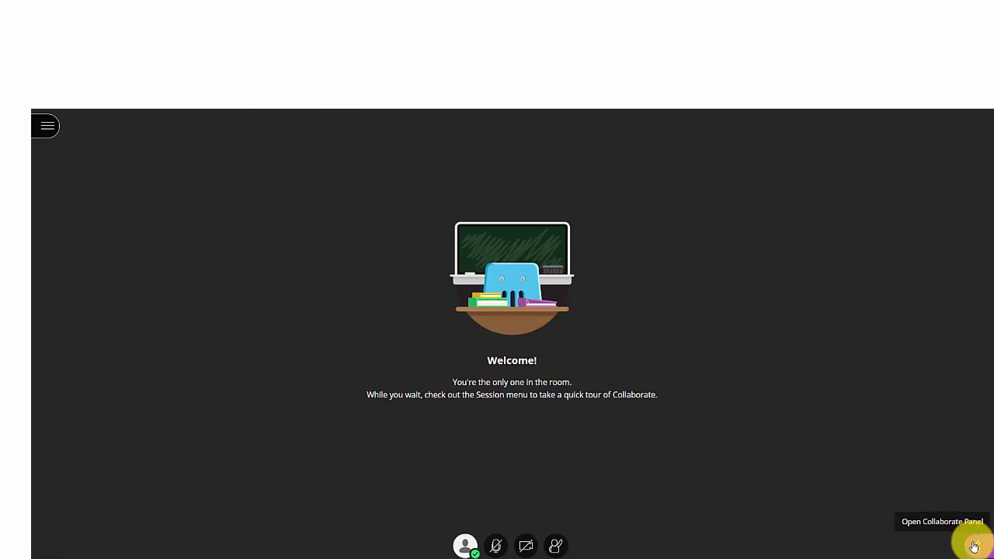
Show My Settings in the Collaborate panel with audio, video and notification settings
left_click(975, 547)
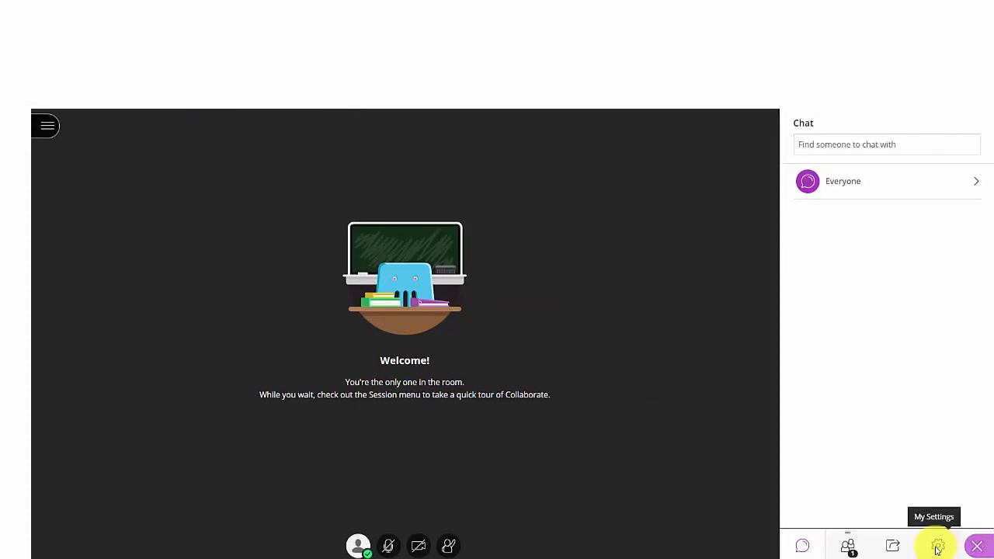
left_click(937, 546)
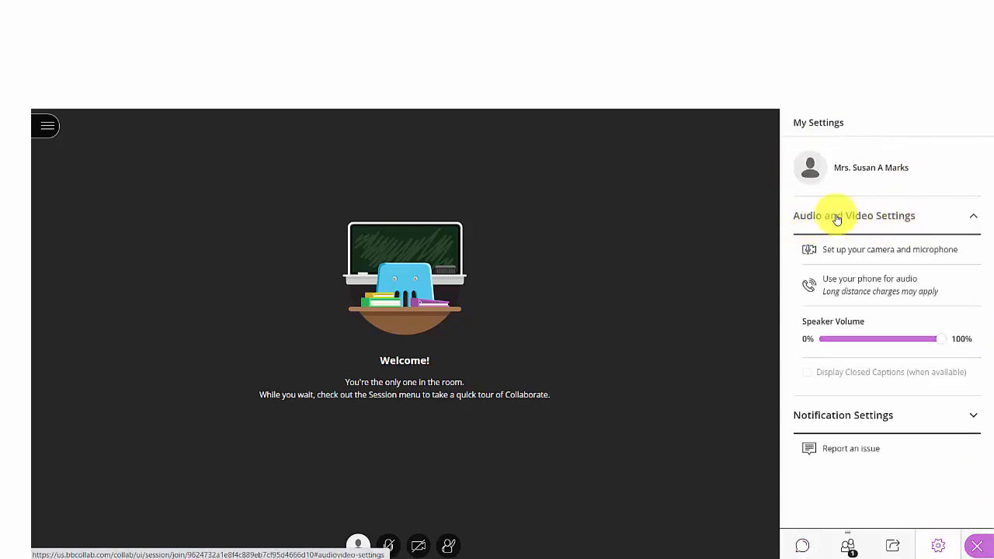
mouse_move(357, 547)
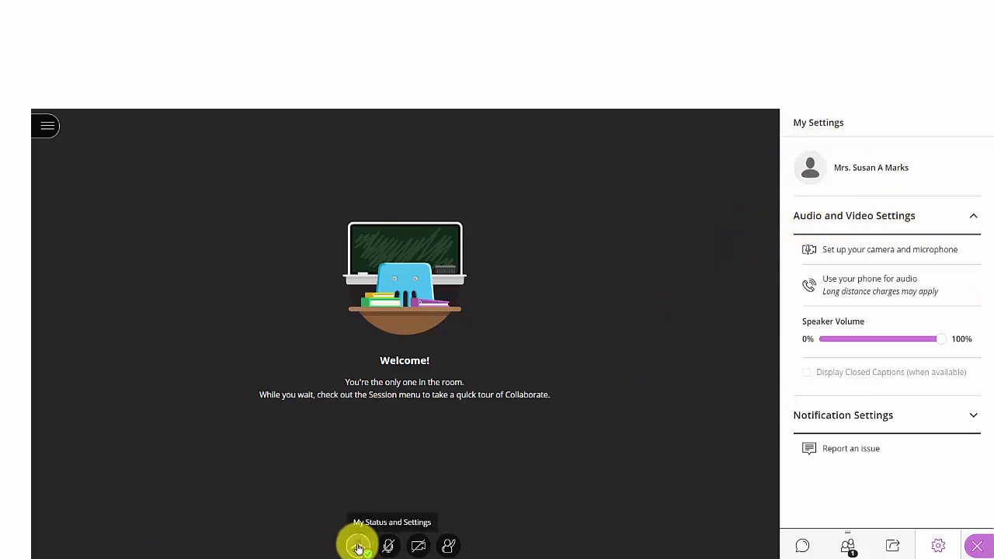
left_click(357, 547)
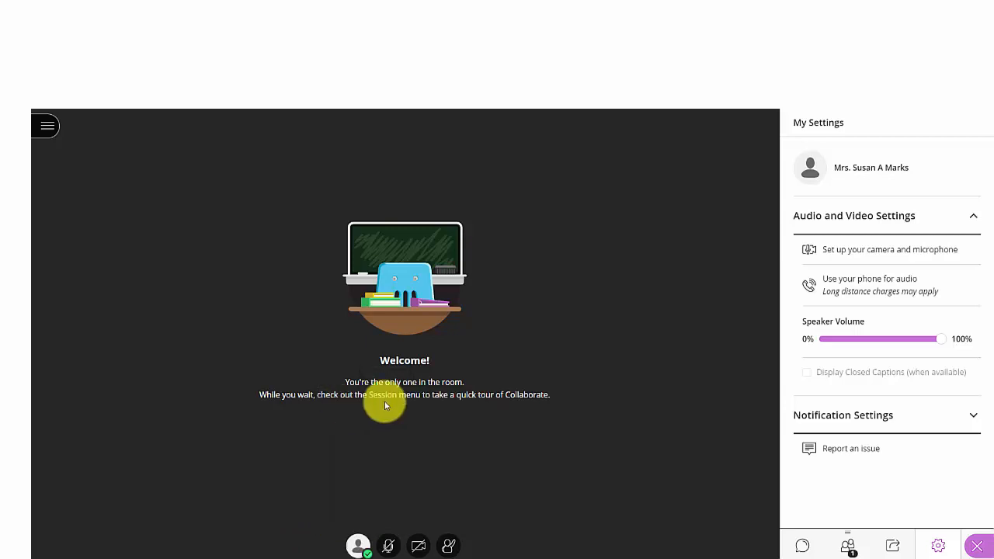
mouse_move(515, 247)
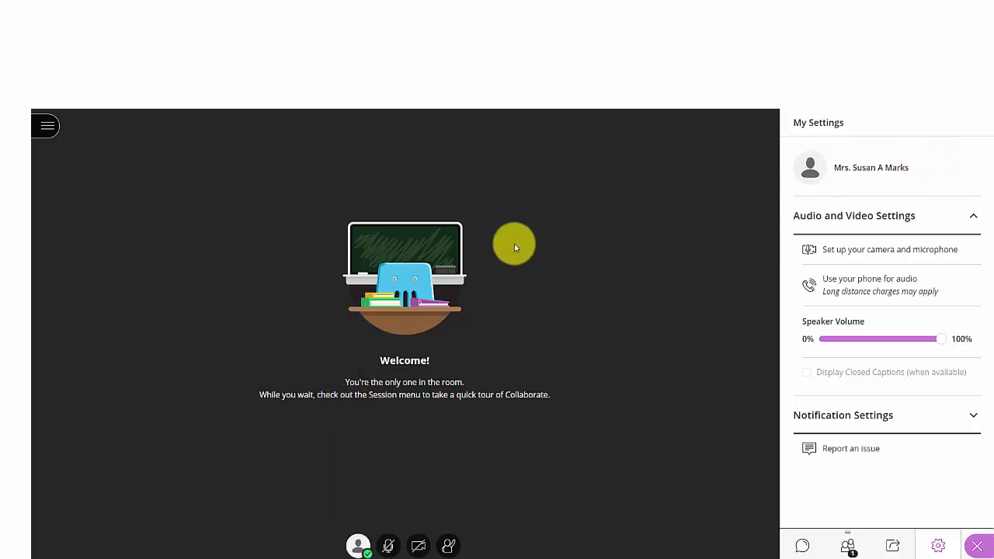
mouse_move(864, 249)
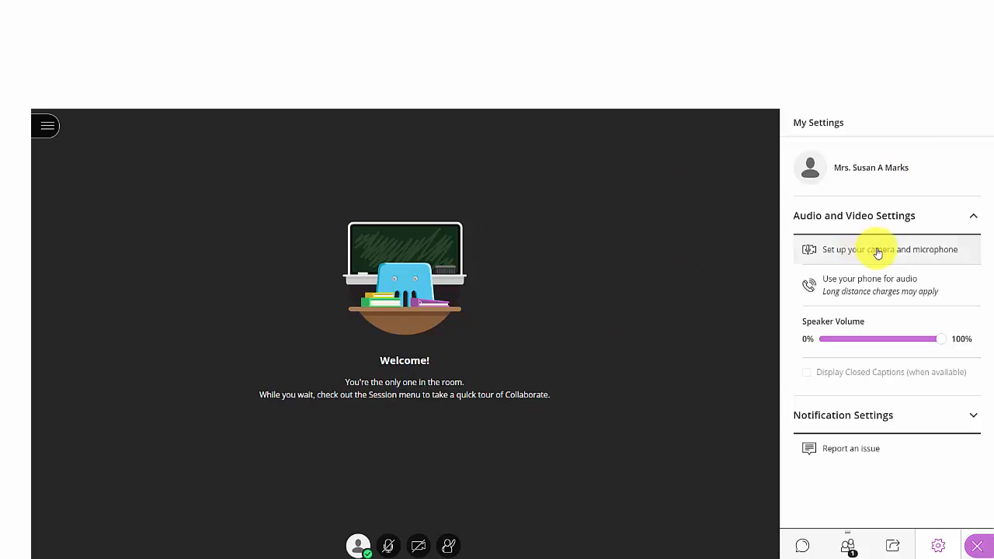
Run the camera and microphone setup and confirm the audio test is working
left_click(878, 249)
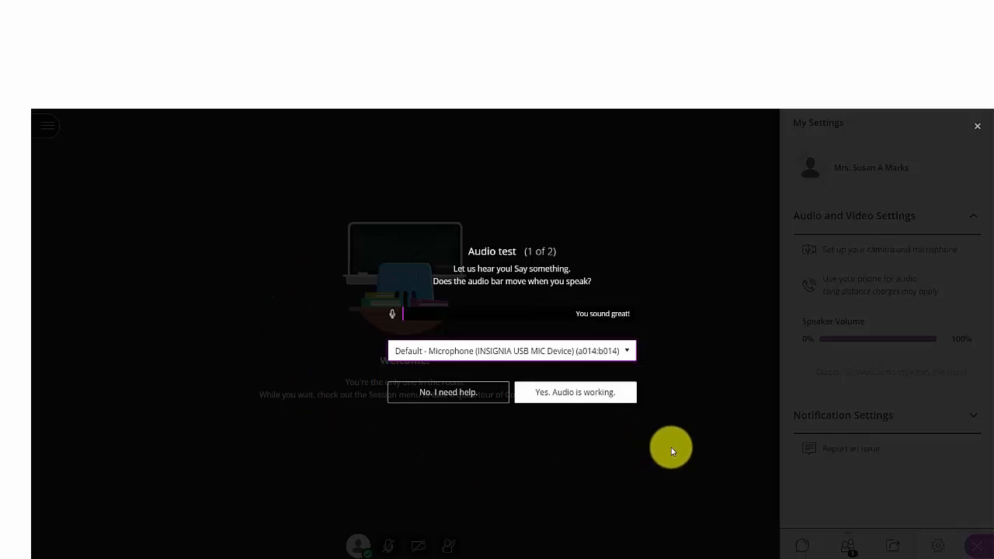
mouse_move(653, 444)
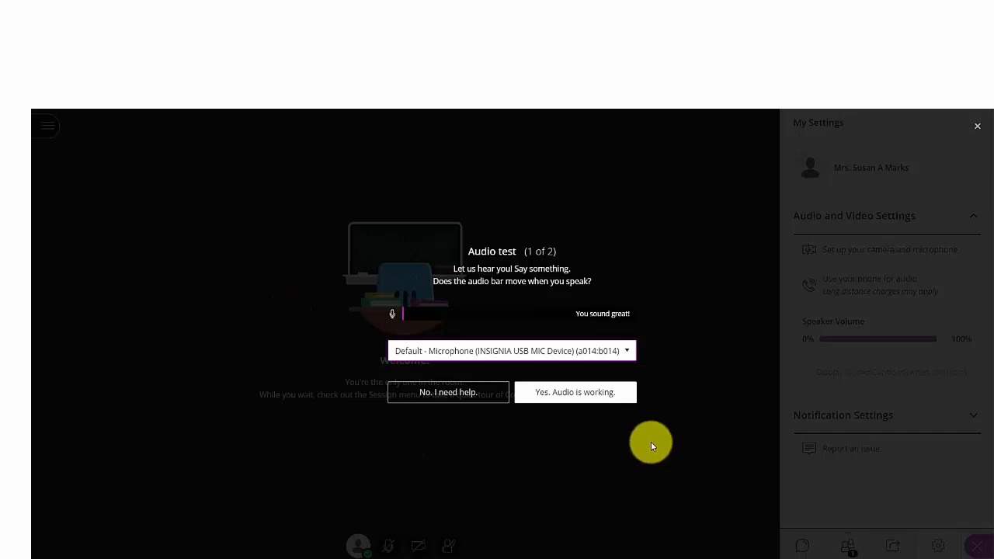
mouse_move(633, 329)
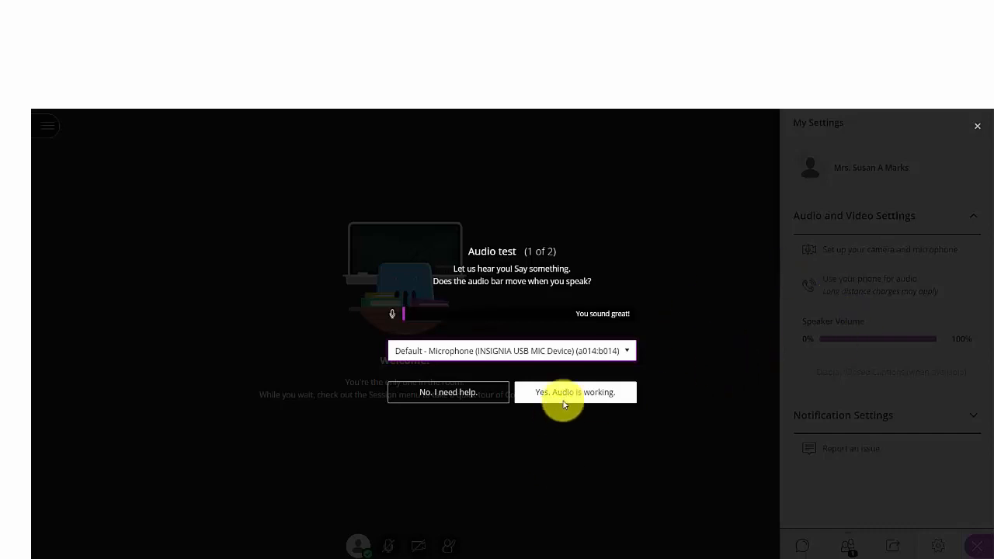
left_click(575, 392)
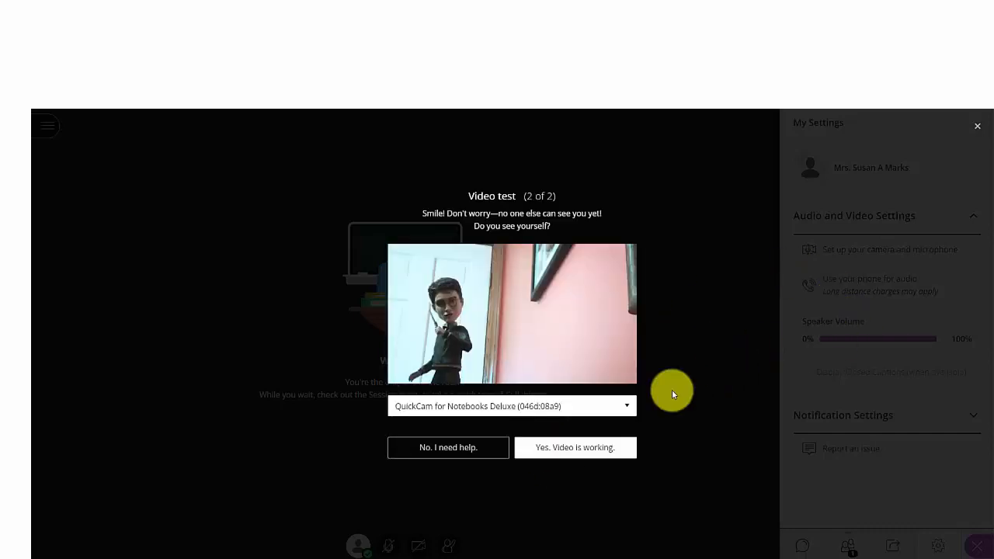
mouse_move(706, 368)
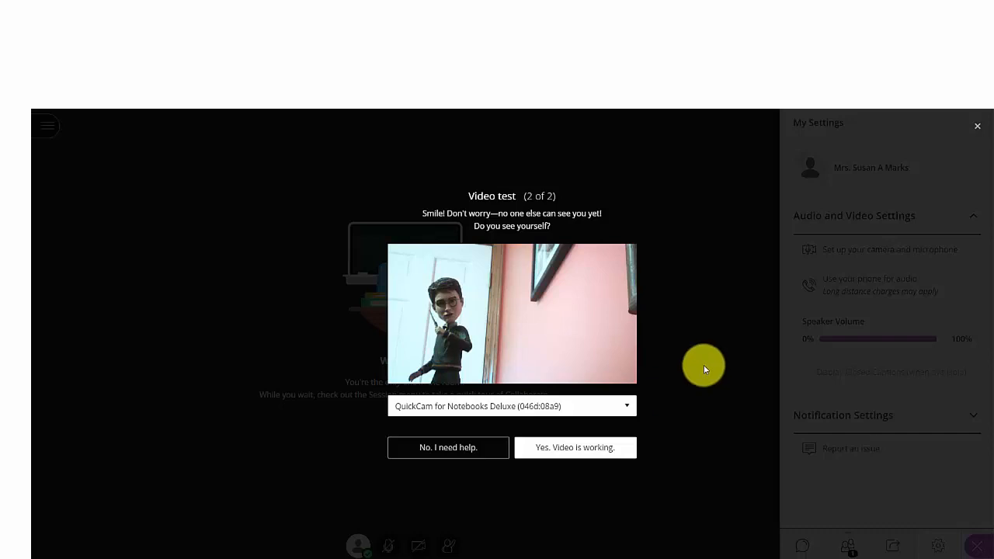
left_click(628, 405)
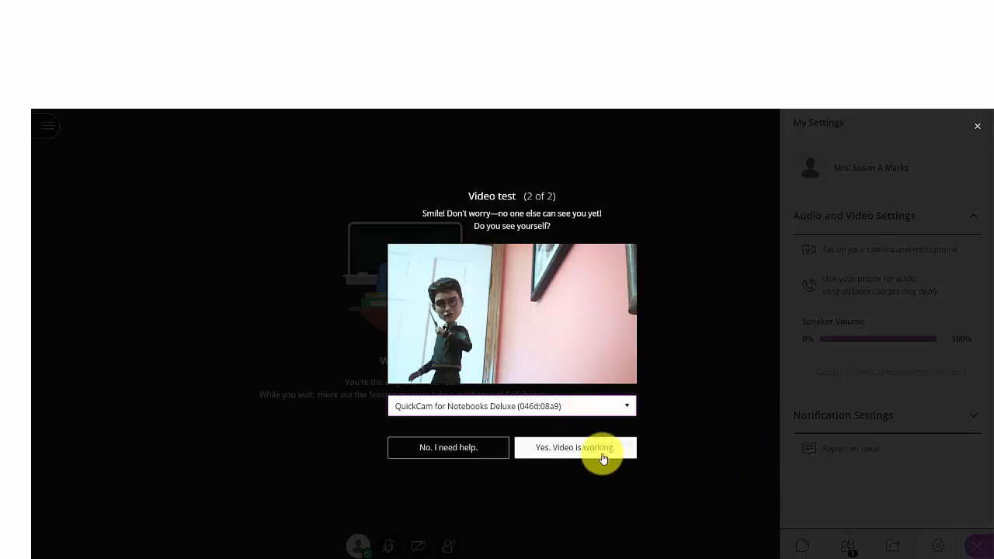
Confirm the camera video is working so the setup reports you're good to go
left_click(576, 447)
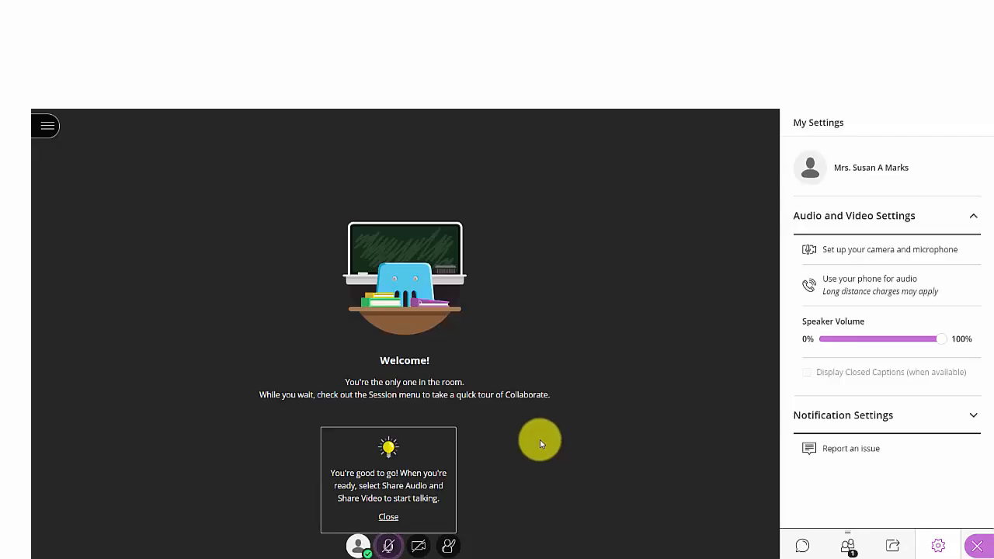
mouse_move(550, 432)
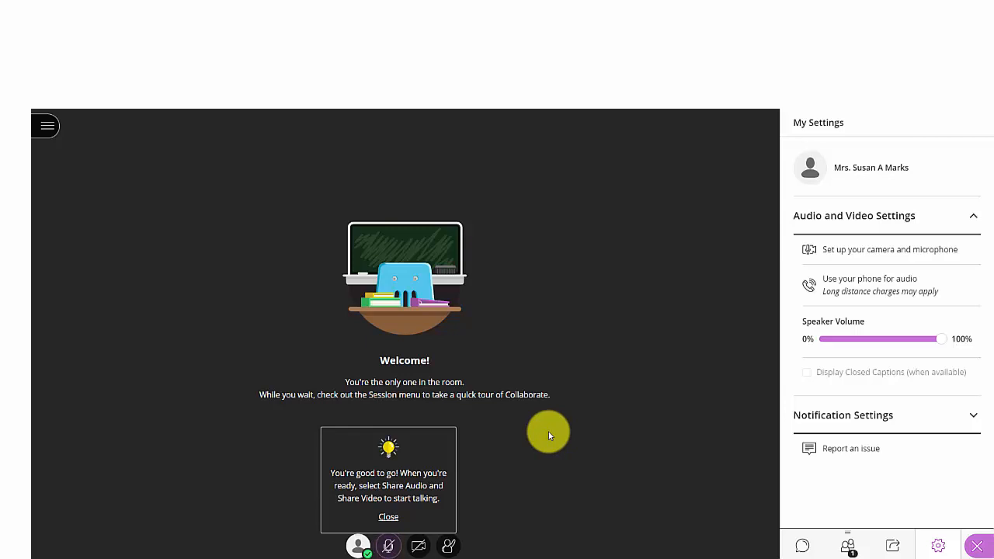
mouse_move(653, 387)
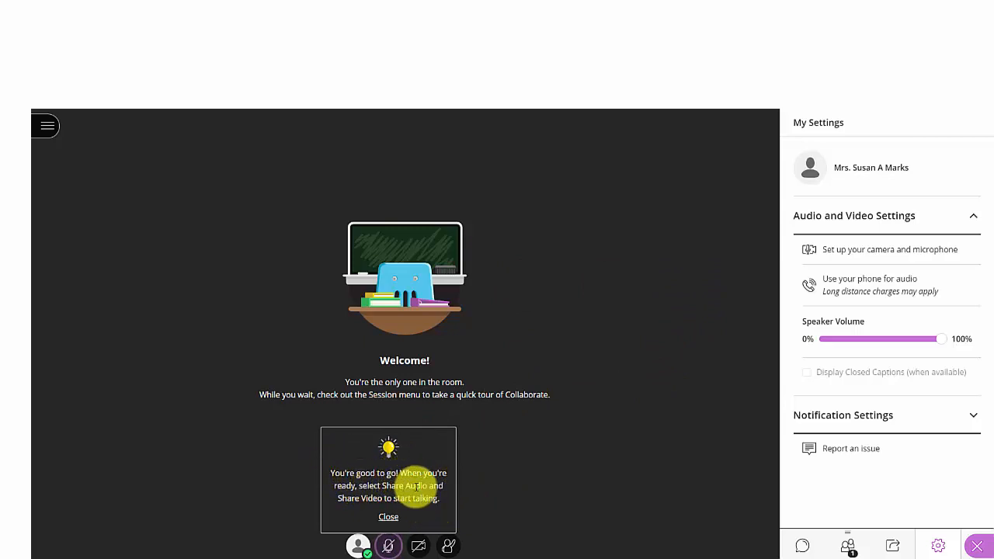
mouse_move(541, 507)
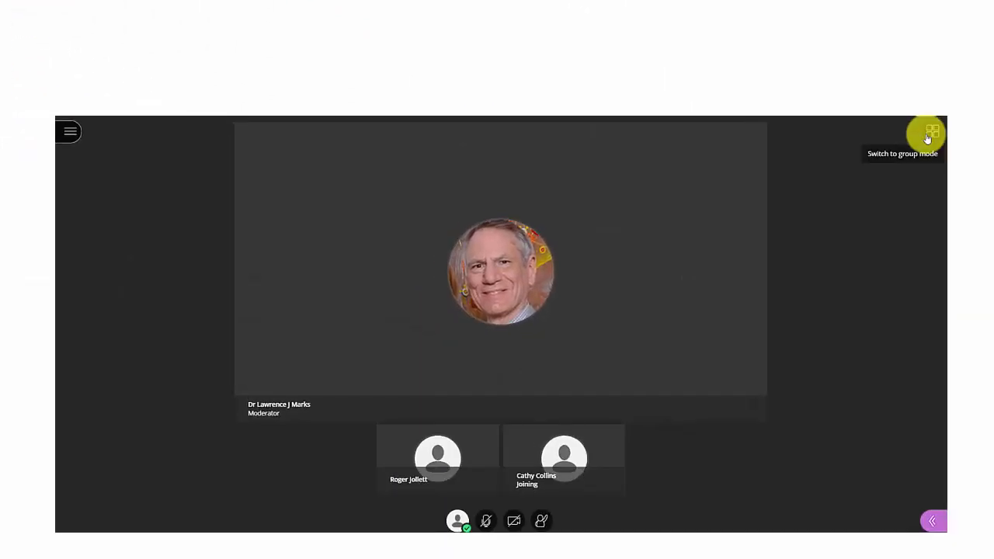
Switch to group grid view, return to follow-the-speaker view, and dismiss the attendee-left notice
left_click(927, 133)
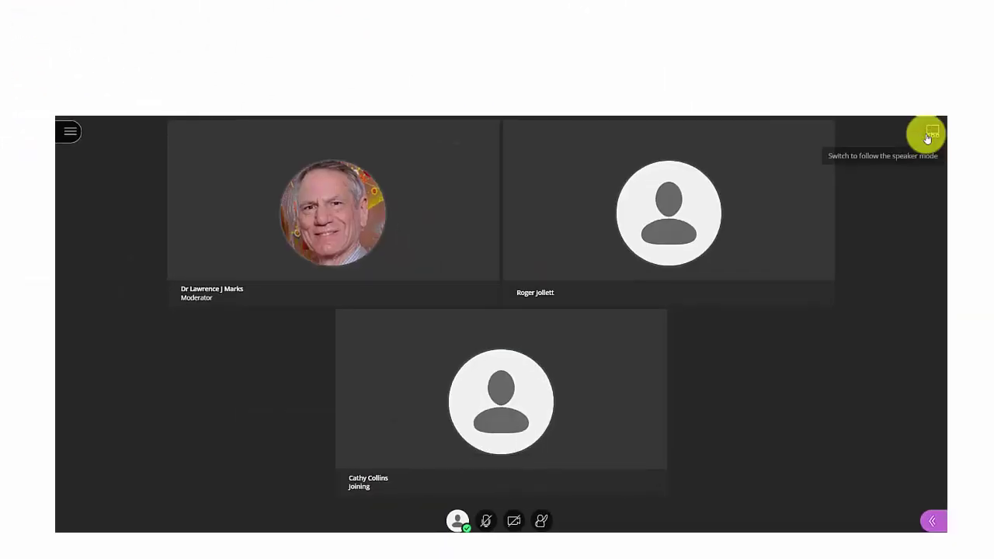
left_click(926, 134)
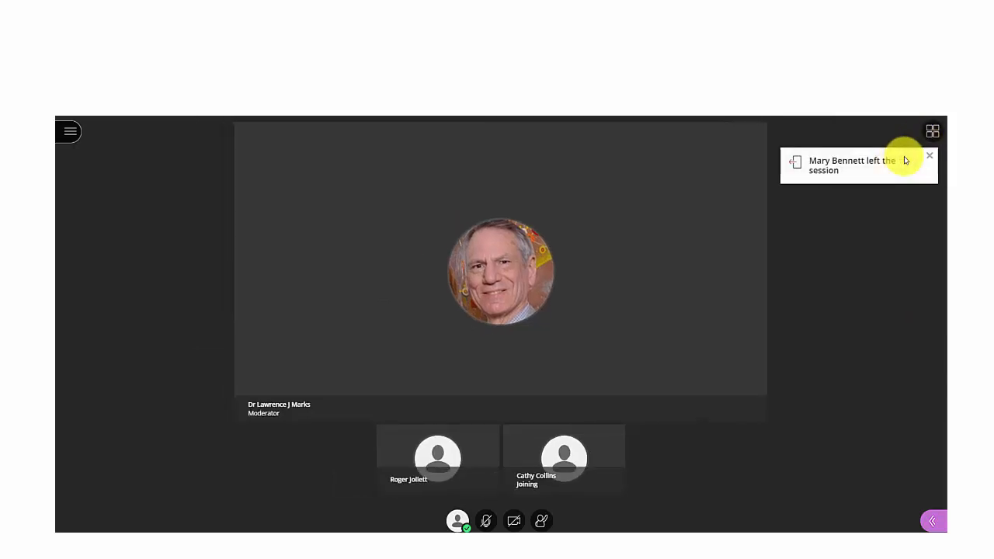
left_click(929, 155)
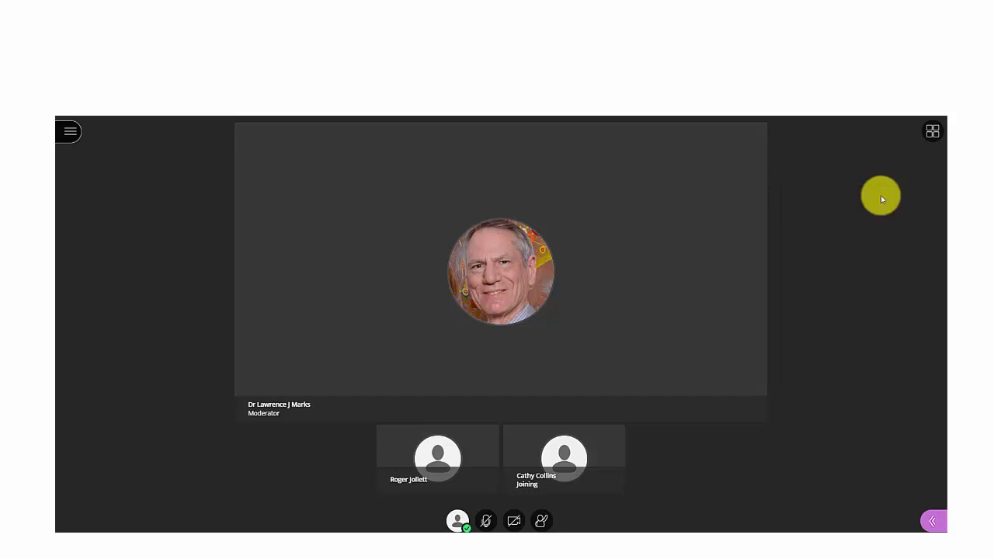
mouse_move(901, 199)
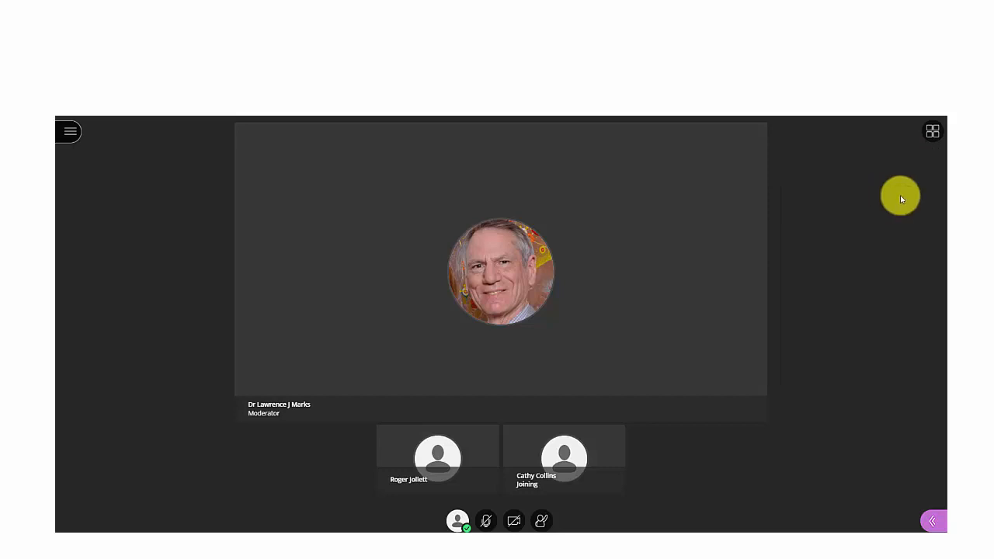
mouse_move(883, 329)
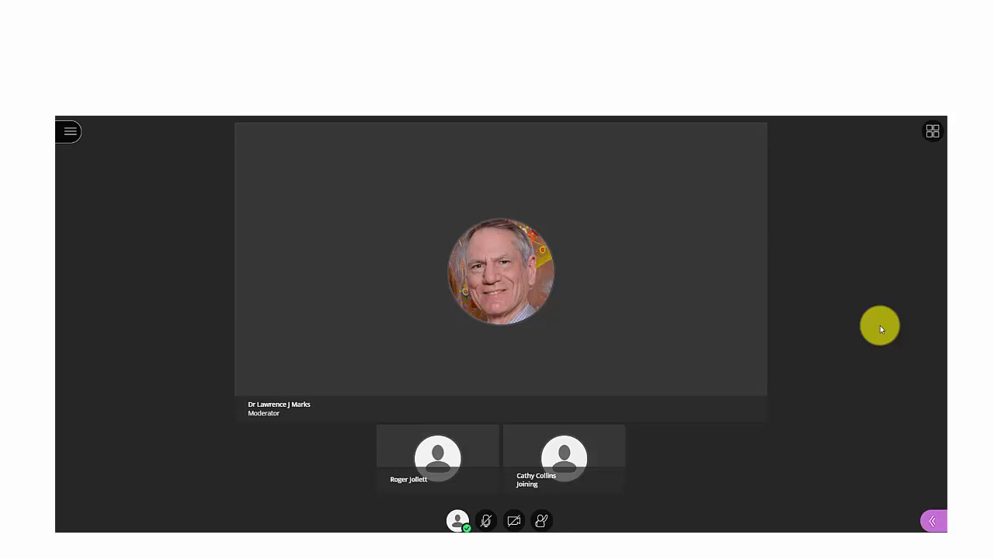
mouse_move(876, 330)
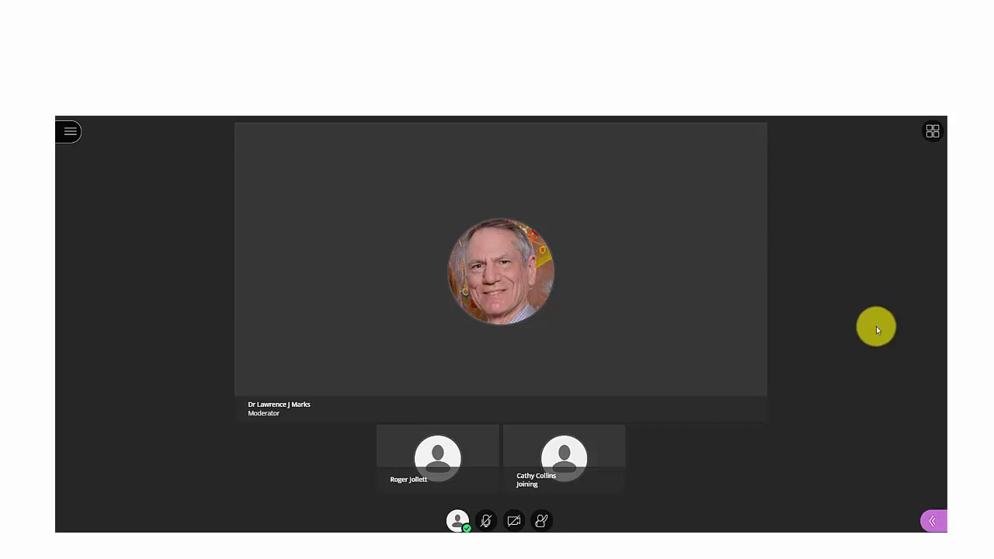
mouse_move(485, 520)
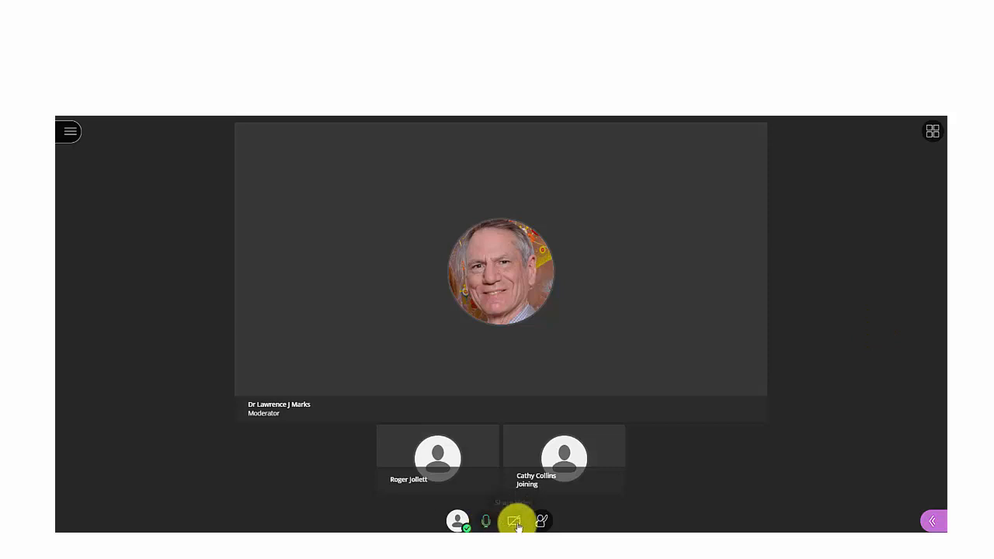
Share your camera video with the session after confirming the video preview
left_click(514, 522)
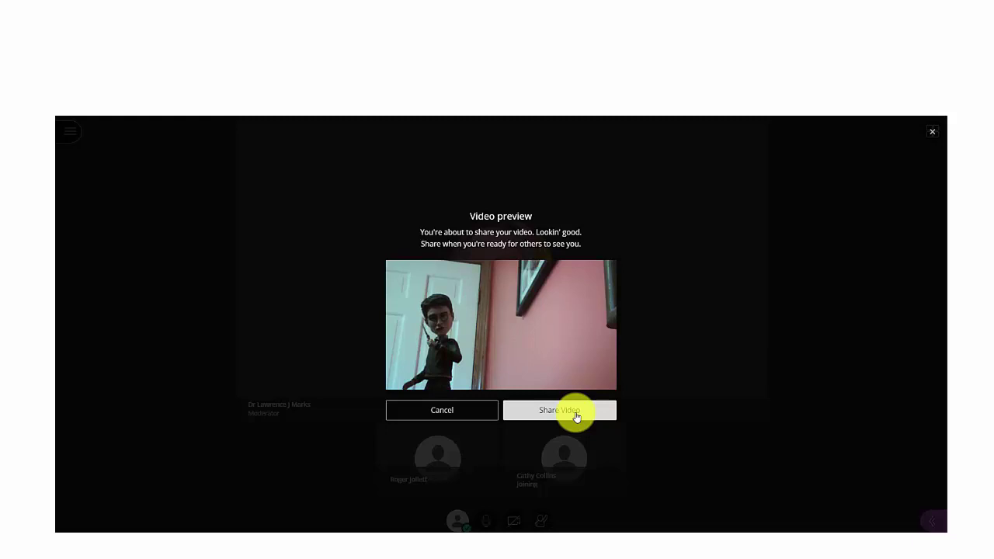
left_click(559, 410)
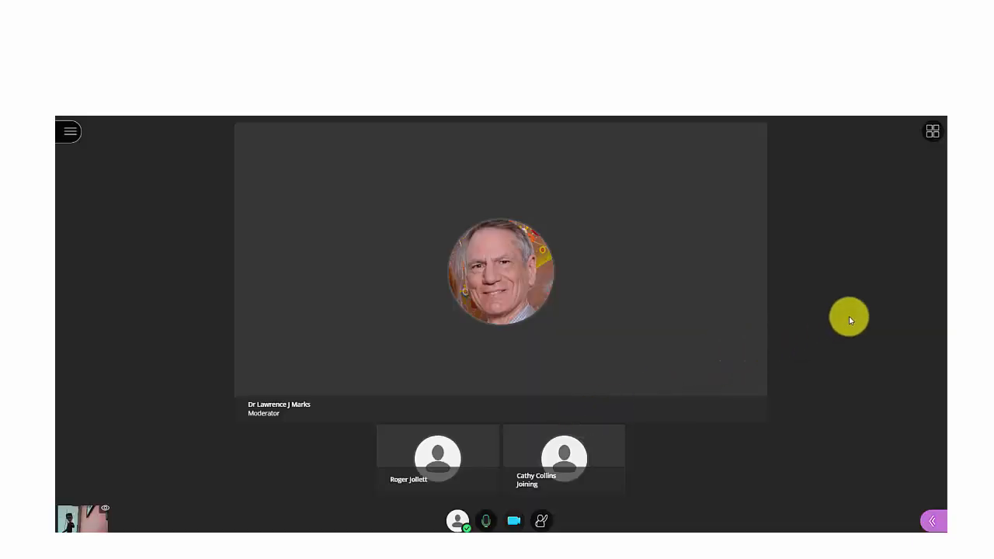
mouse_move(133, 513)
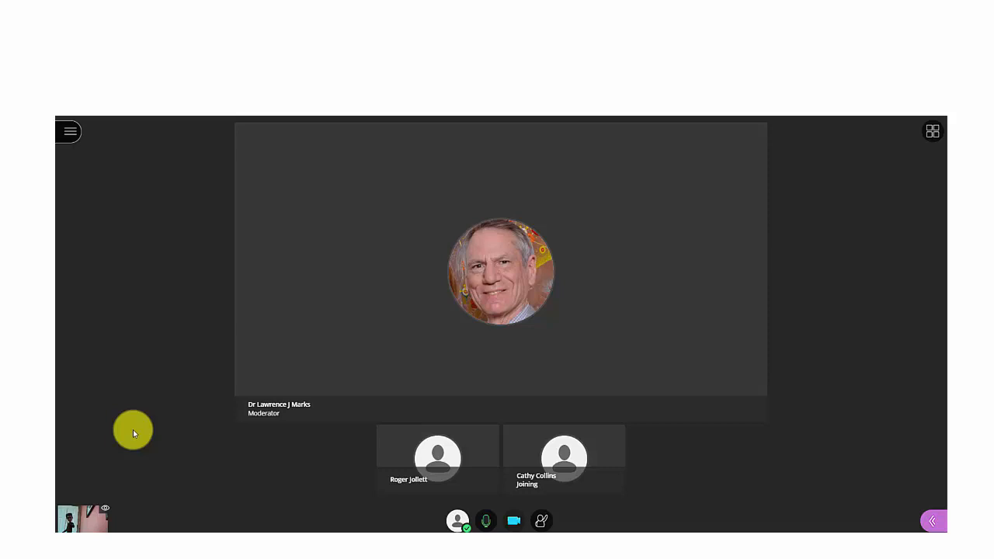
mouse_move(619, 488)
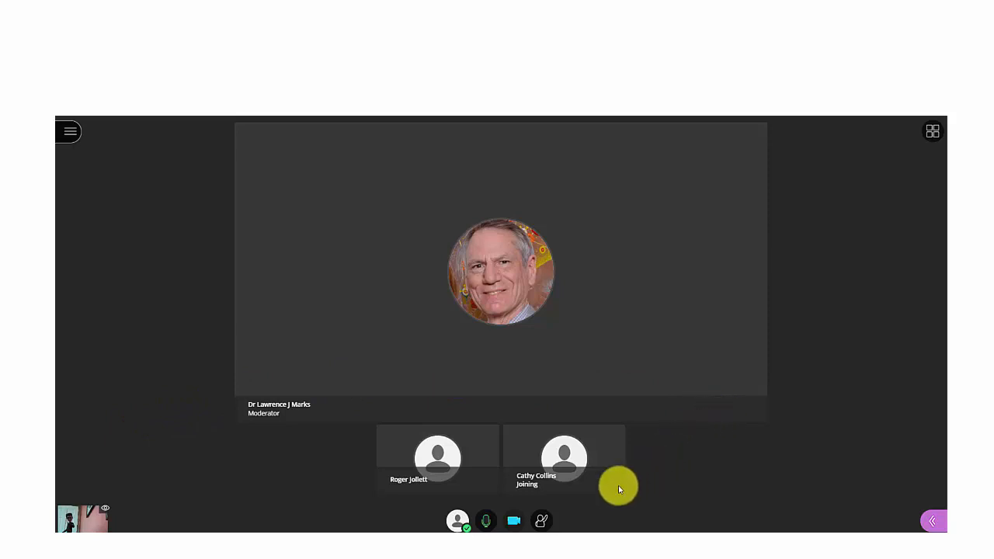
mouse_move(485, 520)
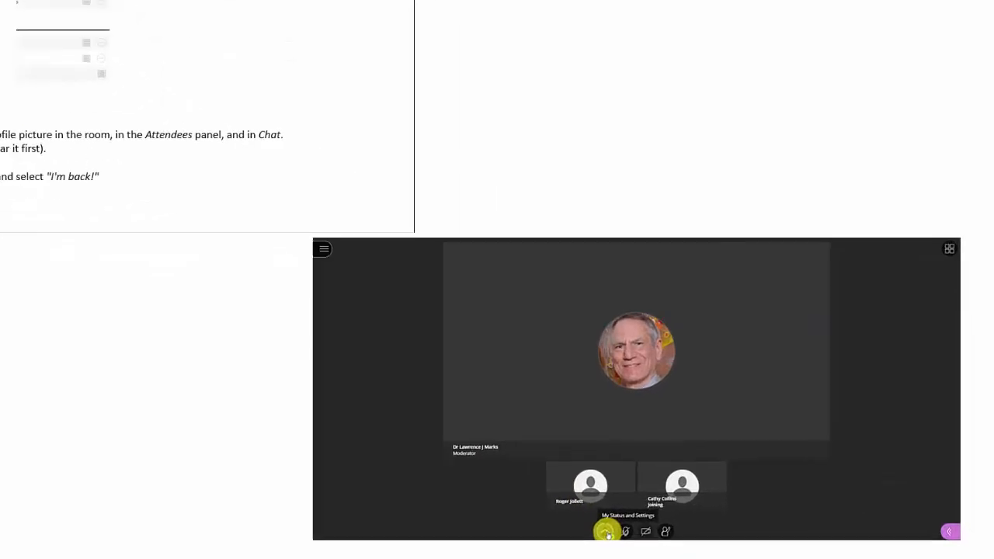
Set your feedback status to Happy, then show the Everyone chat
left_click(605, 533)
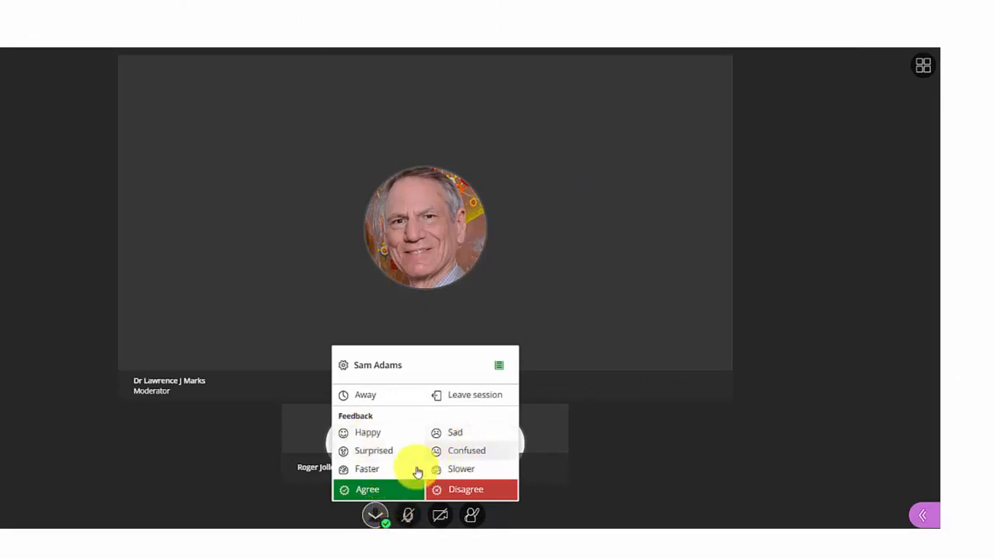
mouse_move(474, 469)
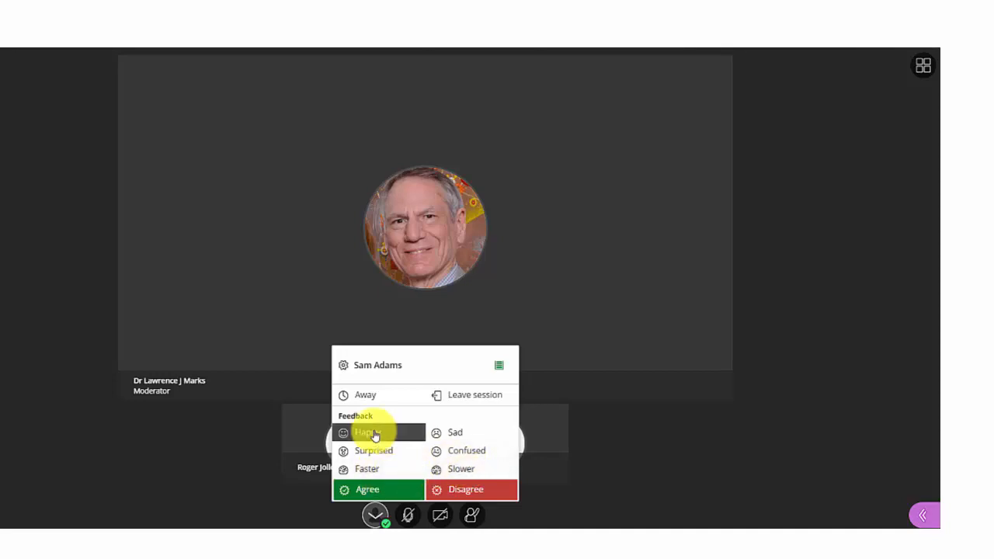
left_click(366, 432)
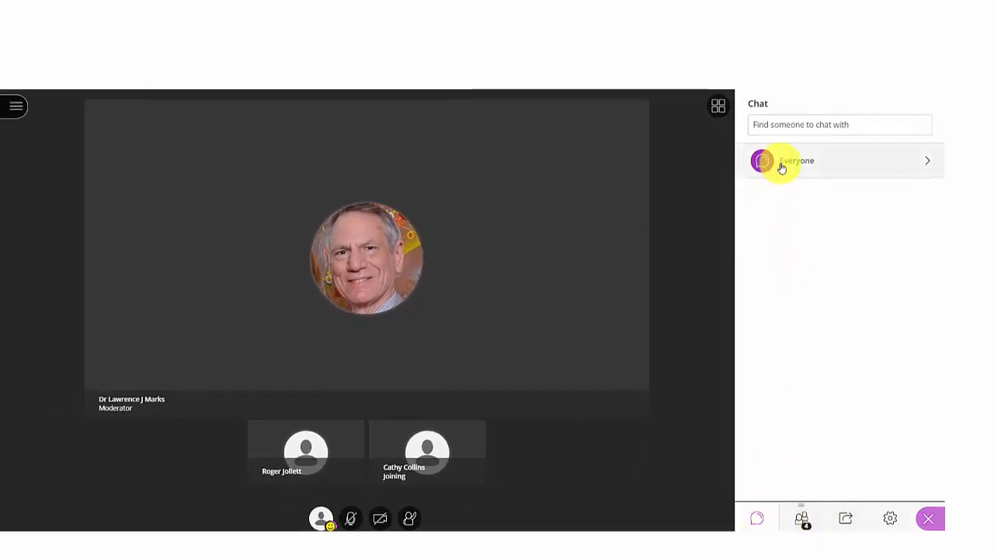
left_click(794, 160)
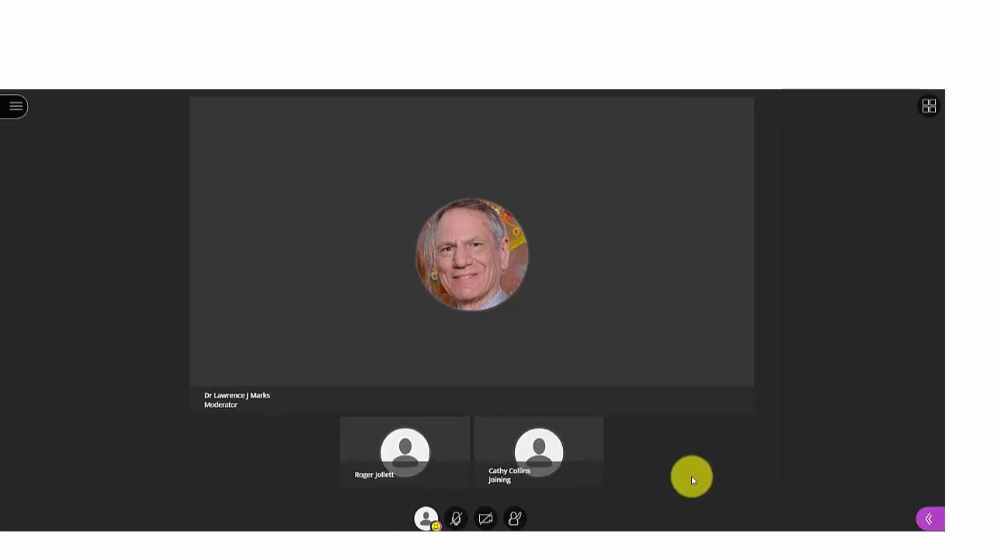
mouse_move(661, 487)
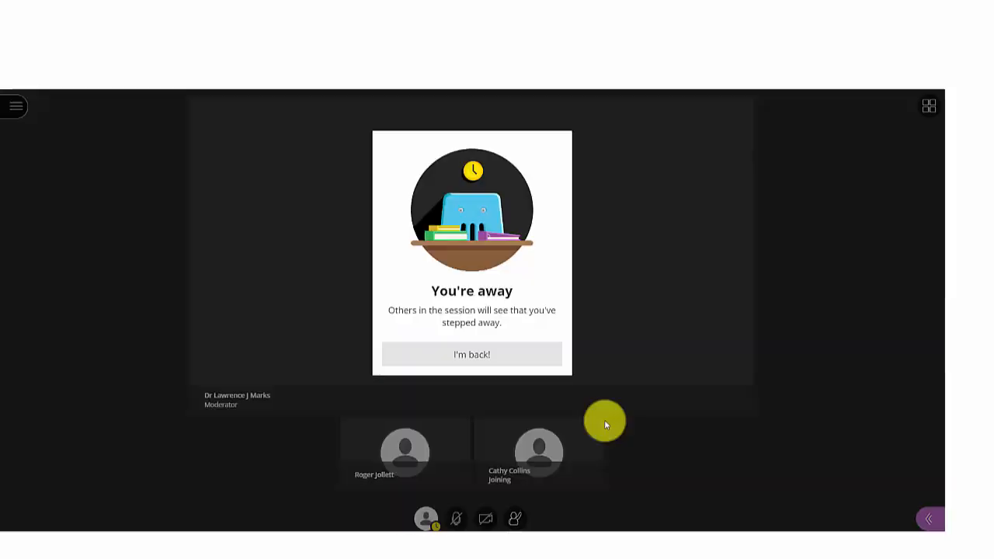
mouse_move(292, 401)
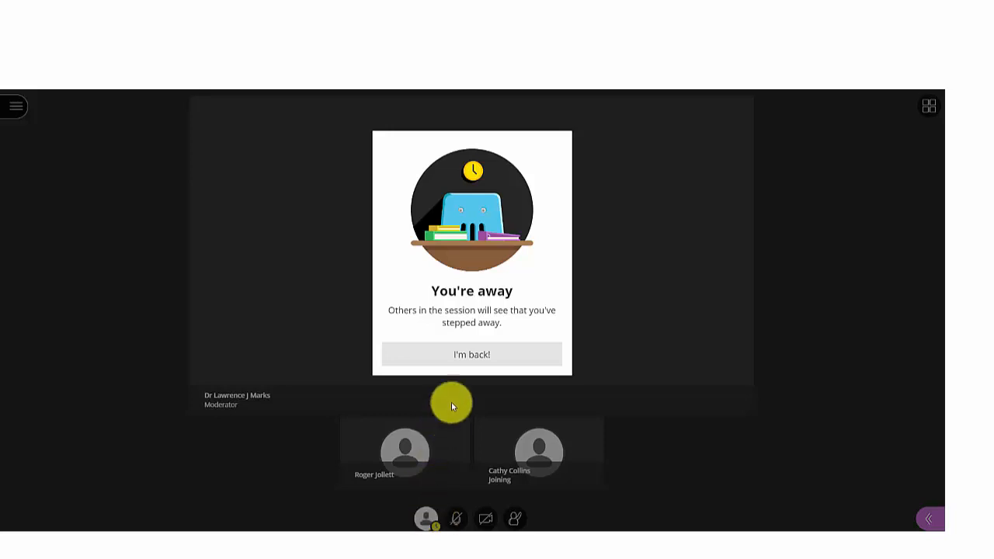
Return from Away status to present via the I'm back! screen
left_click(472, 354)
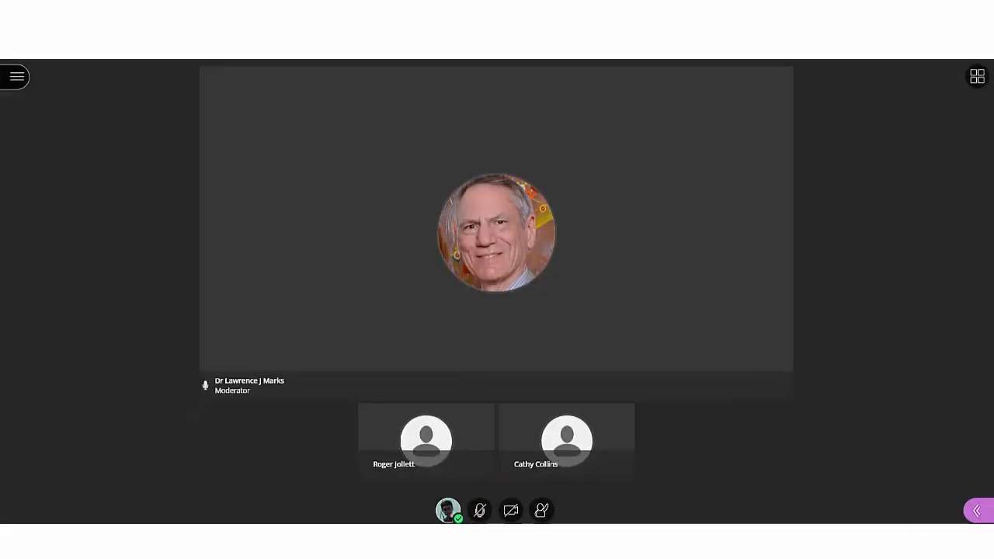
mouse_move(727, 173)
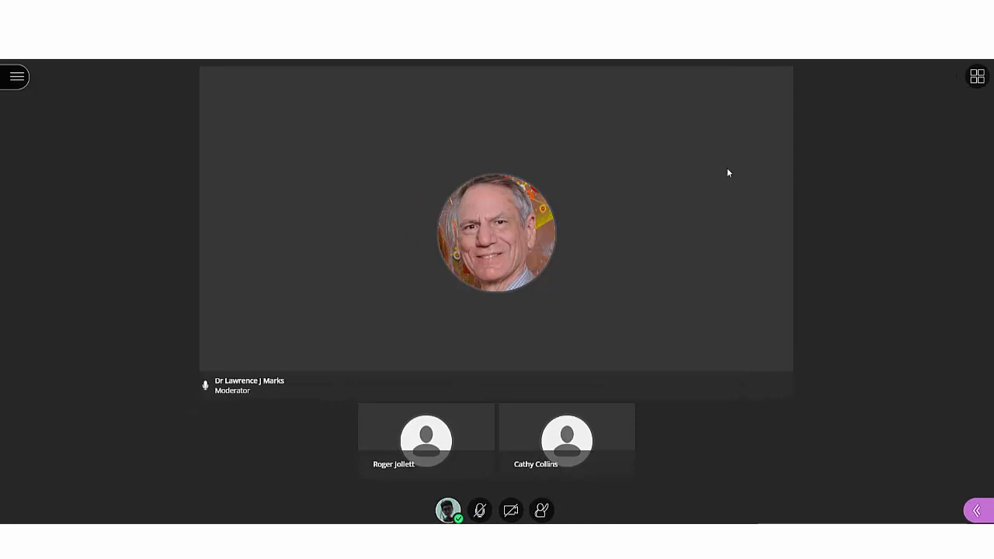
mouse_move(690, 438)
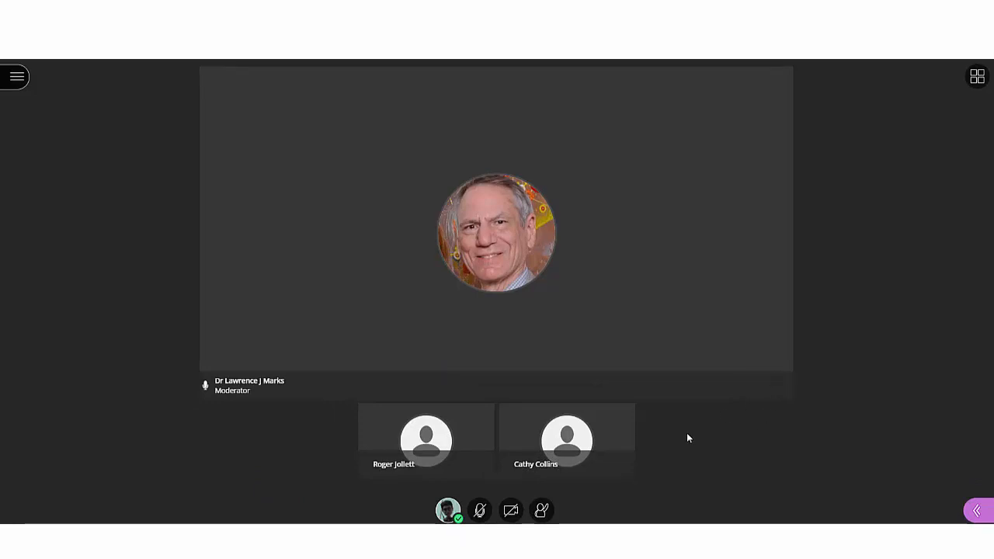
mouse_move(540, 510)
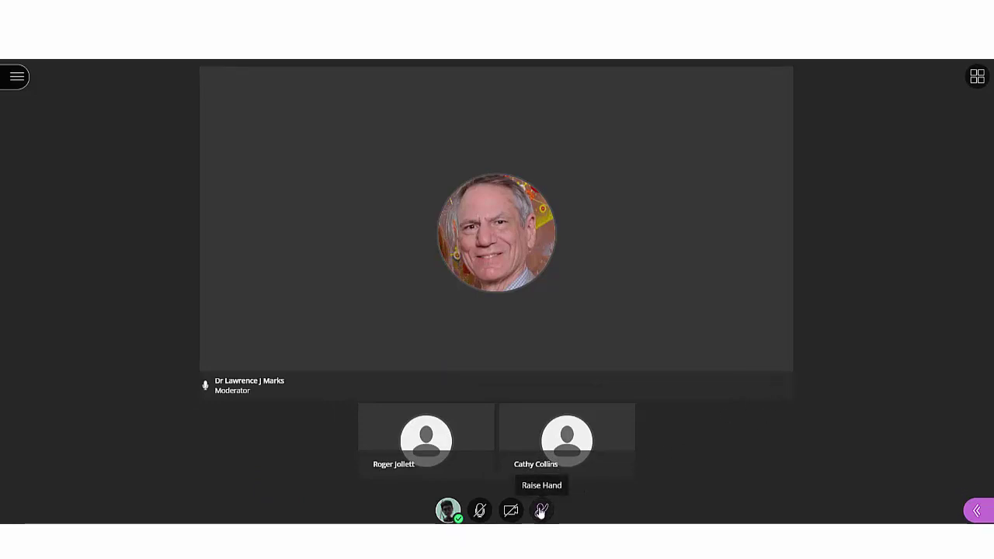
Raise your hand in the session and then lower it again
left_click(541, 511)
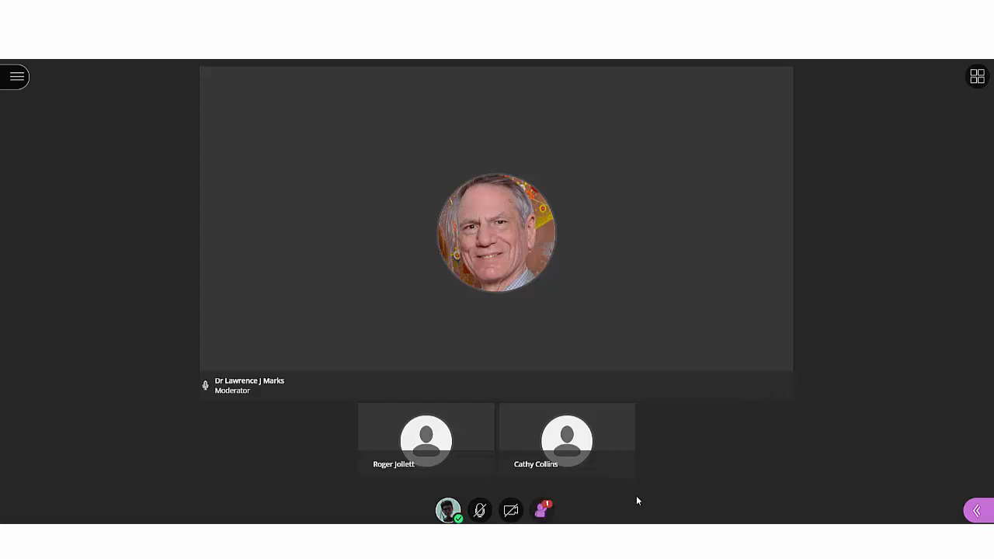
mouse_move(527, 519)
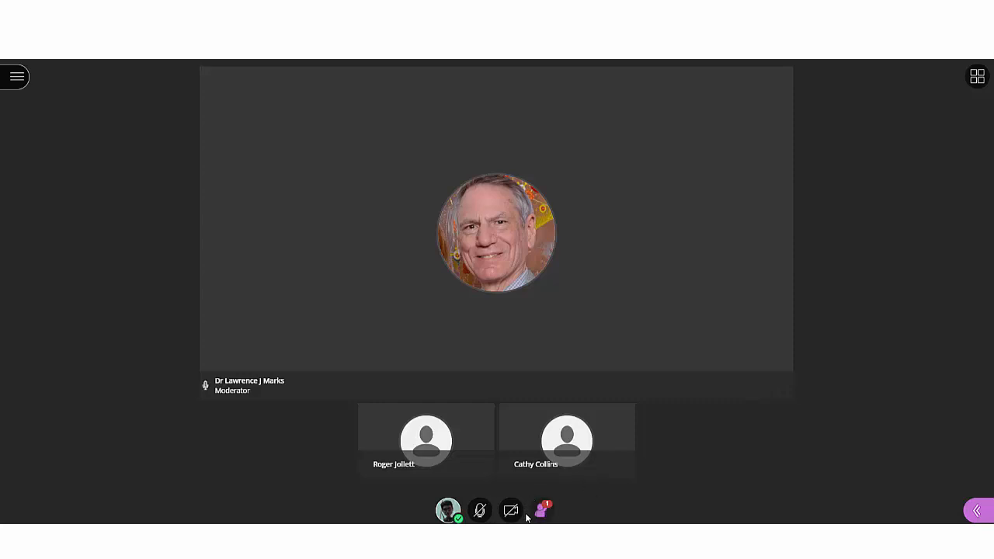
mouse_move(575, 503)
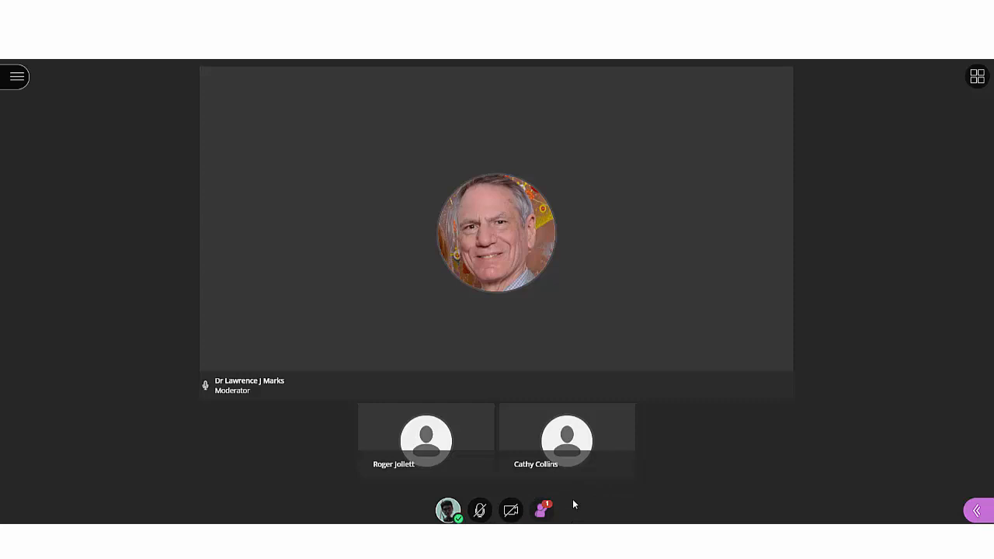
mouse_move(574, 503)
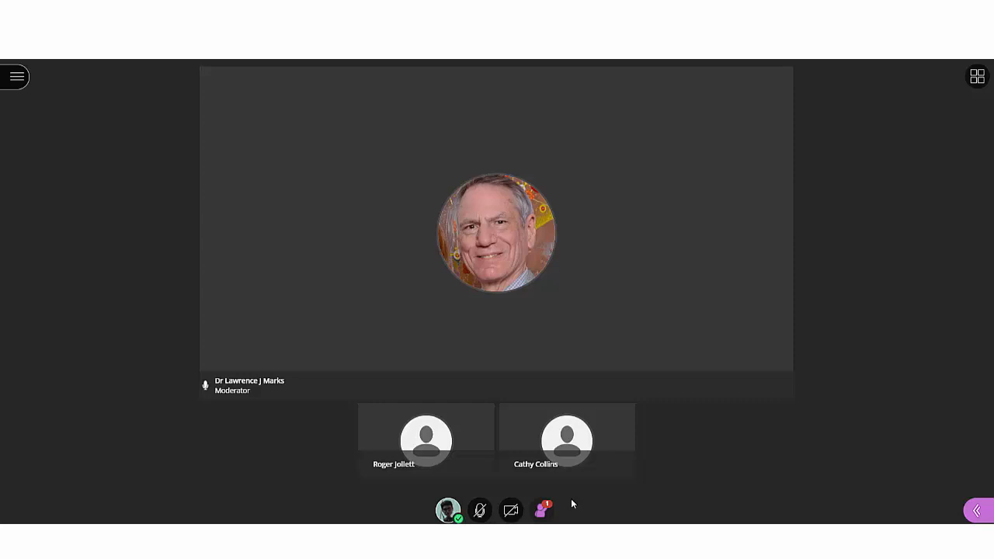
mouse_move(568, 502)
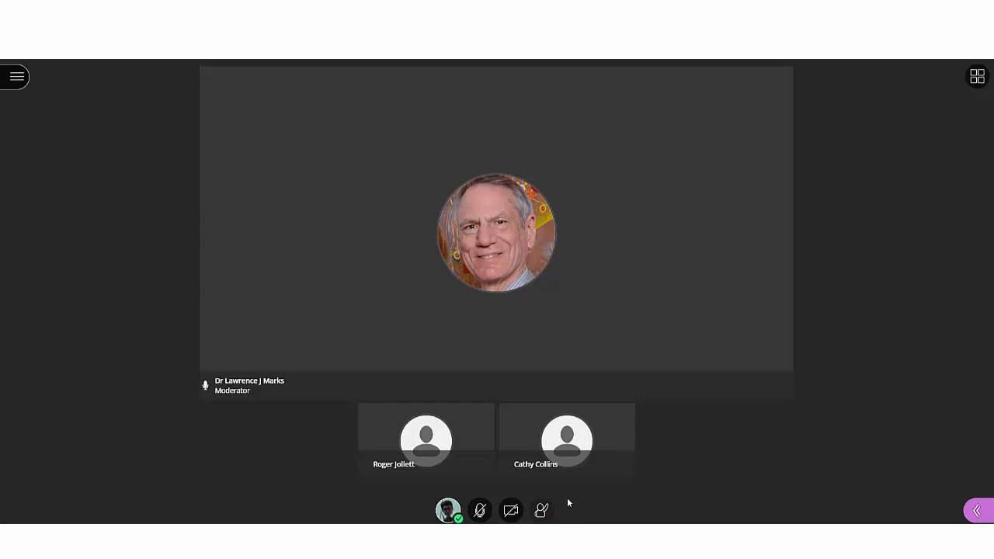
mouse_move(478, 423)
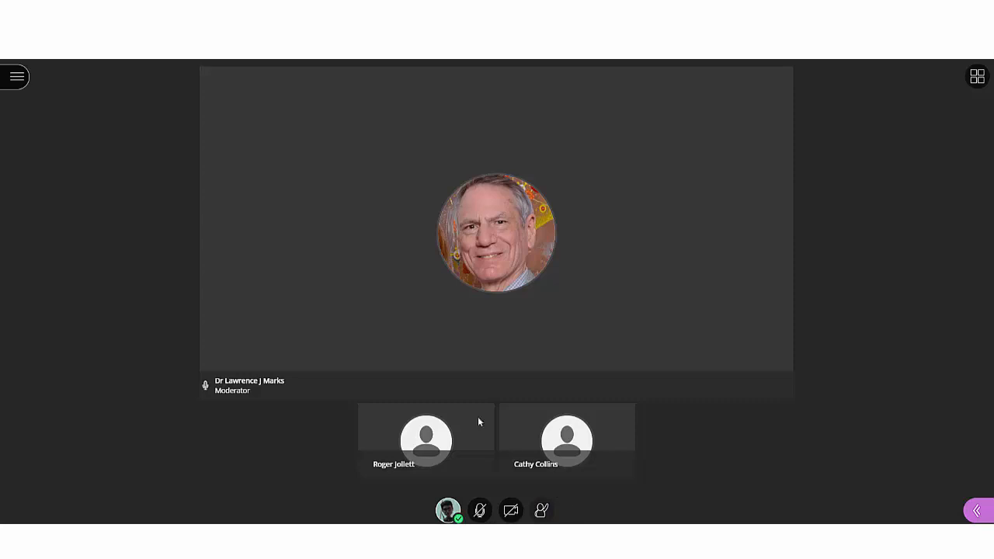
left_click(541, 509)
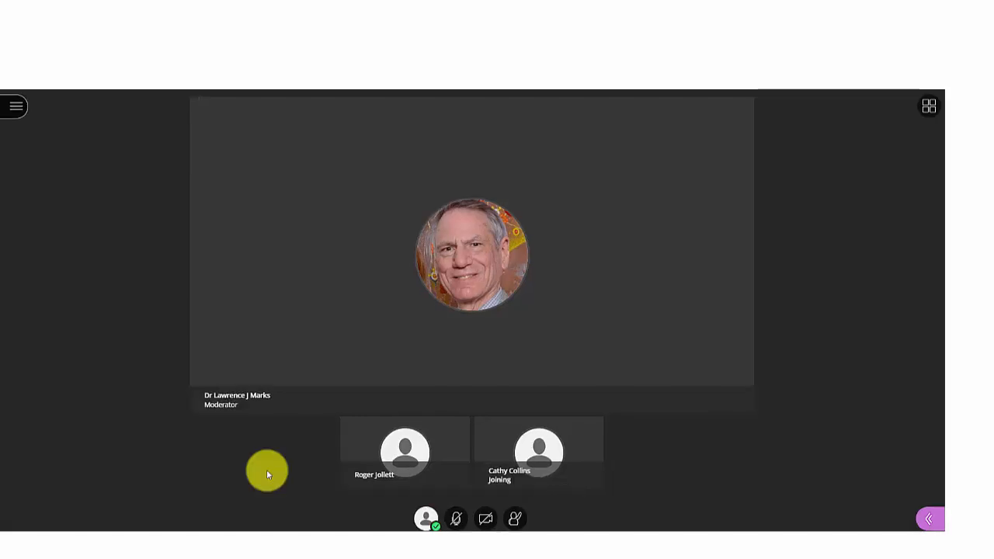
mouse_move(285, 507)
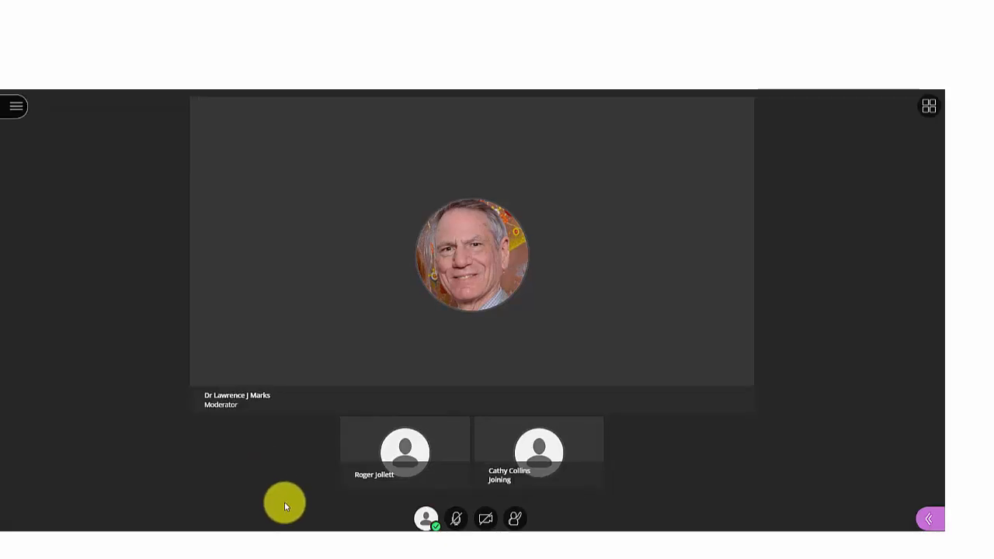
mouse_move(425, 519)
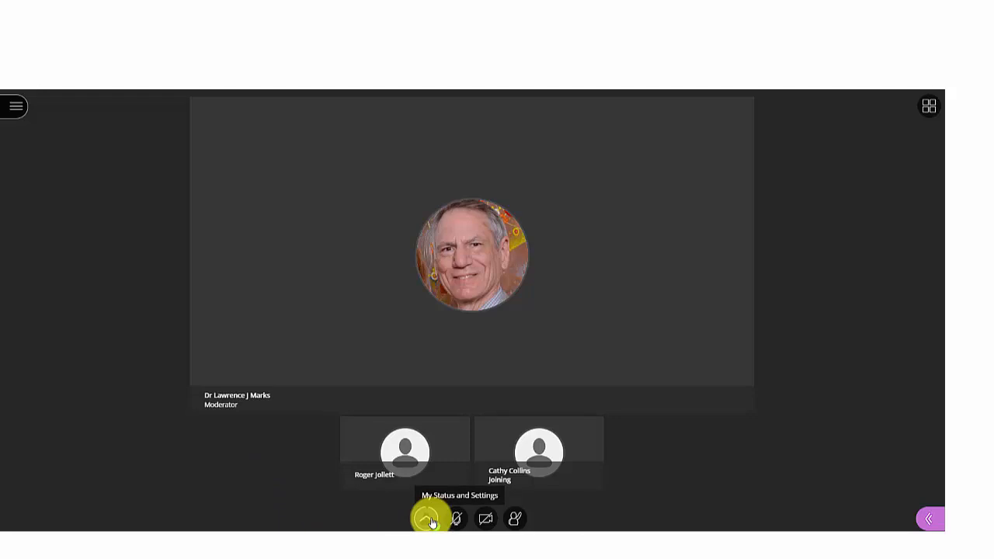
Bring up My Settings and start changing the profile picture from your avatar
left_click(426, 519)
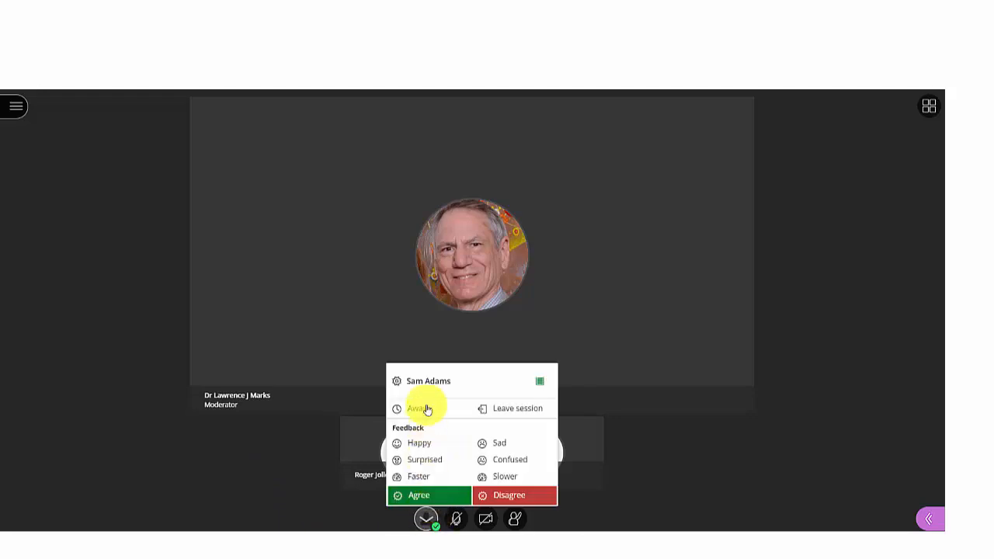
mouse_move(427, 386)
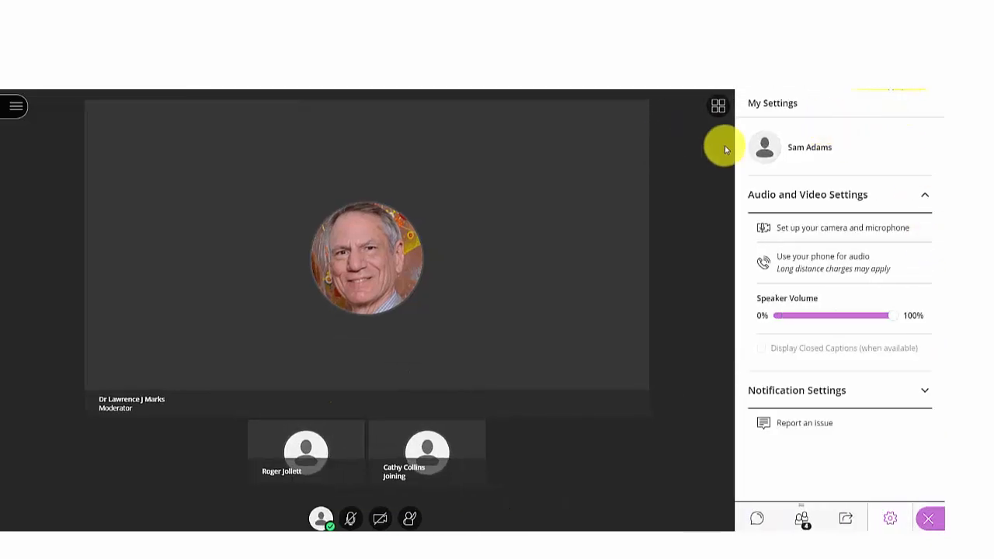
left_click(929, 518)
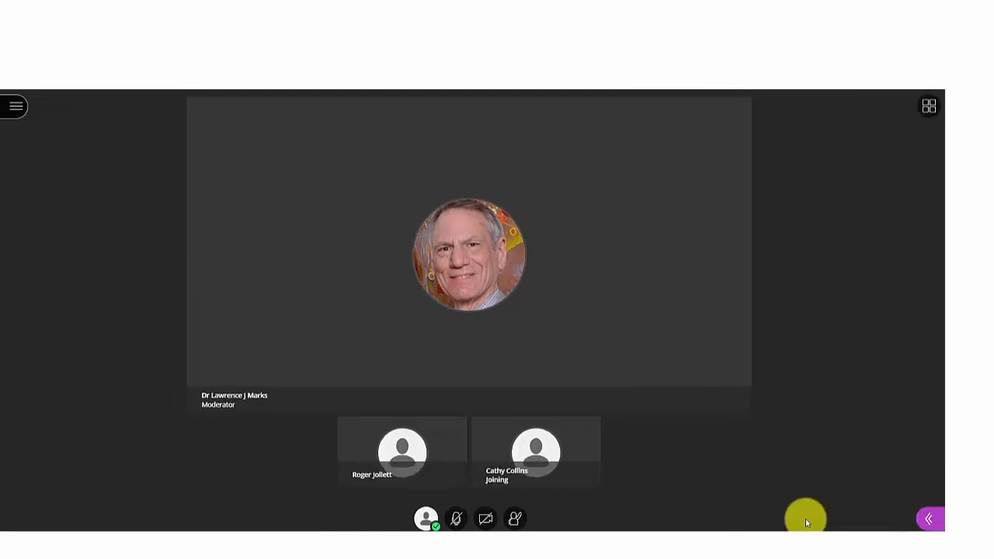
mouse_move(929, 525)
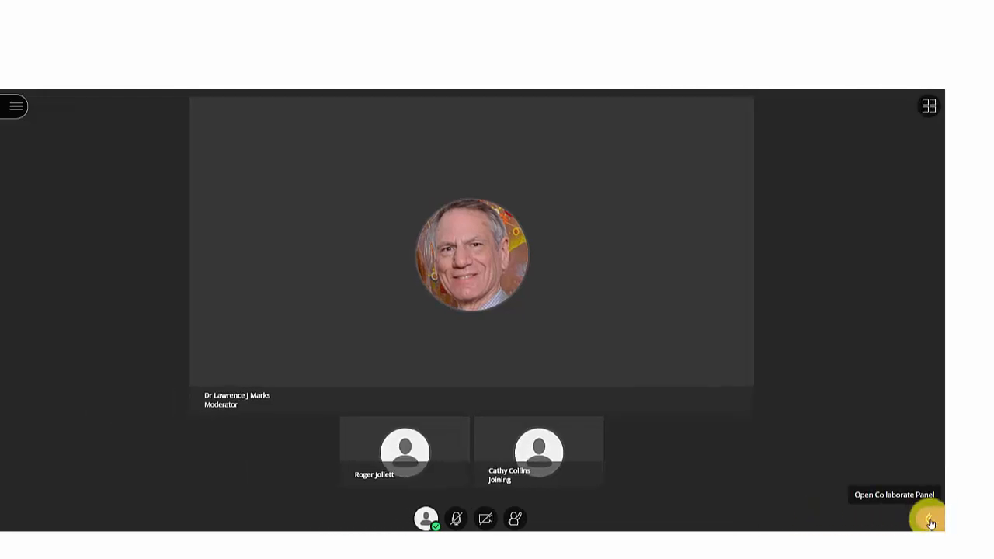
left_click(930, 524)
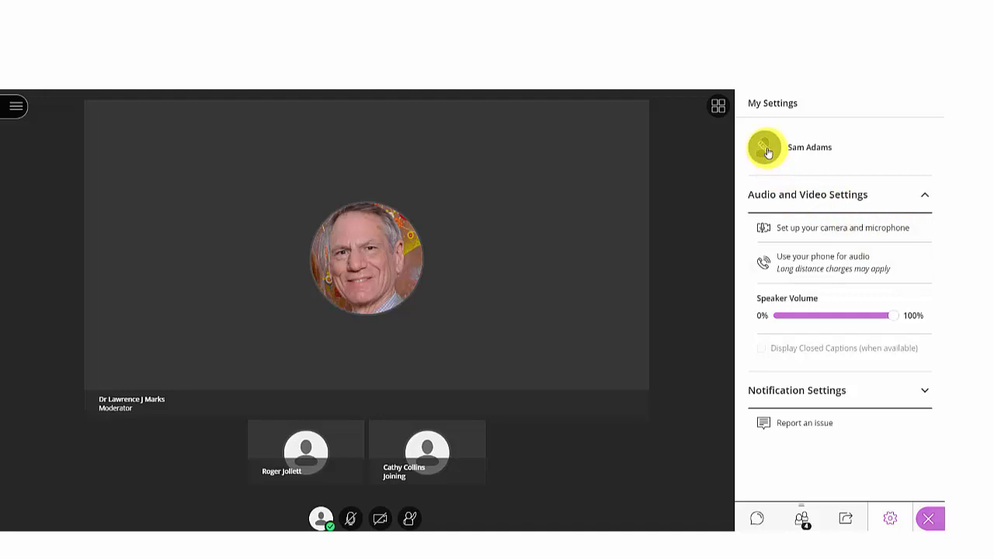
left_click(766, 146)
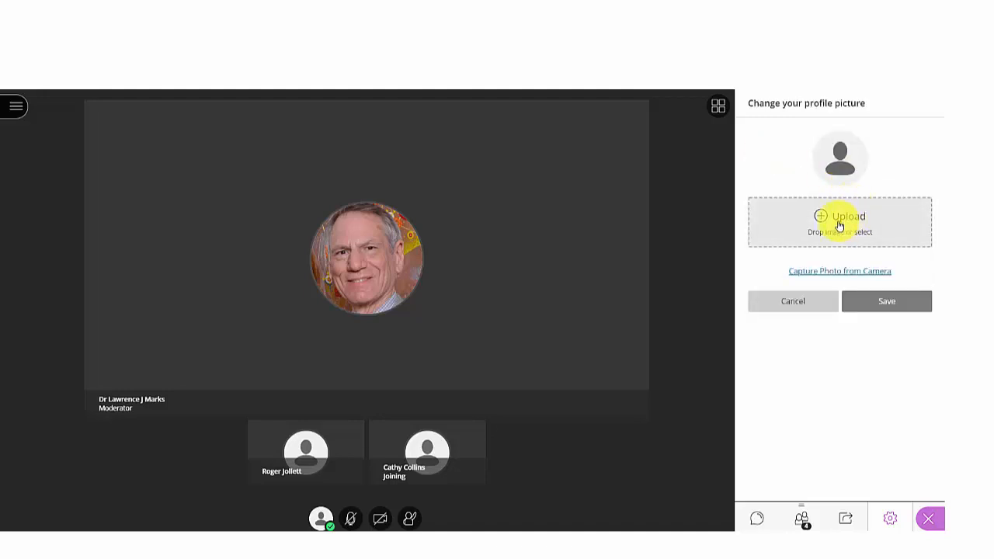
mouse_move(830, 255)
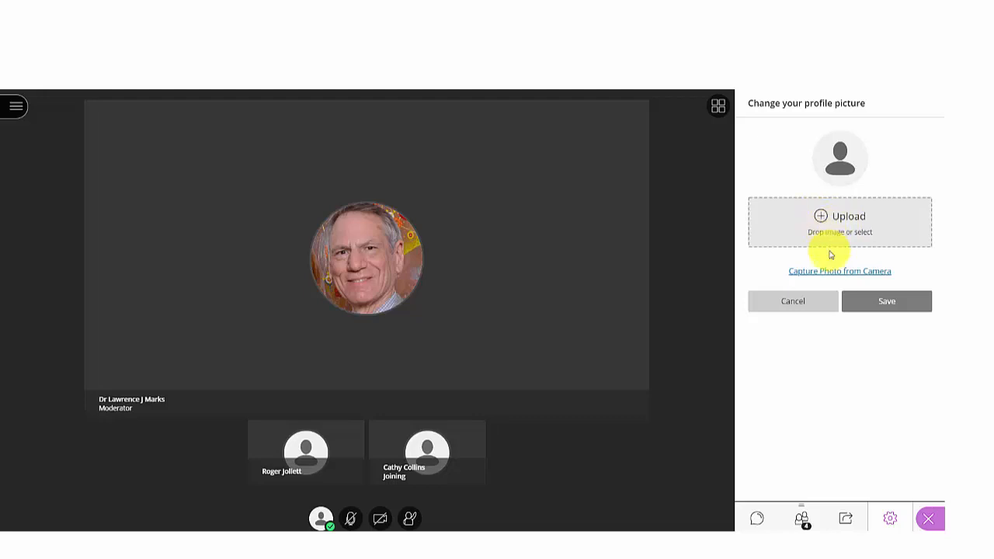
Take a photo with the camera and fit the crop area around your face
left_click(841, 270)
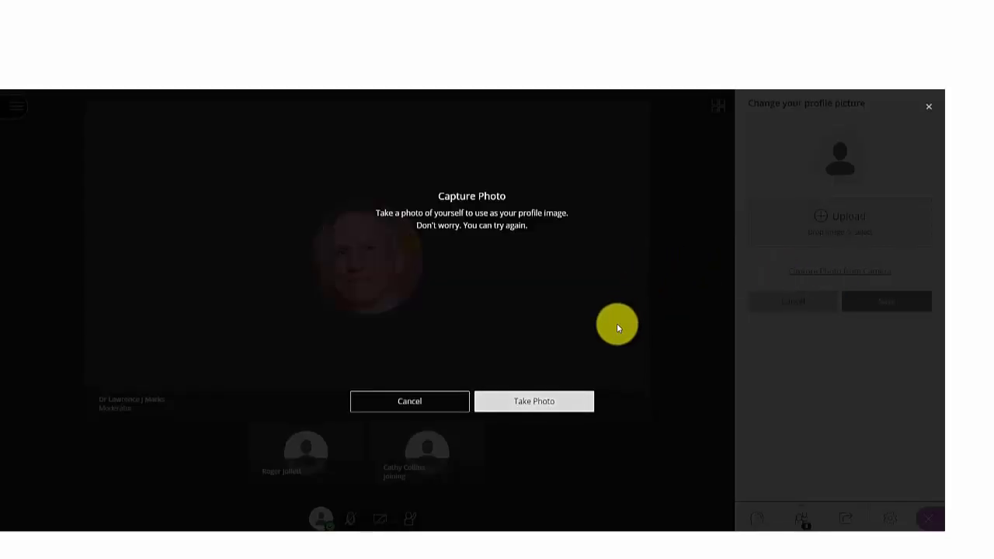
left_click(534, 401)
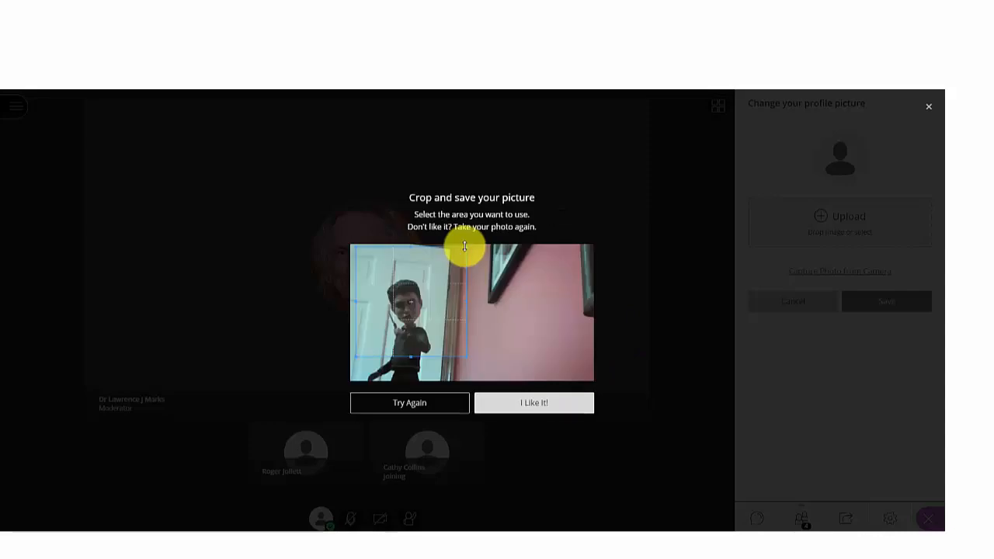
left_click_drag(464, 247, 429, 285)
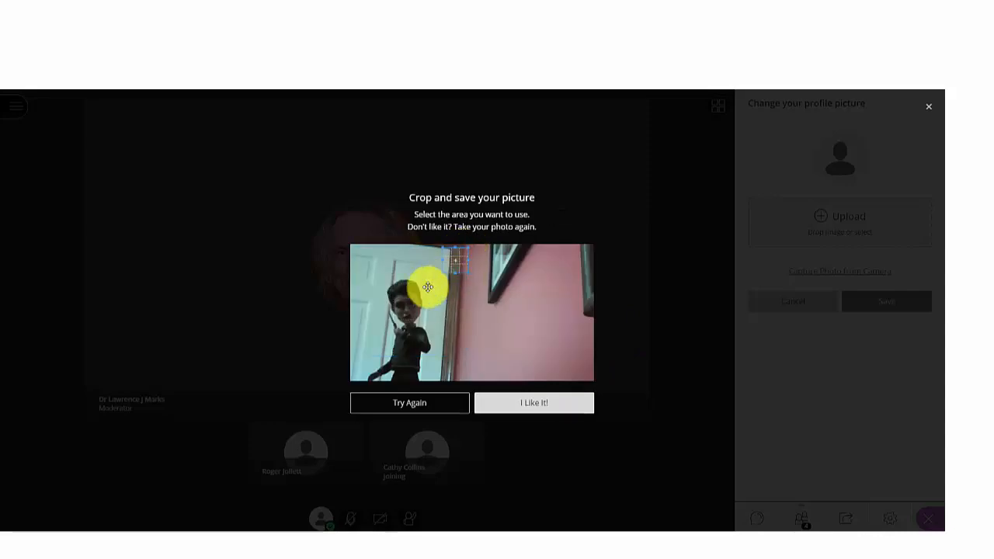
left_click_drag(453, 271, 407, 301)
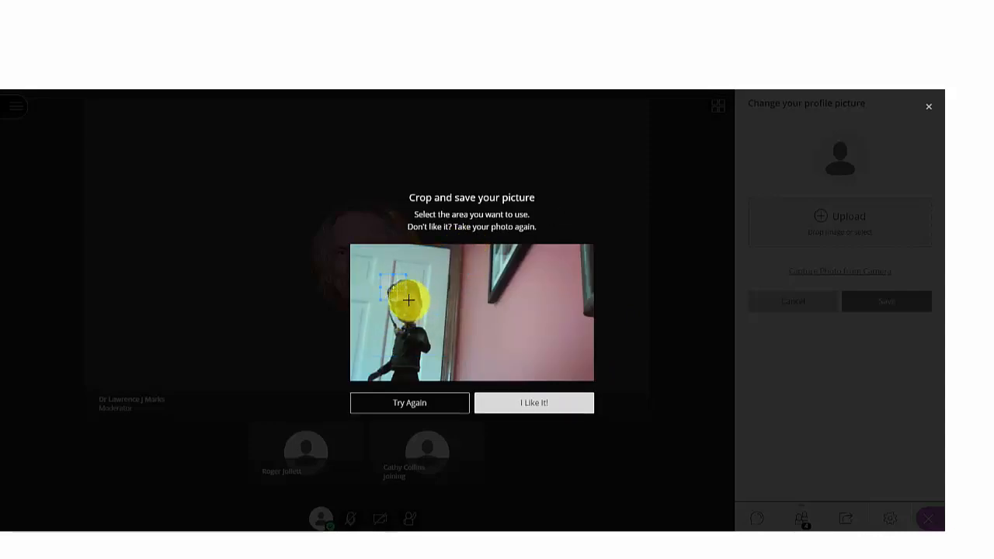
left_click_drag(407, 298, 423, 334)
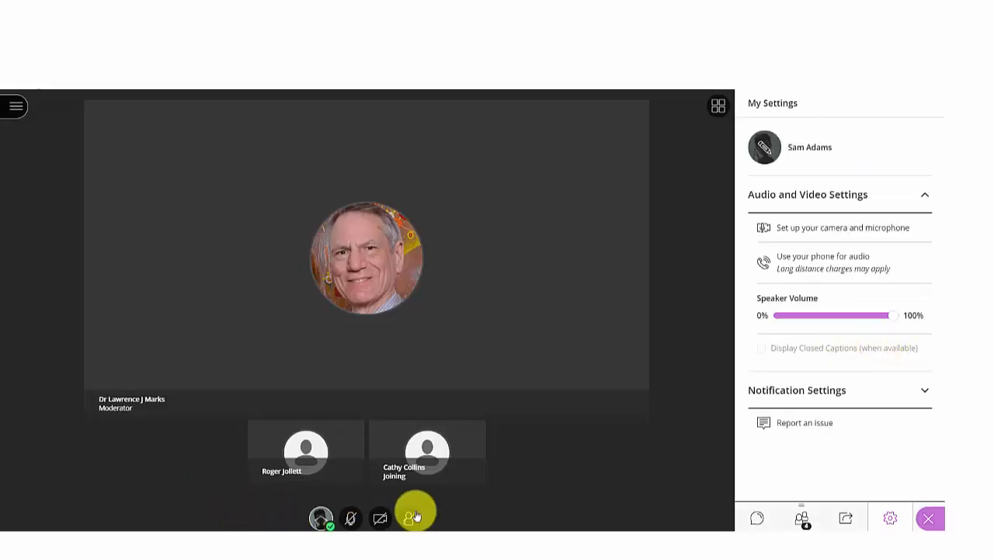
Answer the brand poll with option 4 Amazon, view the results and close them
left_click(929, 519)
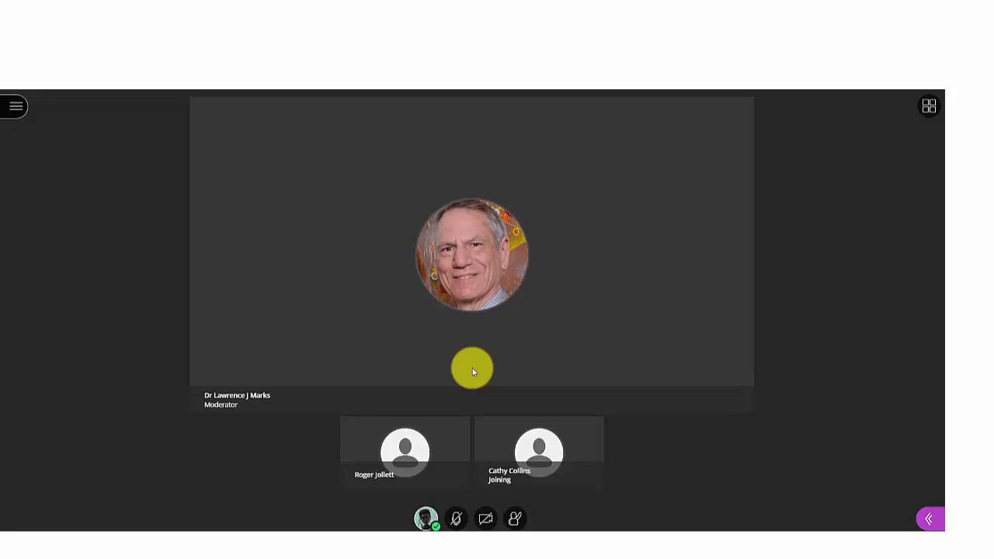
mouse_move(901, 395)
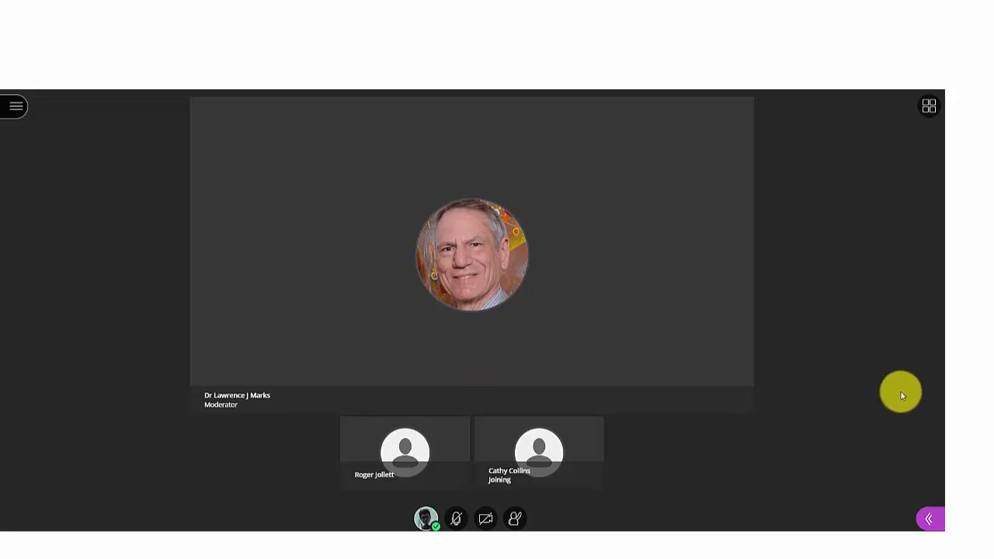
mouse_move(902, 400)
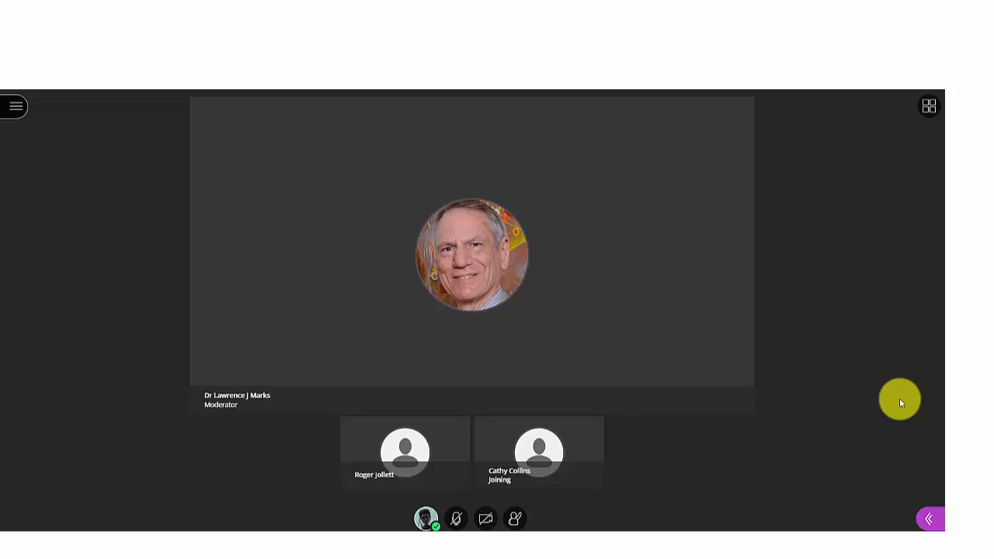
left_click(532, 519)
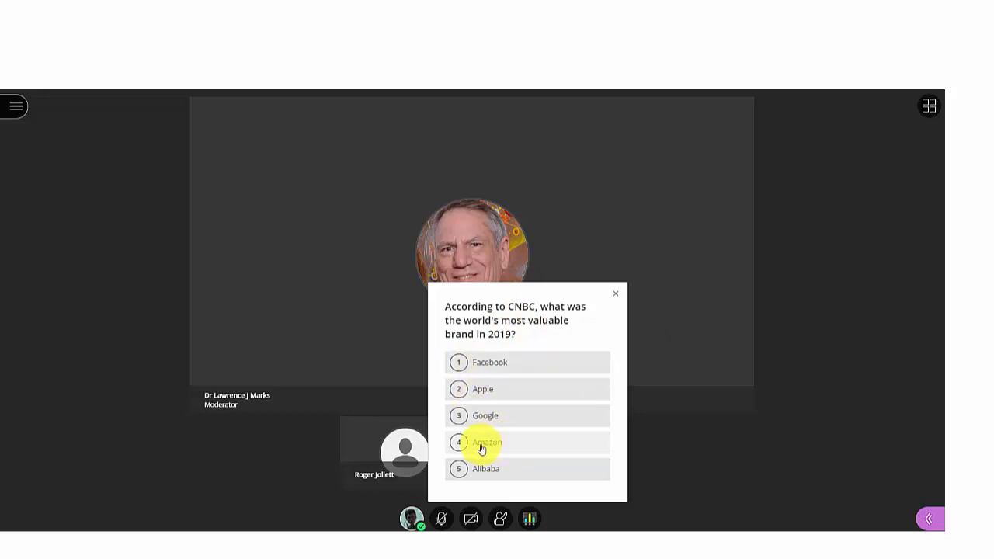
left_click(488, 441)
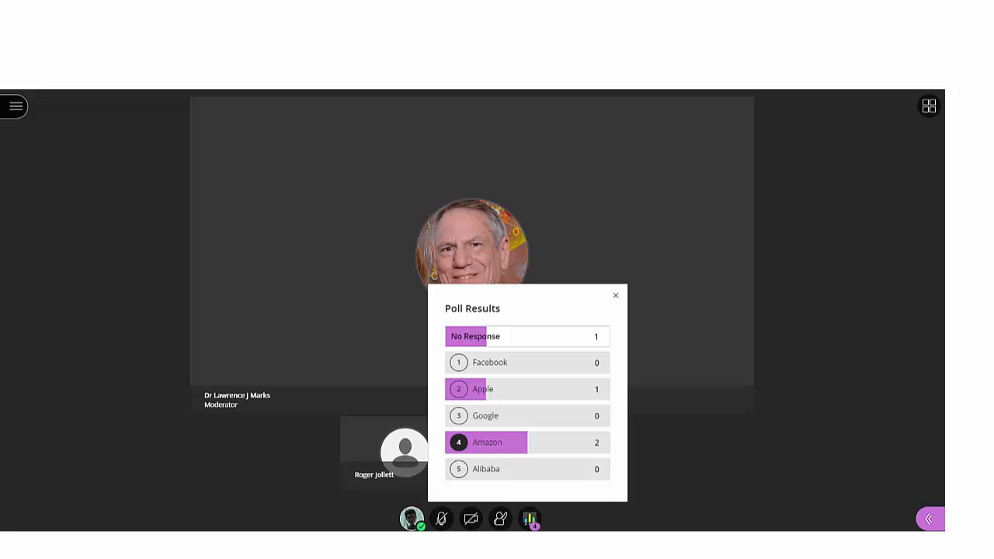
left_click(616, 296)
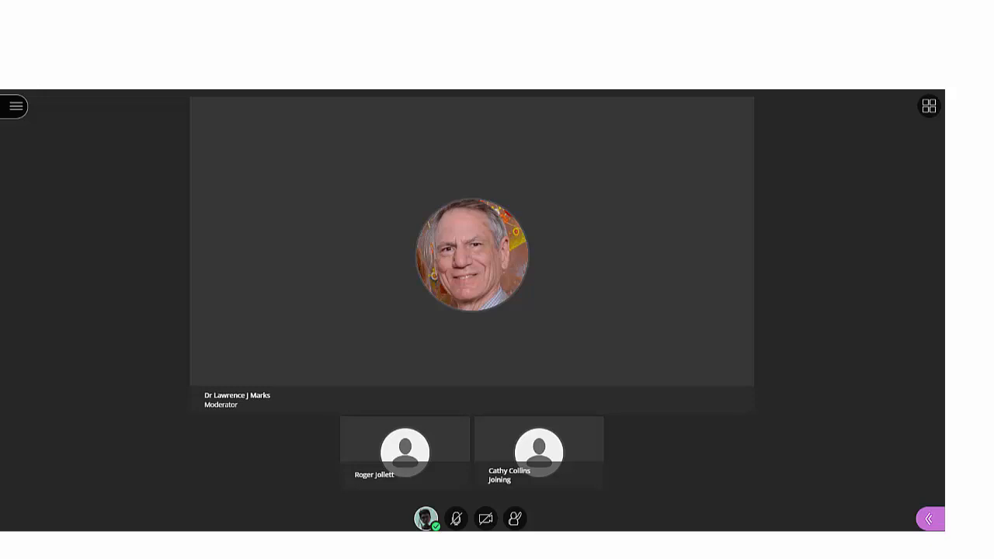
mouse_move(932, 520)
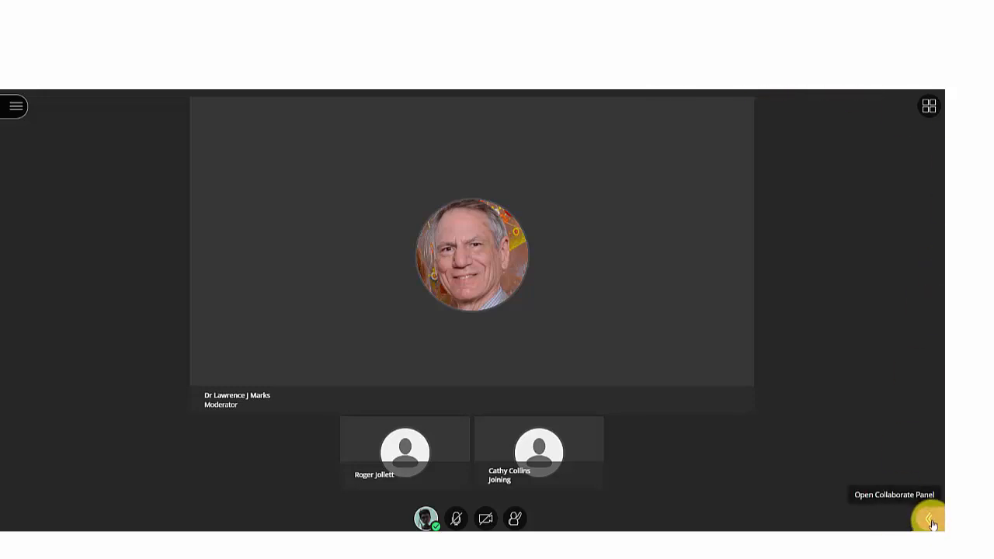
Bring up the Collaborate panel to reach the Everyone chat for the reply Polo
left_click(927, 521)
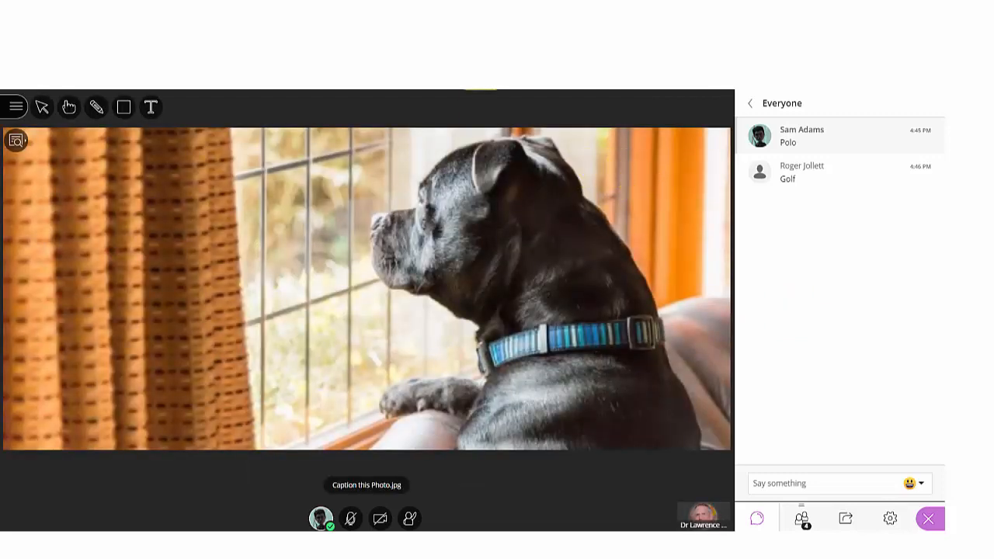
mouse_move(149, 107)
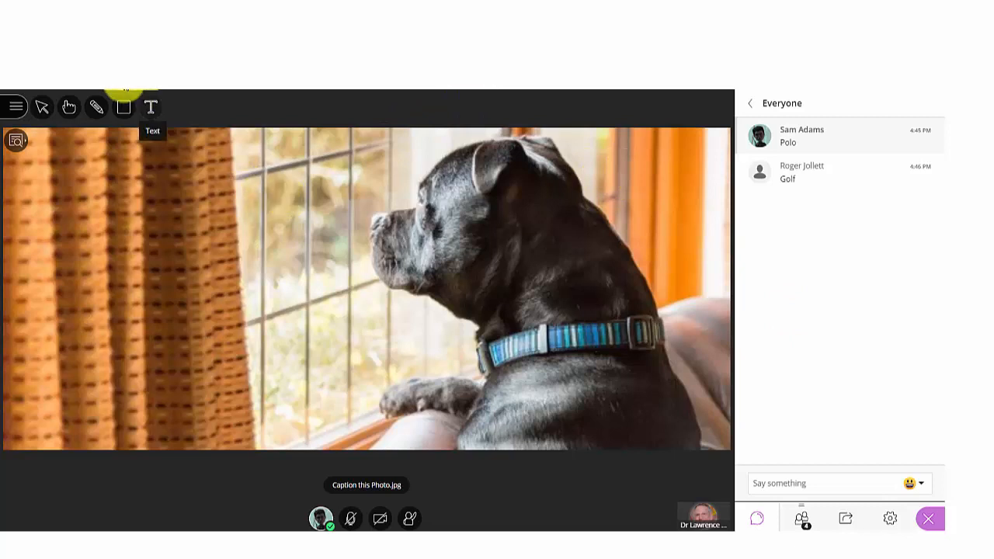
mouse_move(174, 133)
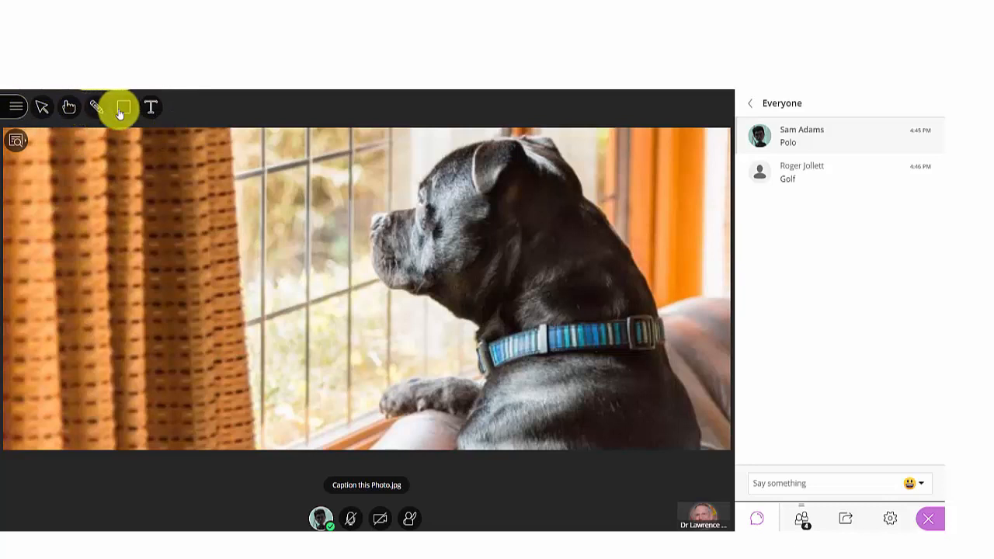
mouse_move(149, 107)
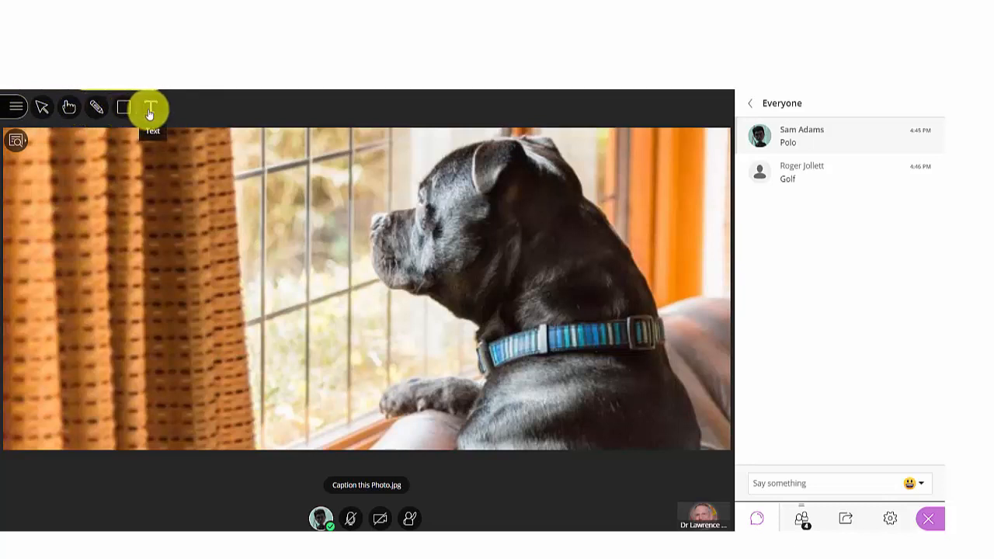
mouse_move(180, 108)
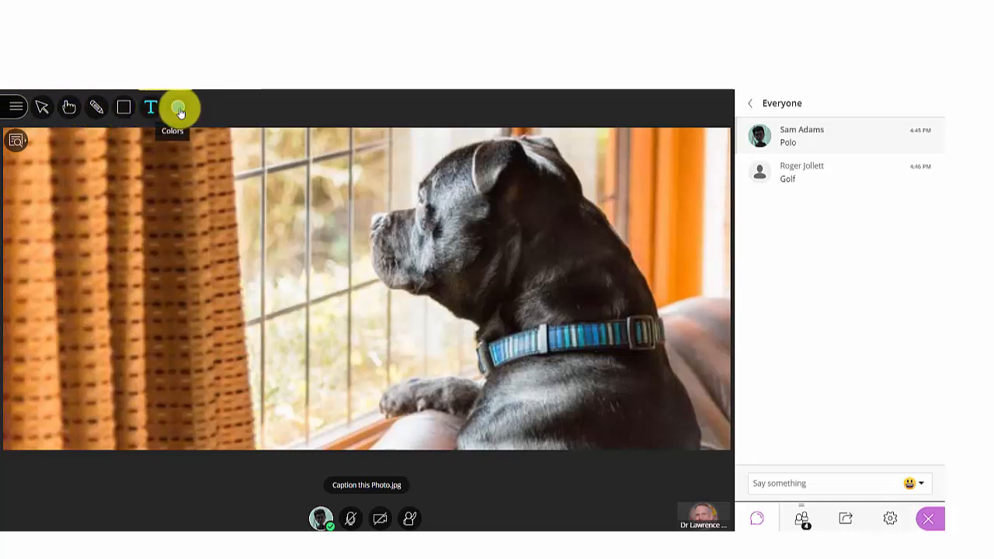
Caption the dog photo in blue text with 'Do I know that cat?!'
left_click(177, 106)
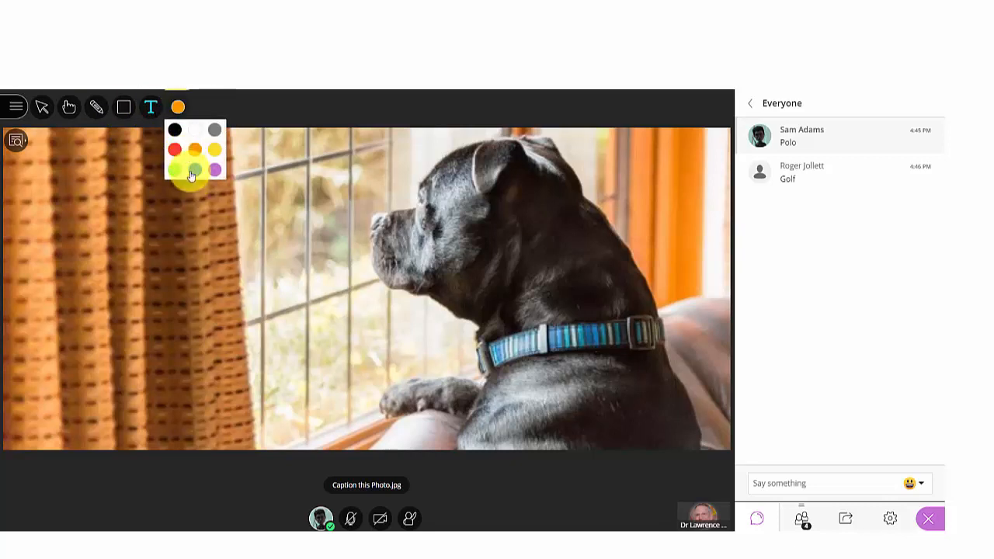
left_click(214, 169)
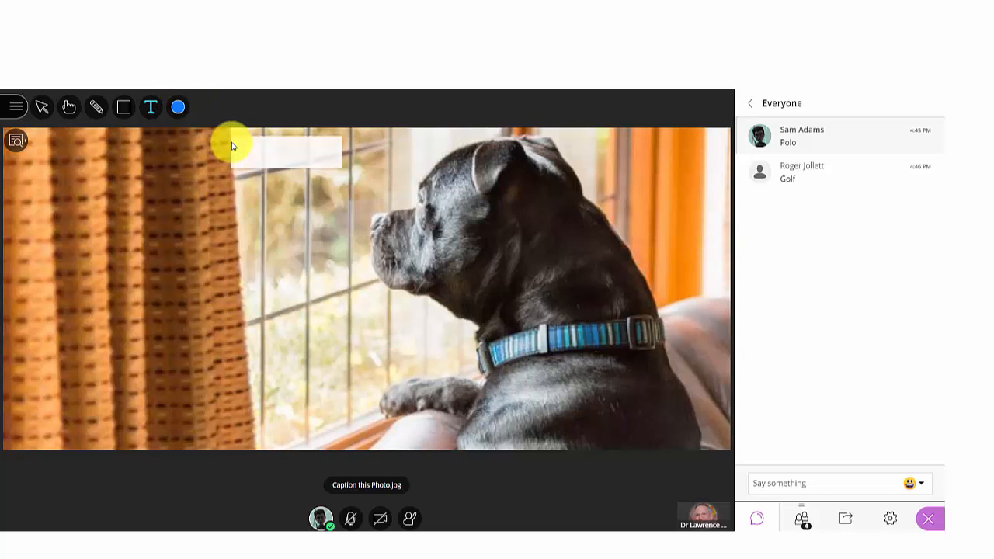
type("Do I know that cat?")
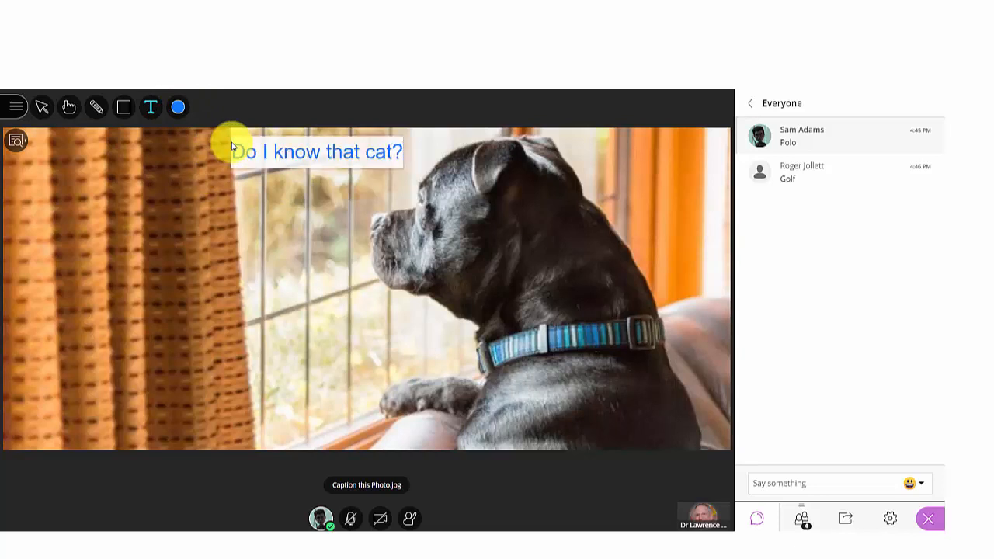
type("!")
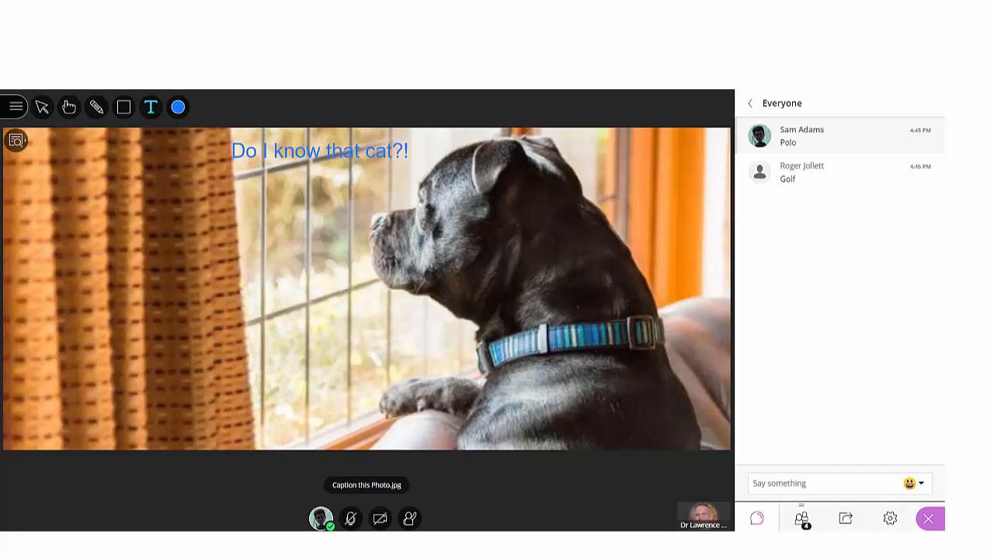
Add the caption 'When IS my owner comeing home?' and pick the pencil for the collar circle
type("When IS my owner comeing home?")
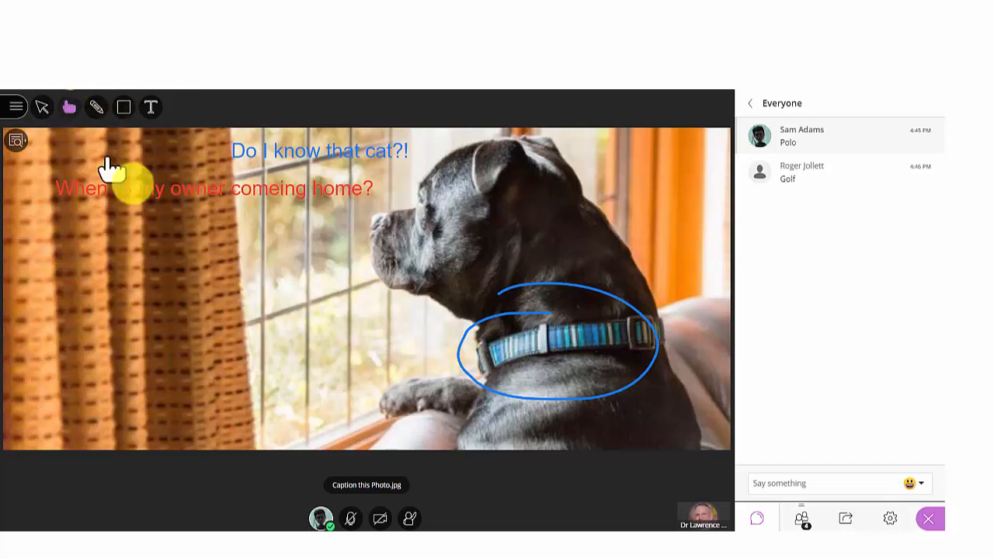
mouse_move(550, 348)
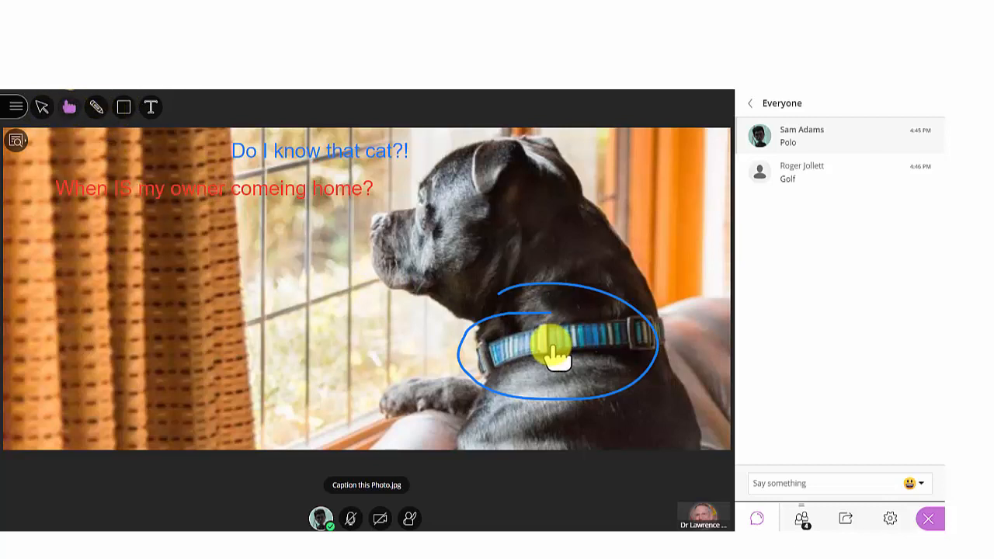
left_click(43, 105)
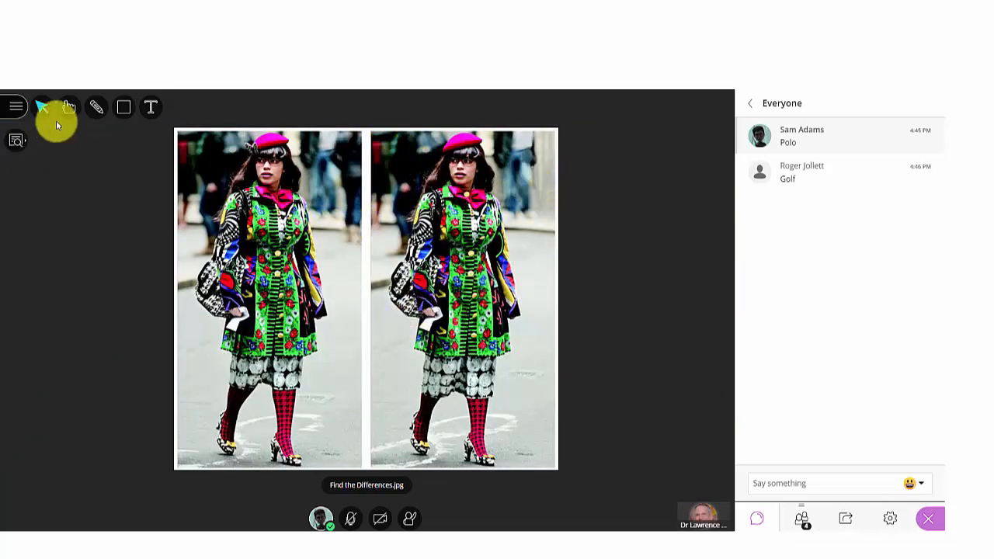
mouse_move(179, 105)
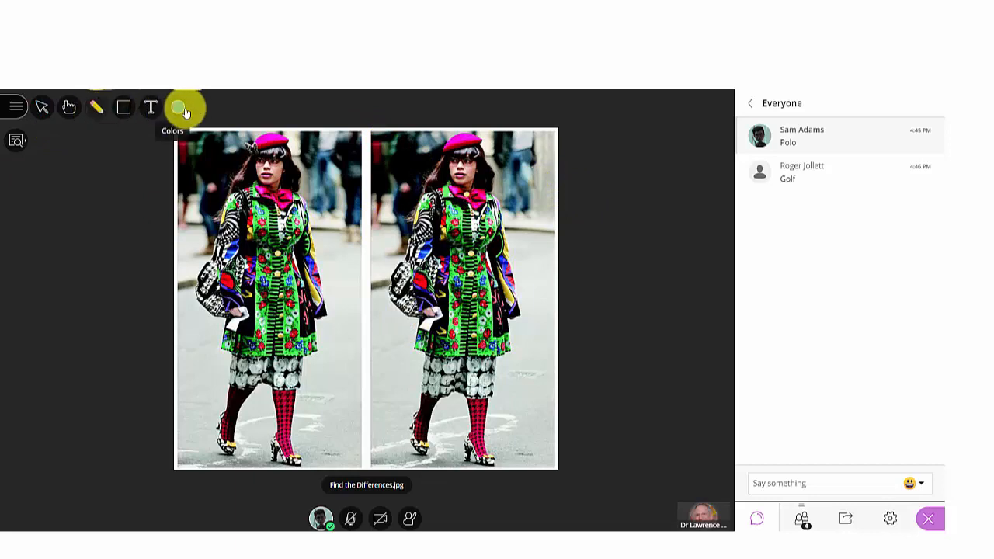
Draw a purple circle around the feet in the left Find the Differences picture
left_click(179, 105)
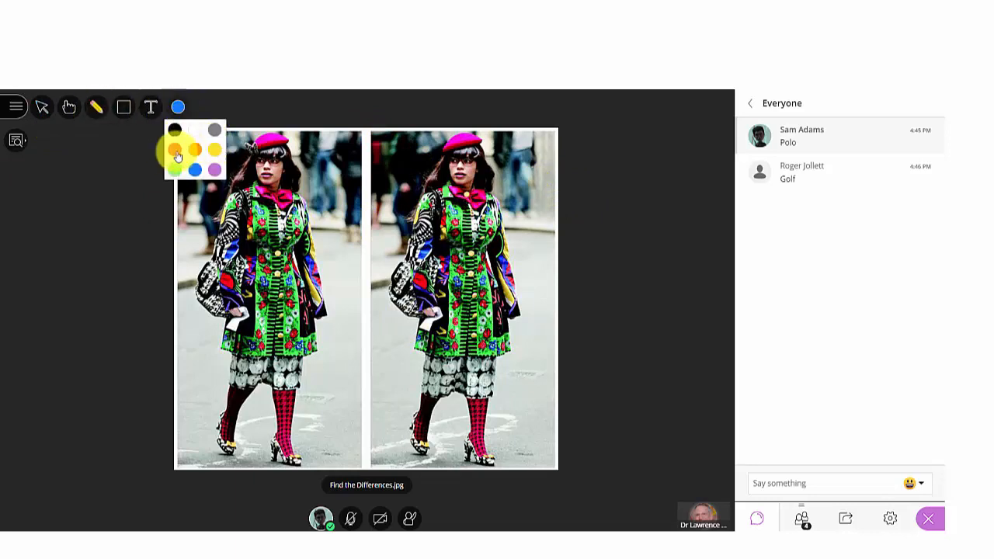
left_click(214, 167)
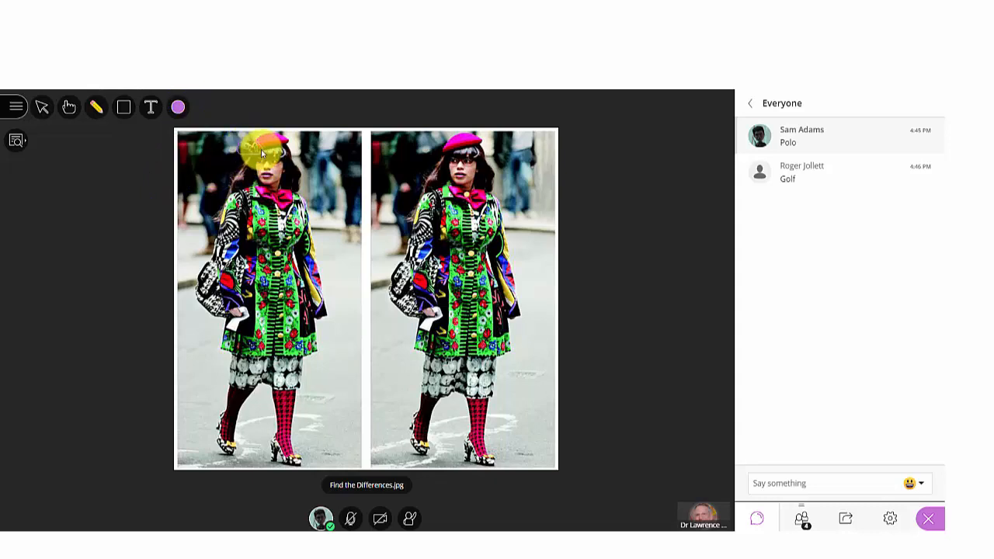
left_click_drag(264, 153, 225, 267)
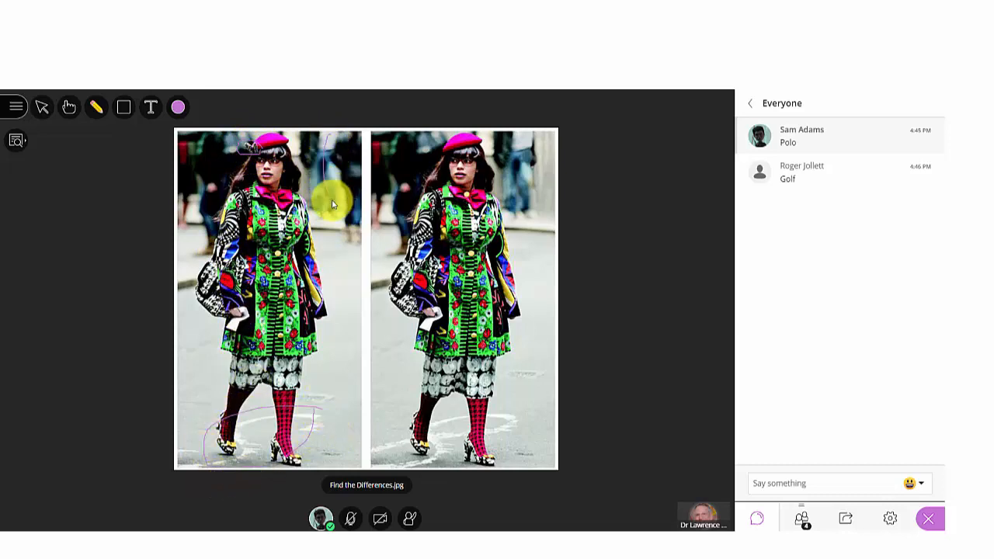
mouse_move(362, 242)
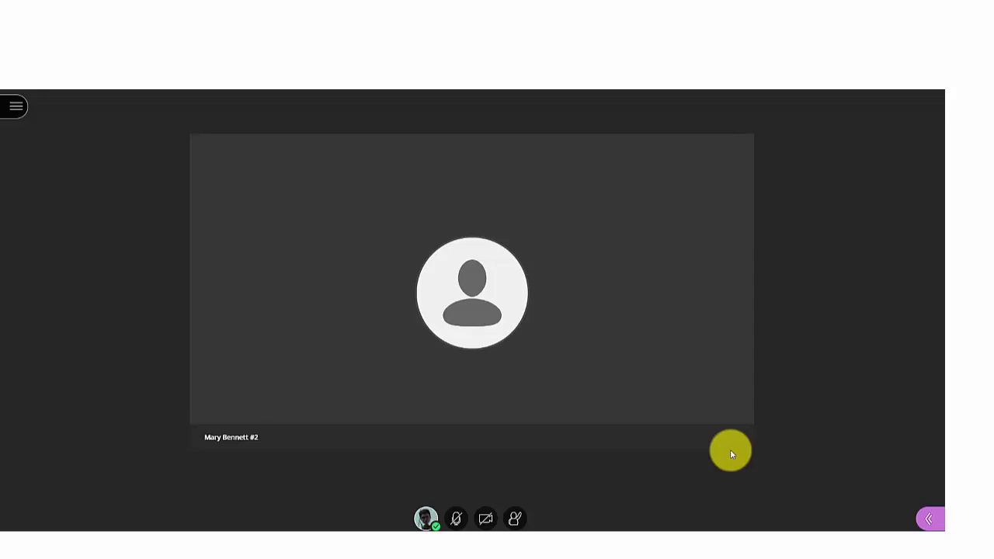
mouse_move(918, 522)
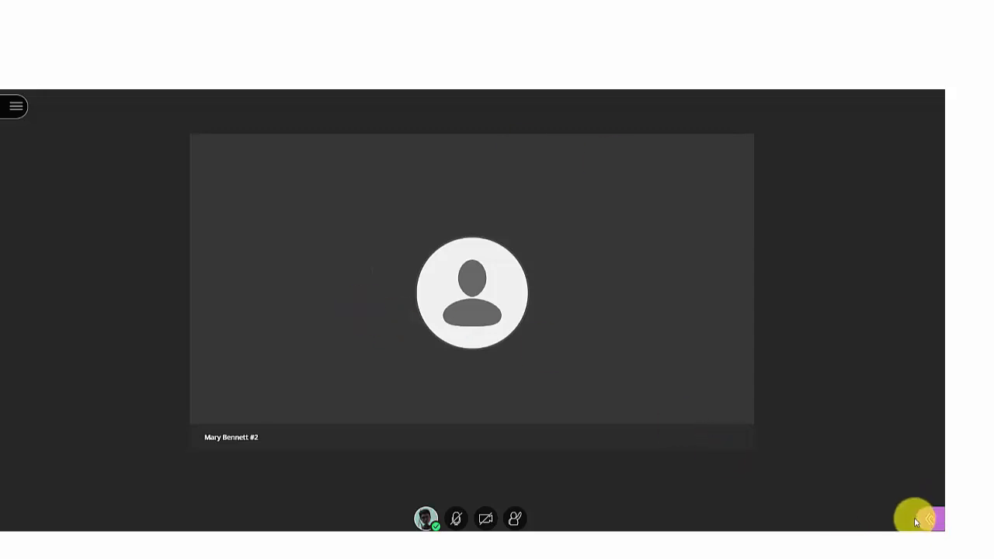
View the breakout group's attendees and bring up the Share Content options
left_click(913, 522)
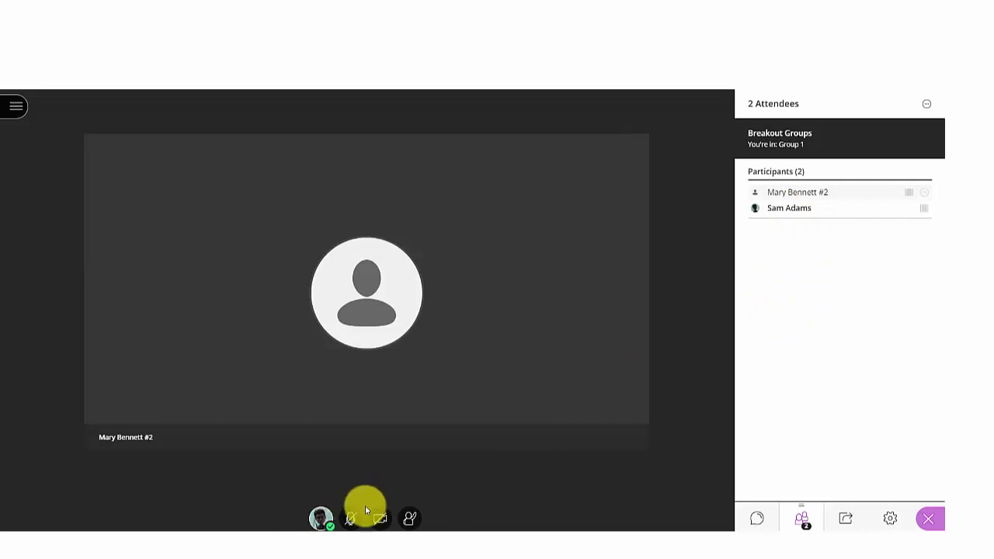
mouse_move(407, 519)
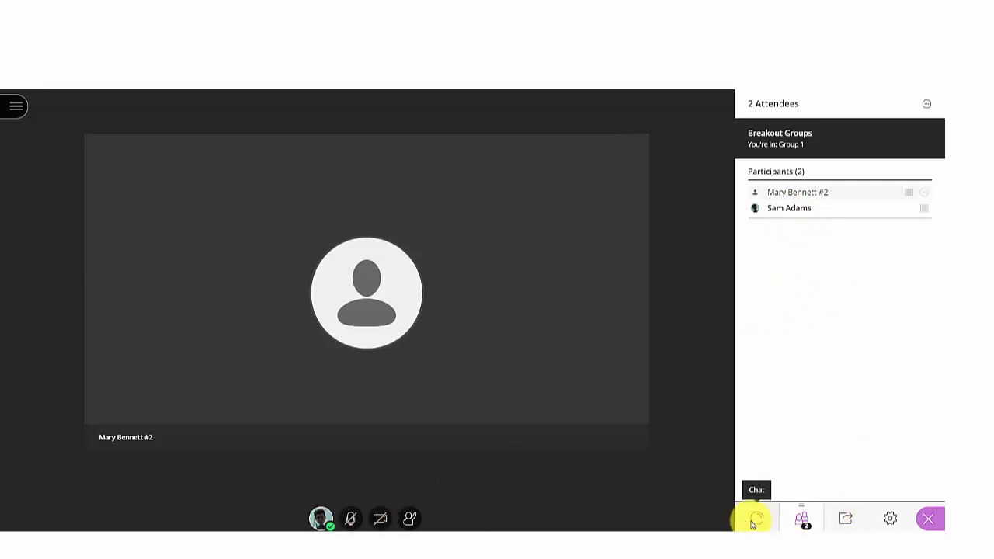
mouse_move(896, 505)
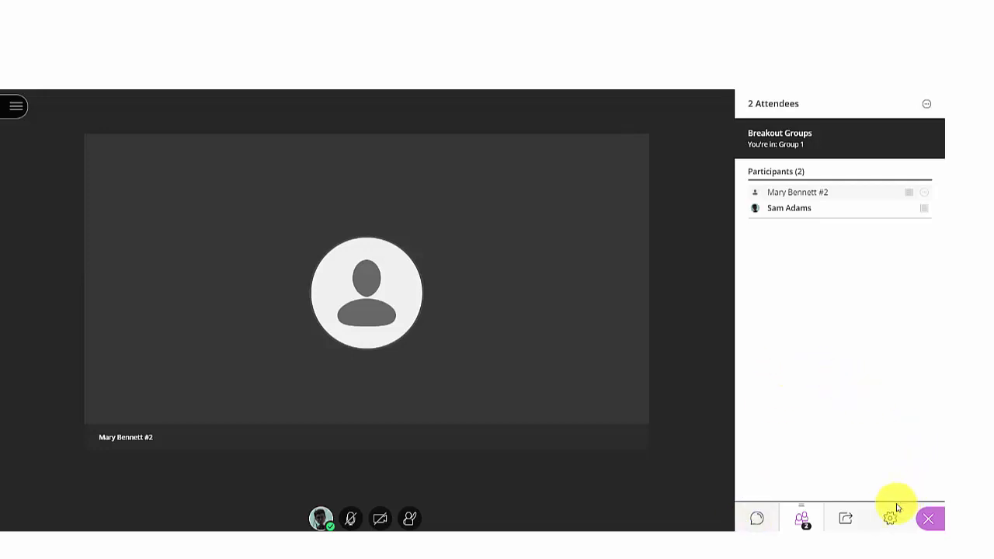
left_click(845, 519)
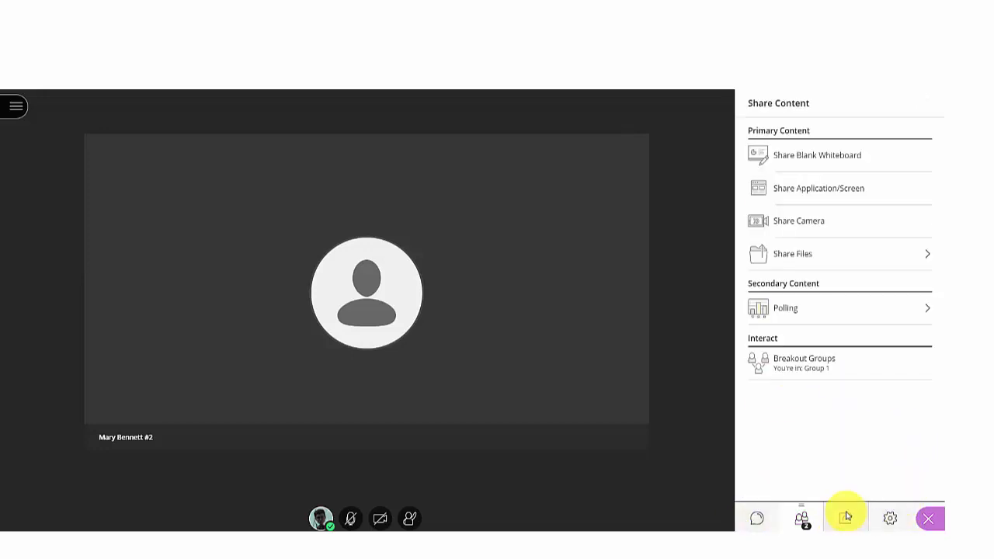
Share a blank whiteboard with Group 1 and switch to the Text tool for the Idea 1 notes
left_click(814, 156)
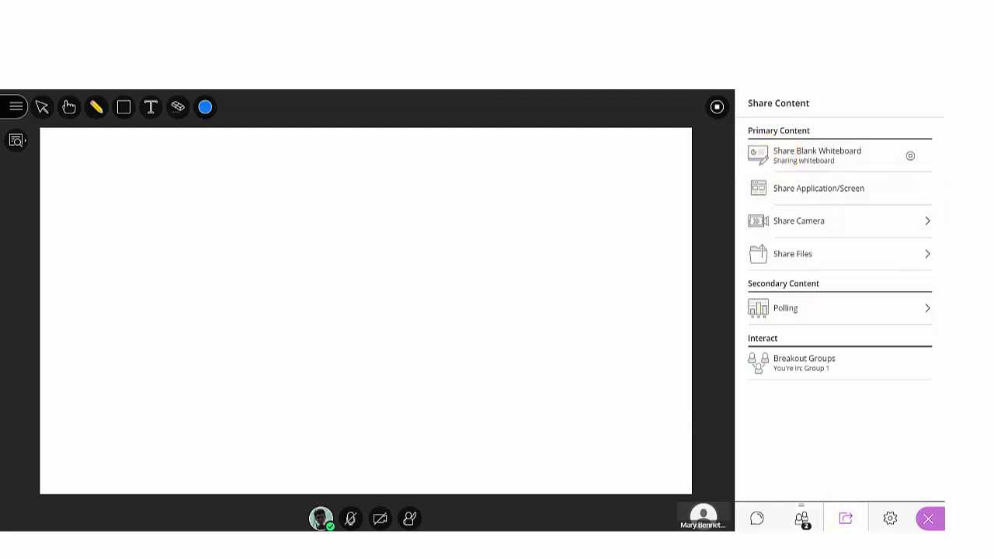
left_click(124, 107)
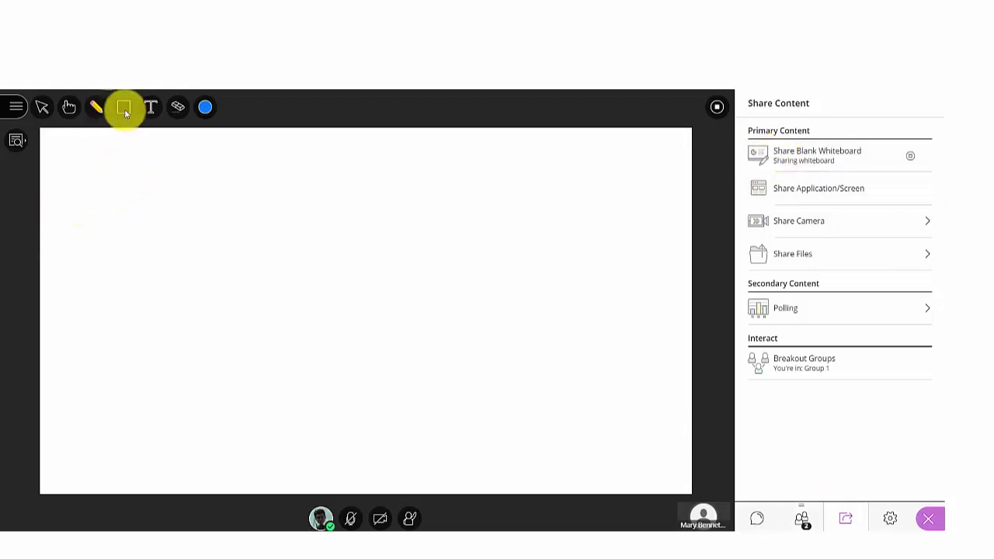
left_click(150, 107)
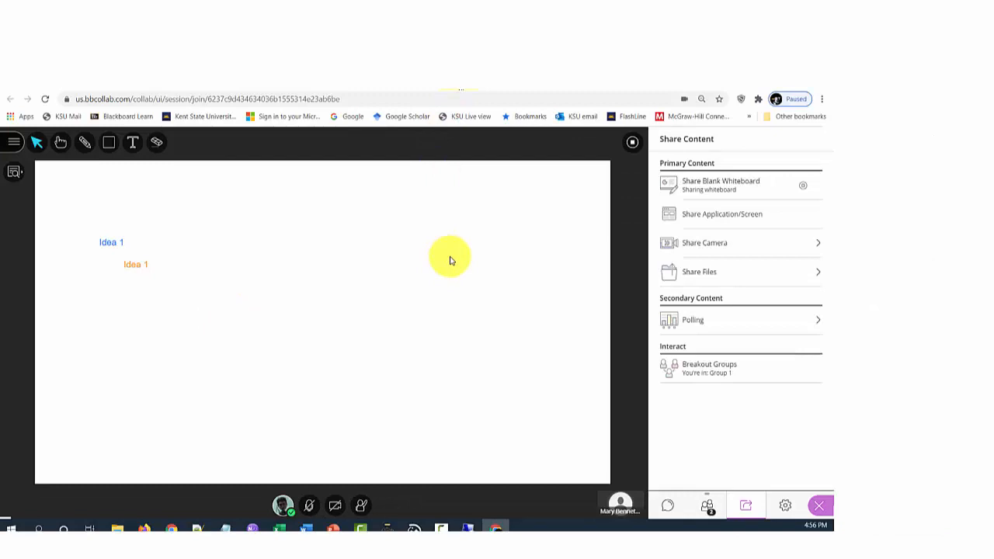
mouse_move(494, 286)
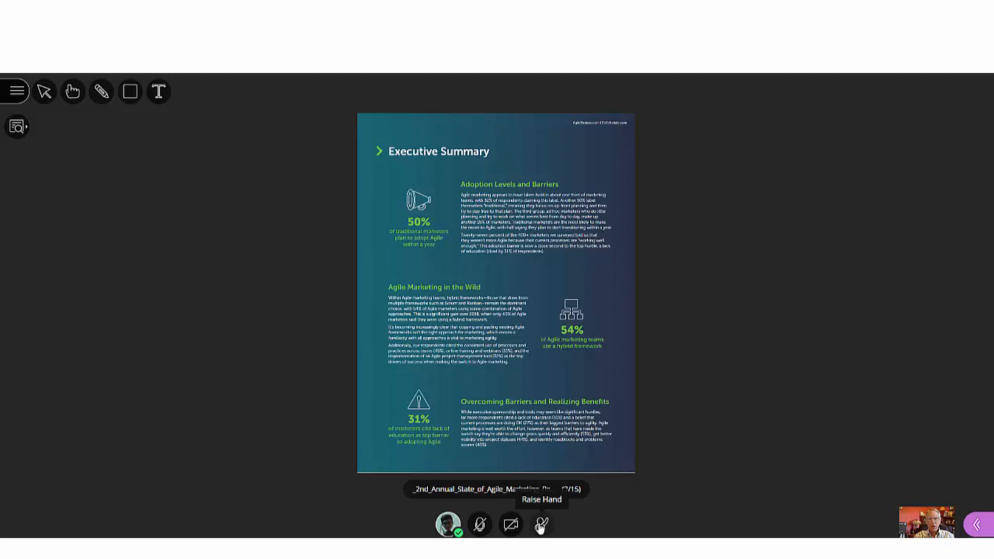
mouse_move(17, 127)
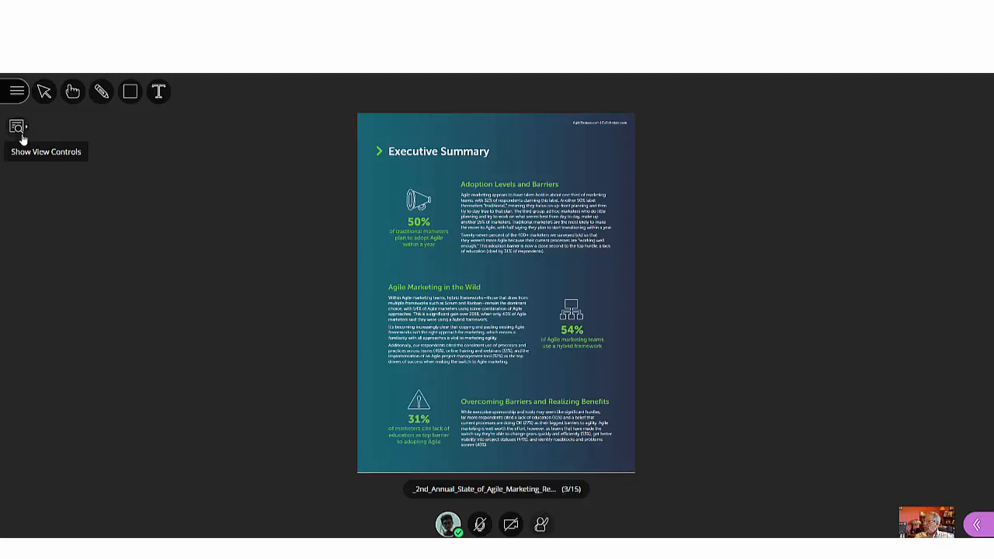
Try Zoom Out, Best Fit and Actual Size on the shared Agile marketing report page
left_click(15, 127)
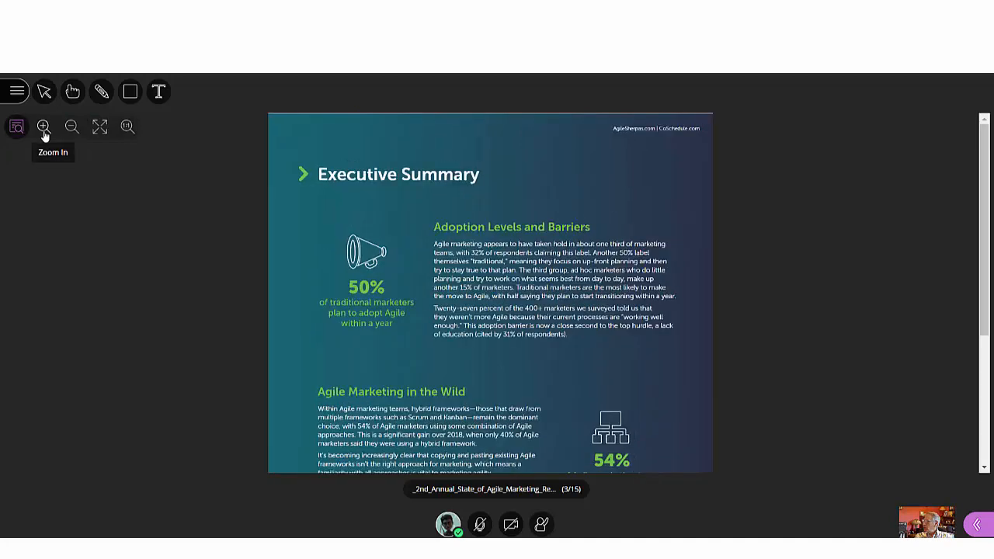
left_click(44, 127)
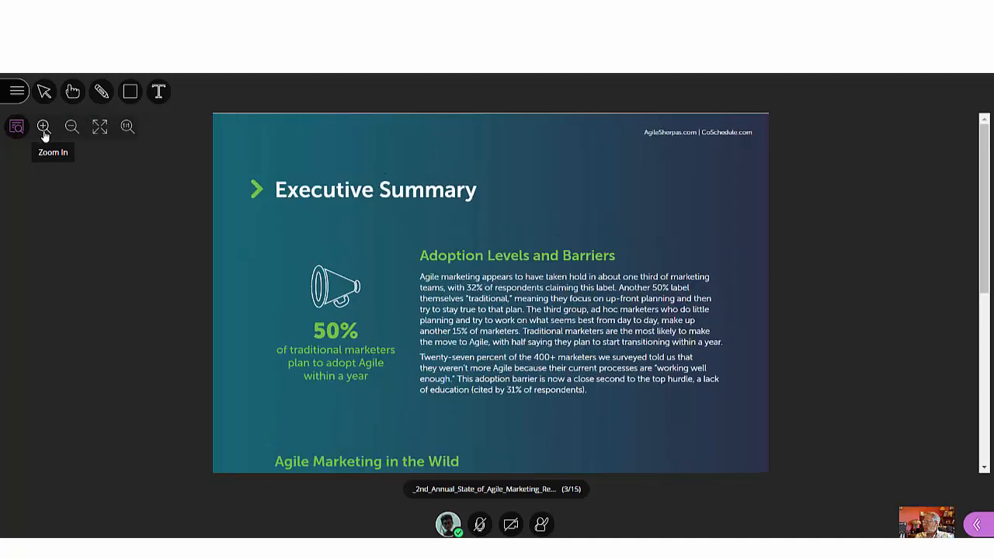
left_click(44, 127)
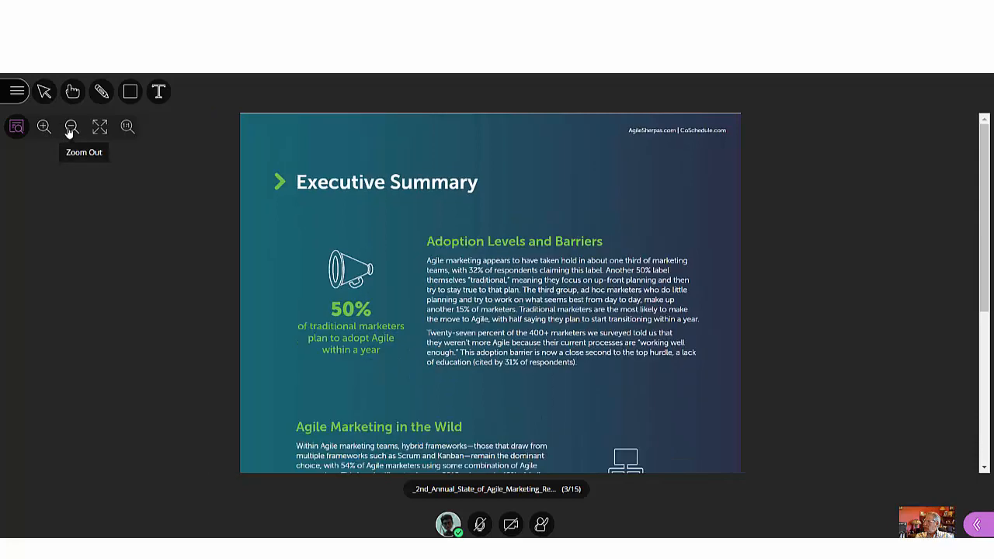
left_click(71, 127)
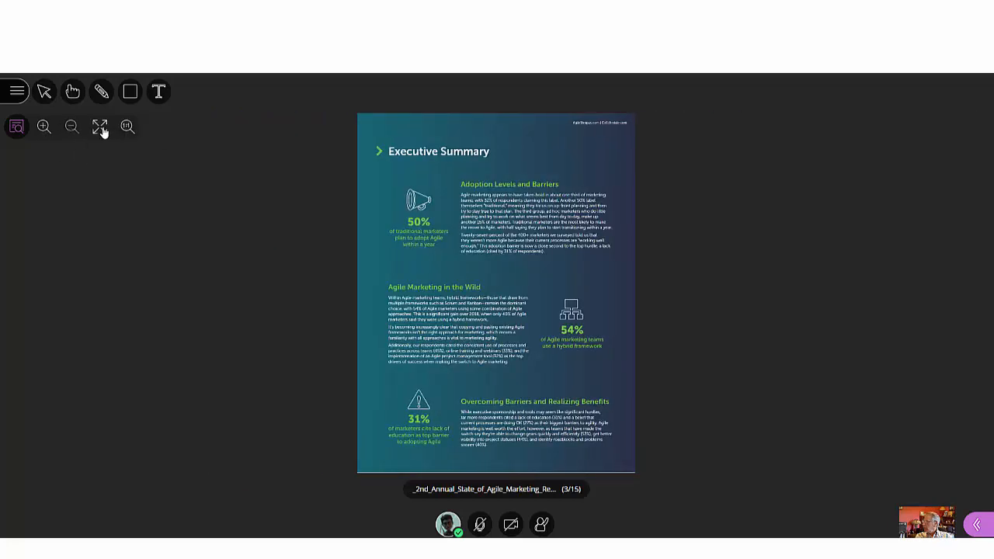
mouse_move(128, 127)
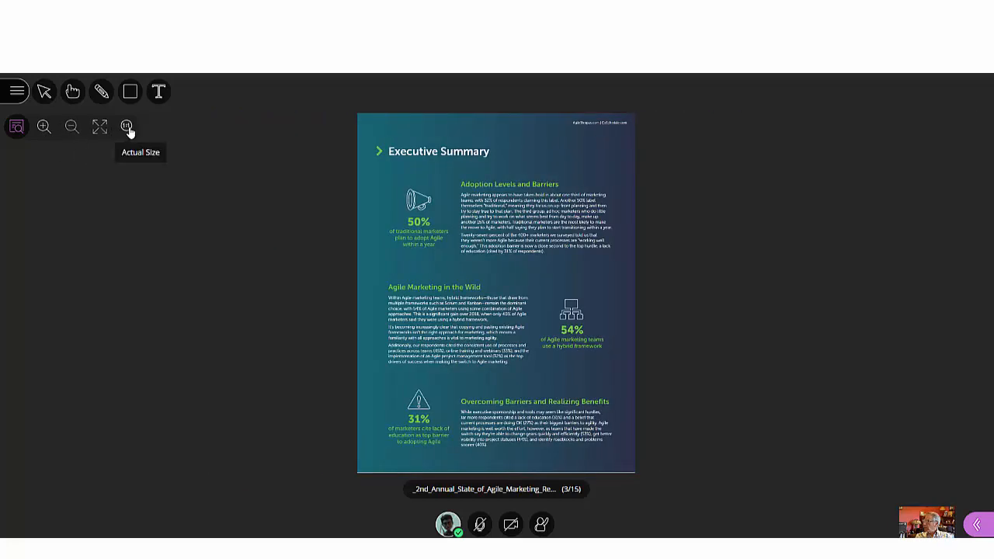
left_click(127, 127)
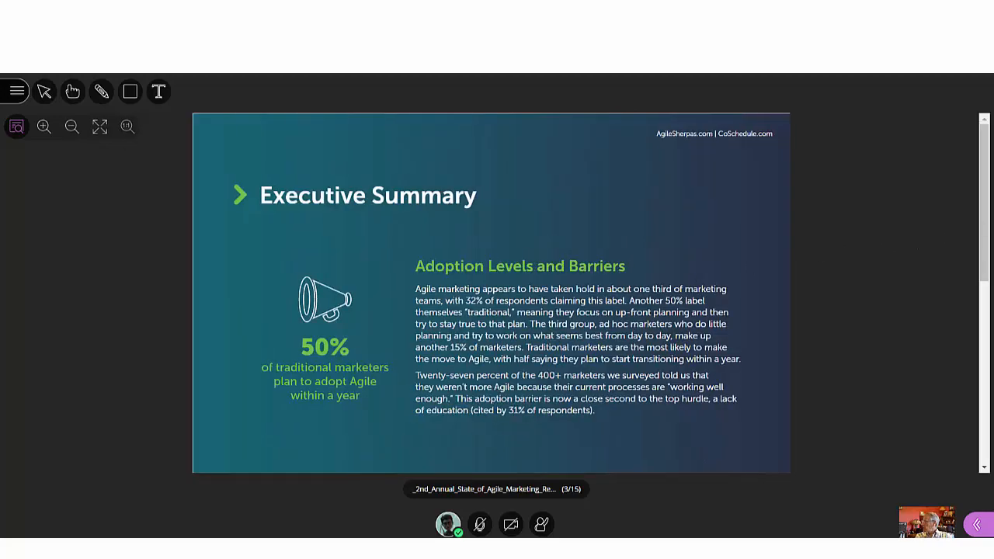
Move down to the marketing-process survey page and show it at Best Fit
scroll("down", 3)
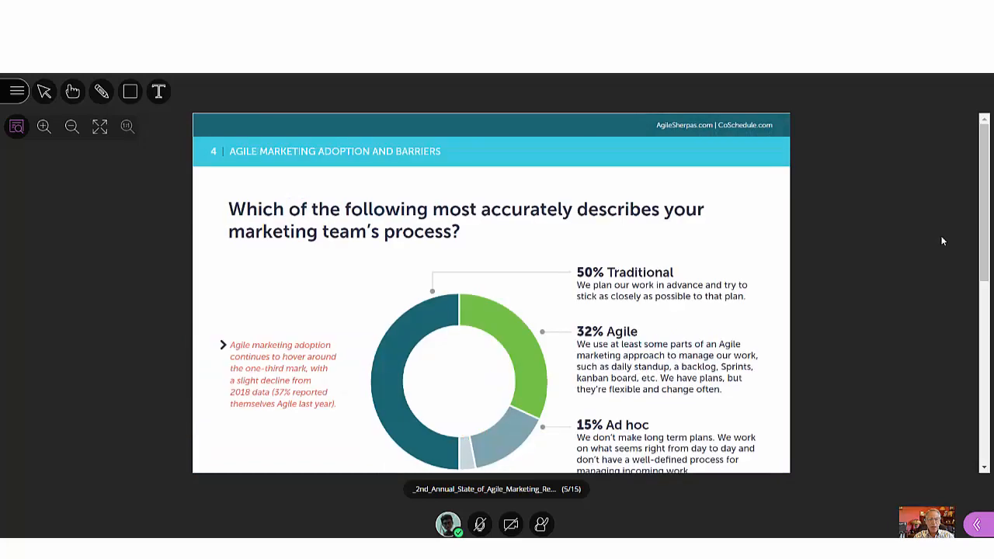
mouse_move(42, 178)
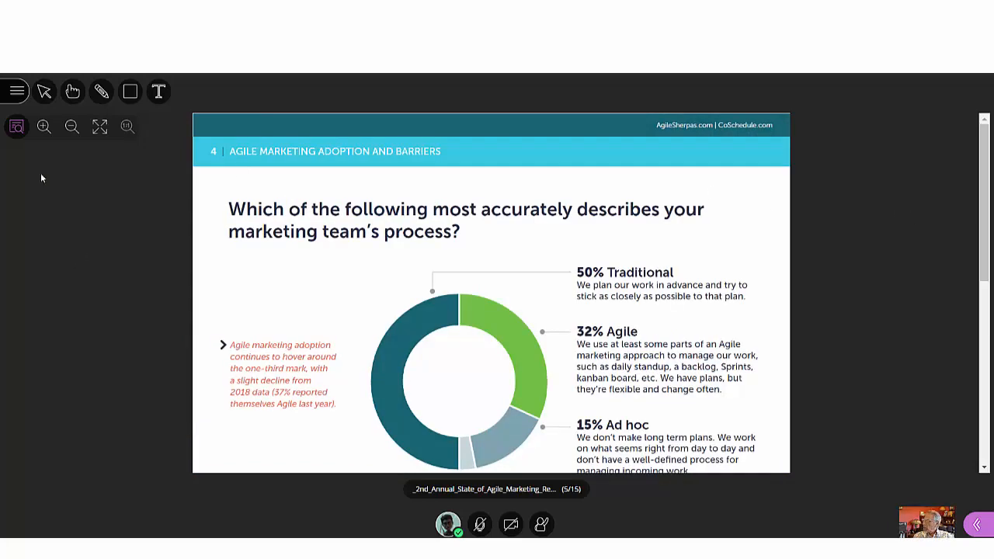
mouse_move(100, 127)
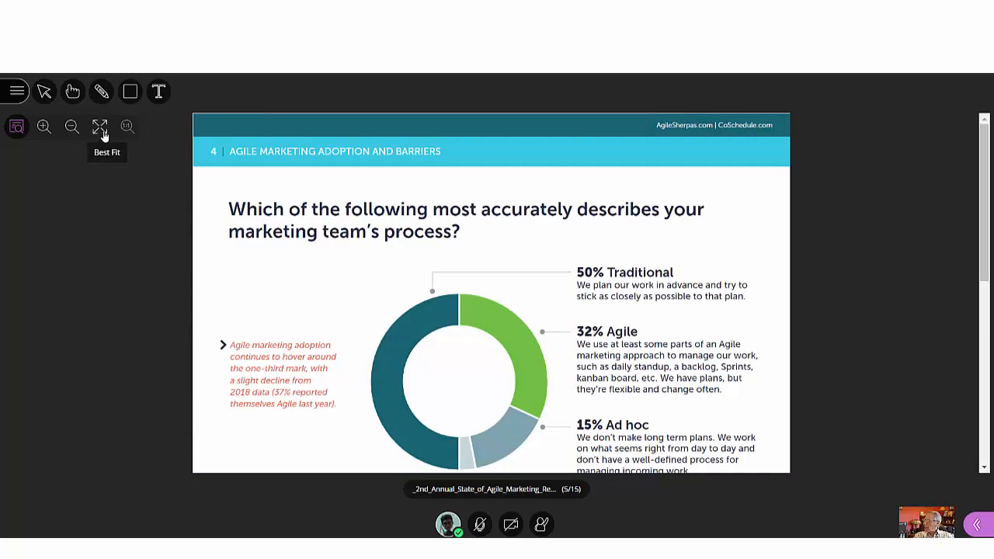
left_click(100, 126)
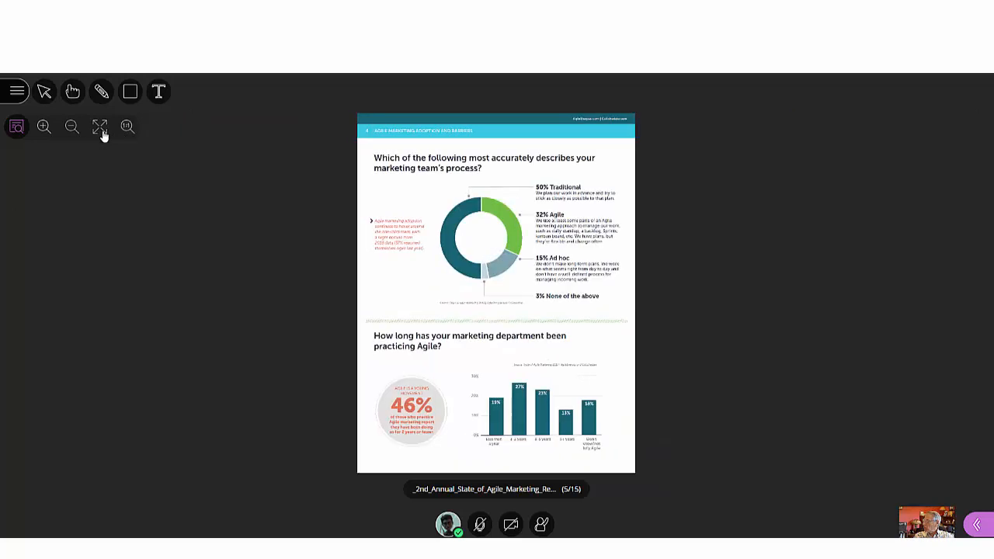
mouse_move(108, 165)
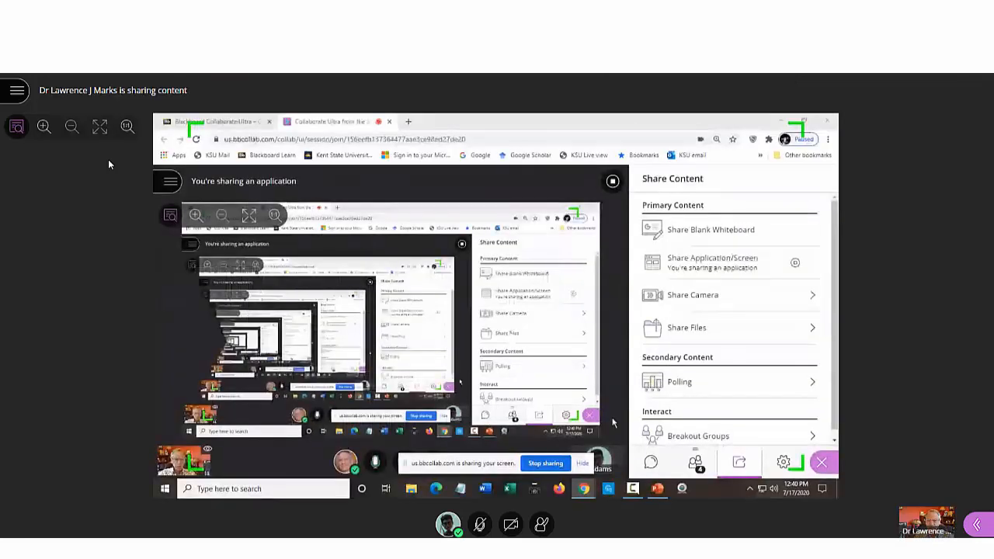
Enlarge the host's shared Participant Quick Start slide, then return it to Best Fit
left_click(653, 488)
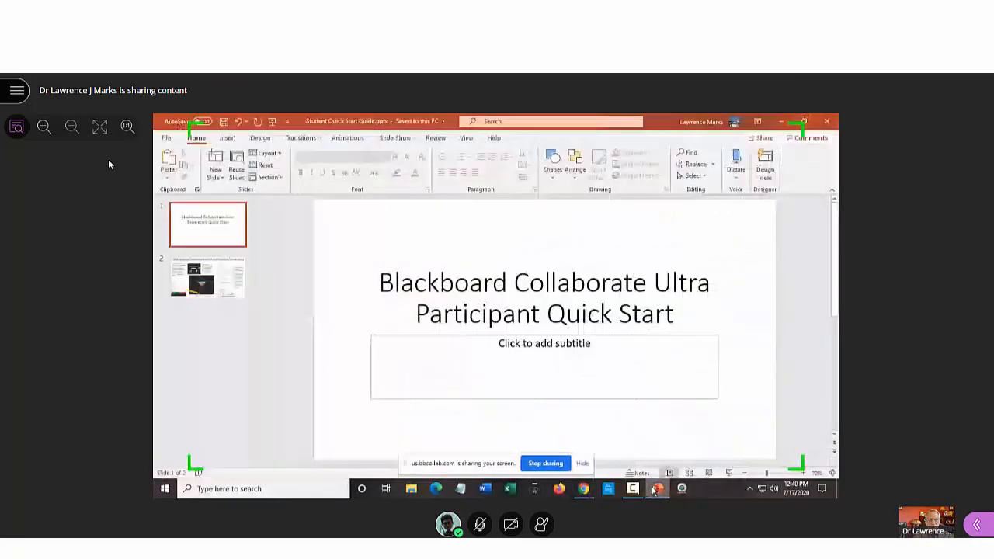
left_click(394, 138)
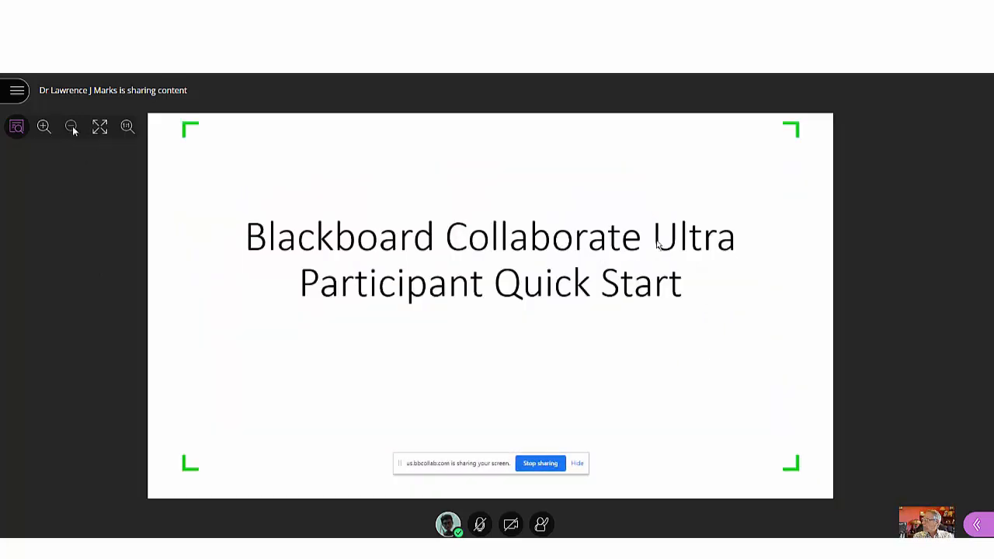
left_click(43, 126)
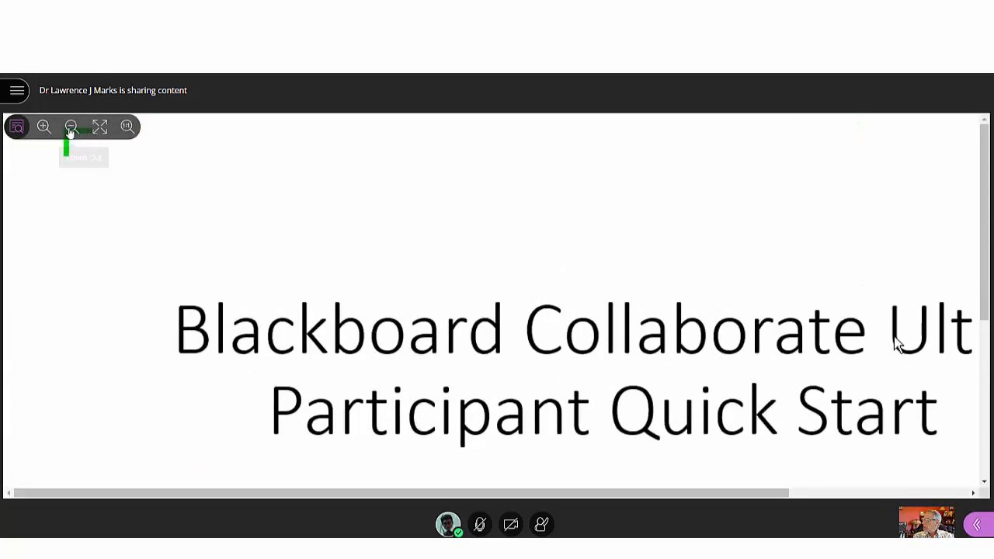
left_click(72, 126)
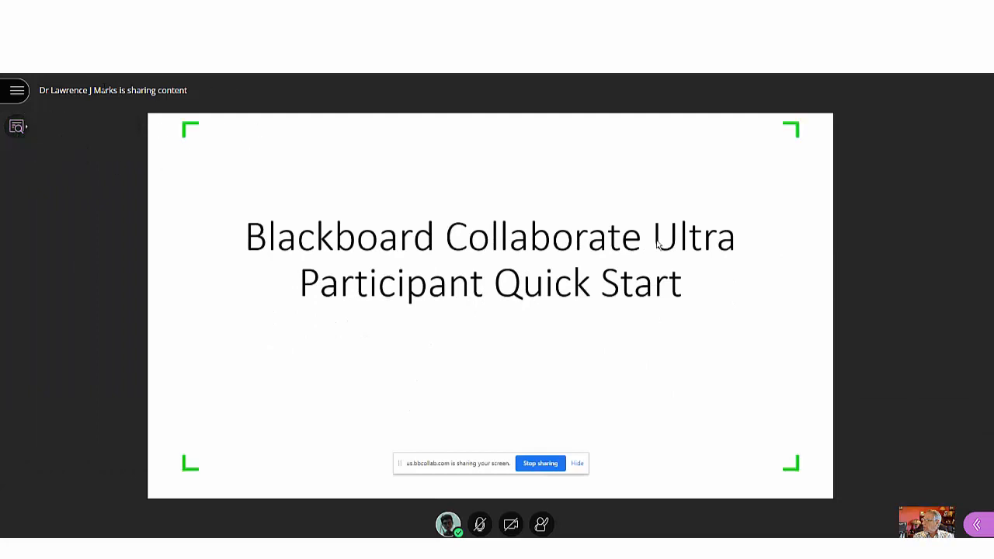
mouse_move(103, 118)
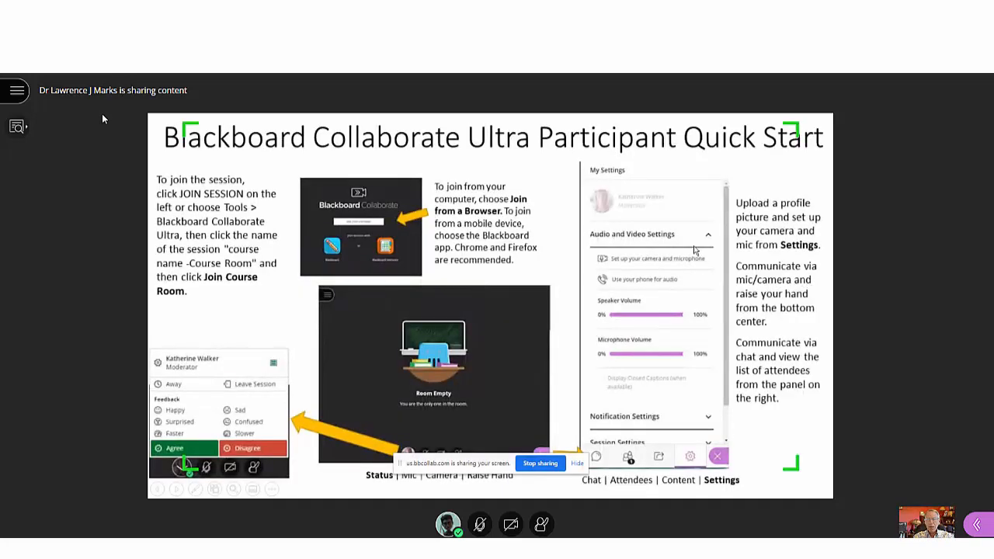
mouse_move(283, 193)
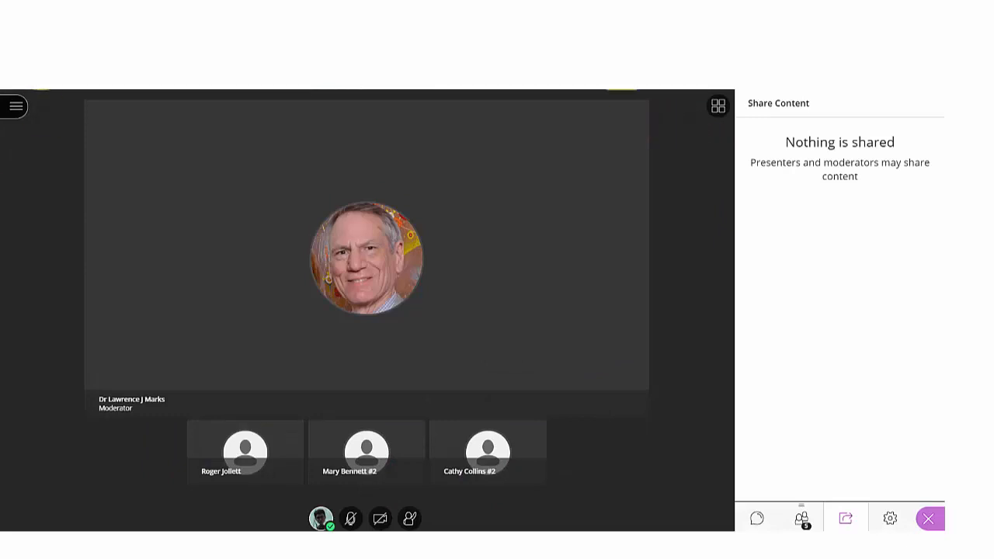
mouse_move(14, 106)
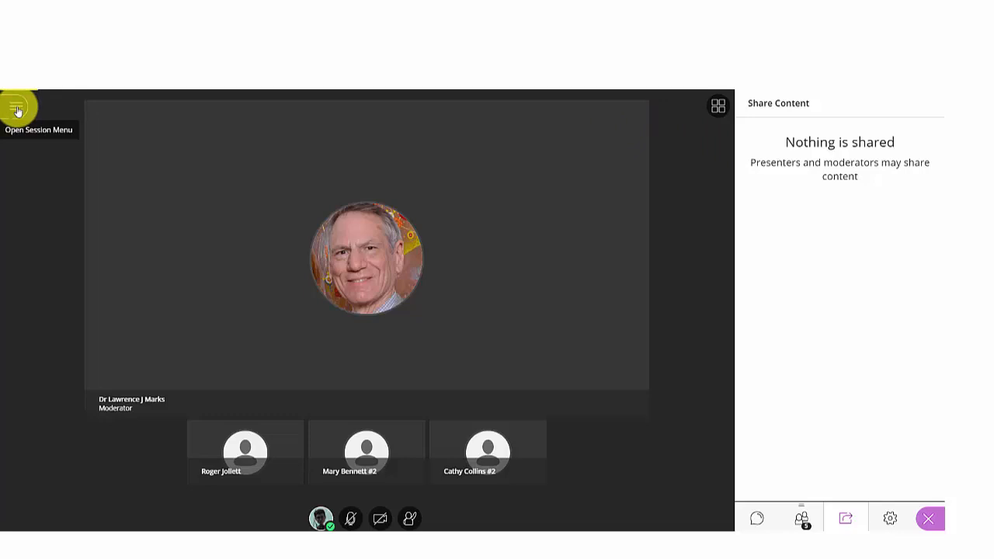
Leave the session from the Session Menu and skip the audio and video rating
left_click(17, 105)
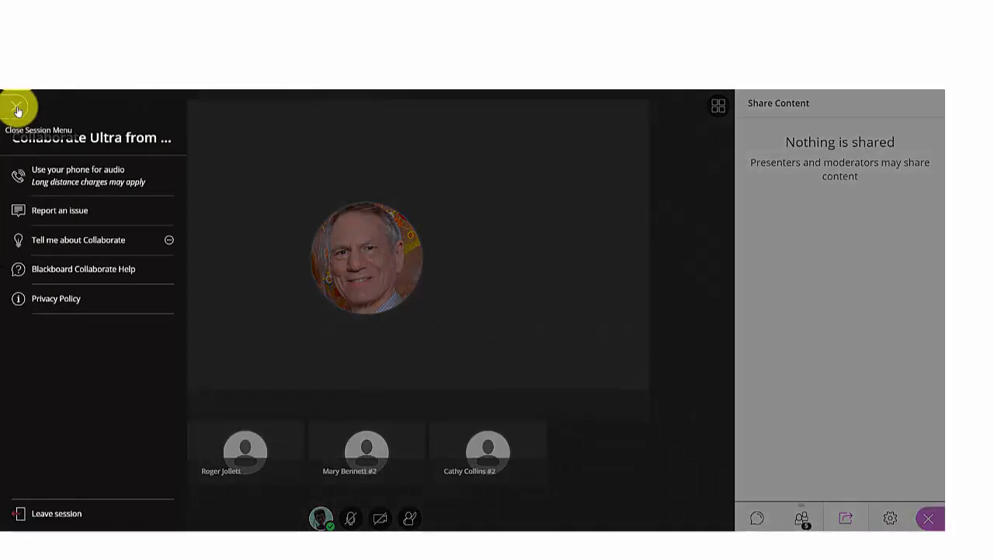
left_click(50, 514)
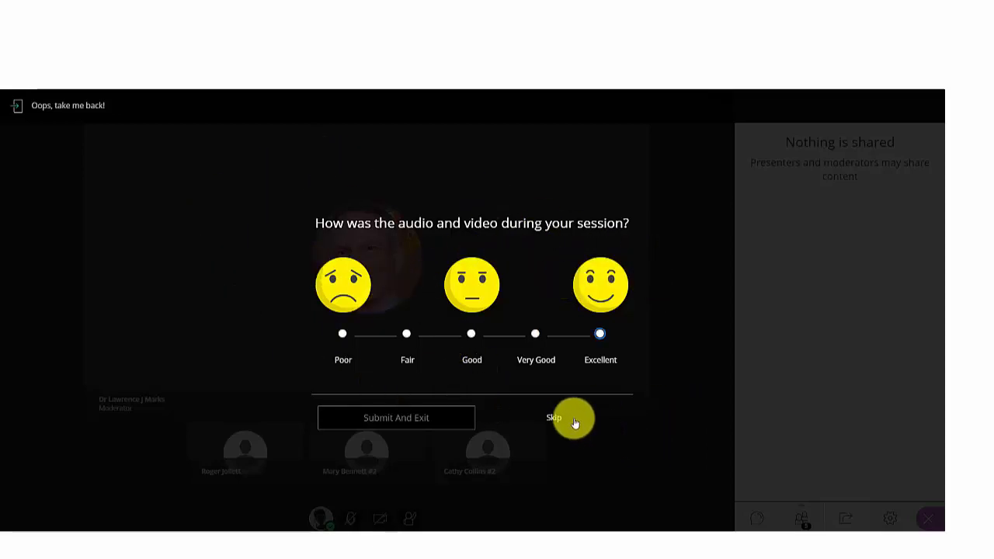
left_click(553, 417)
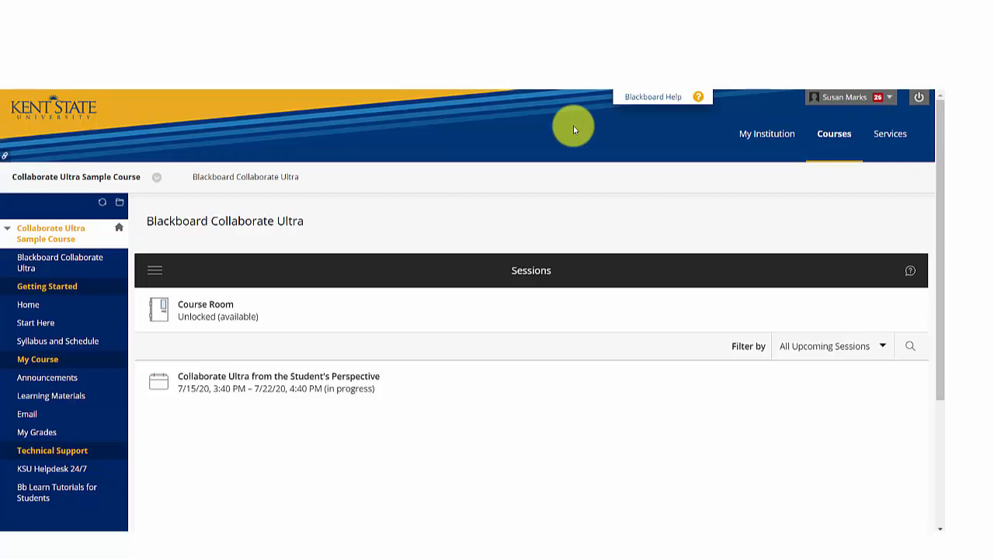
mouse_move(456, 250)
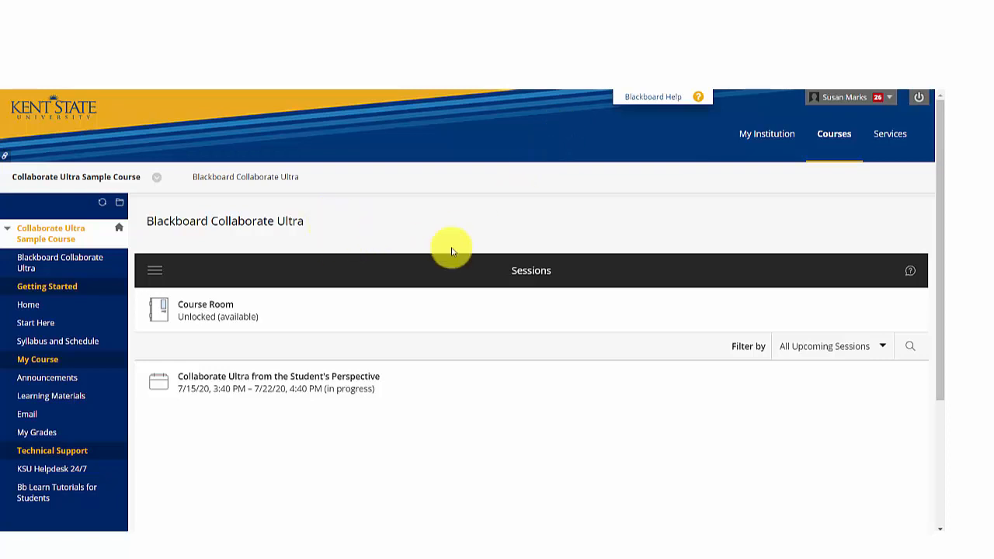
mouse_move(155, 270)
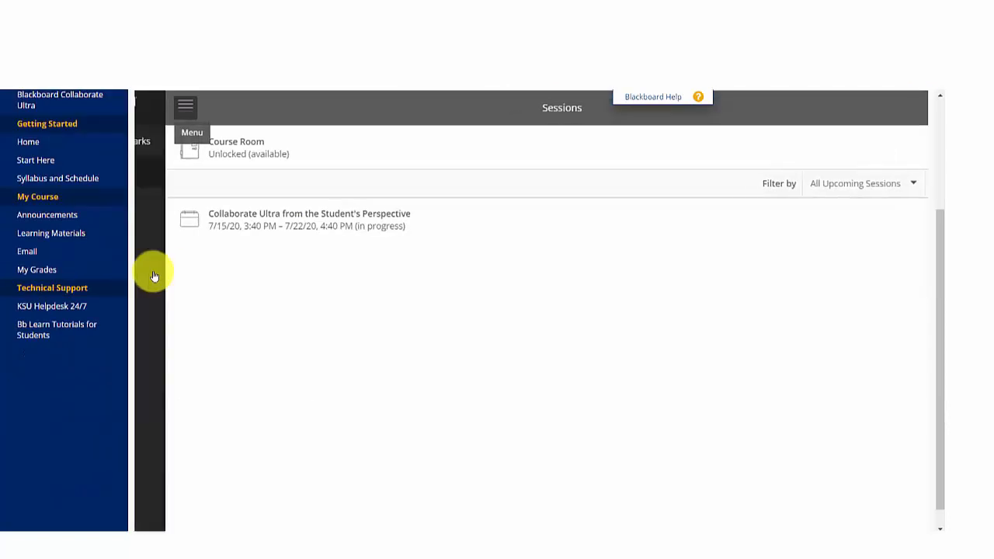
Go to Recordings from the Collaborate menu and start watching the Sample Recording
left_click(185, 105)
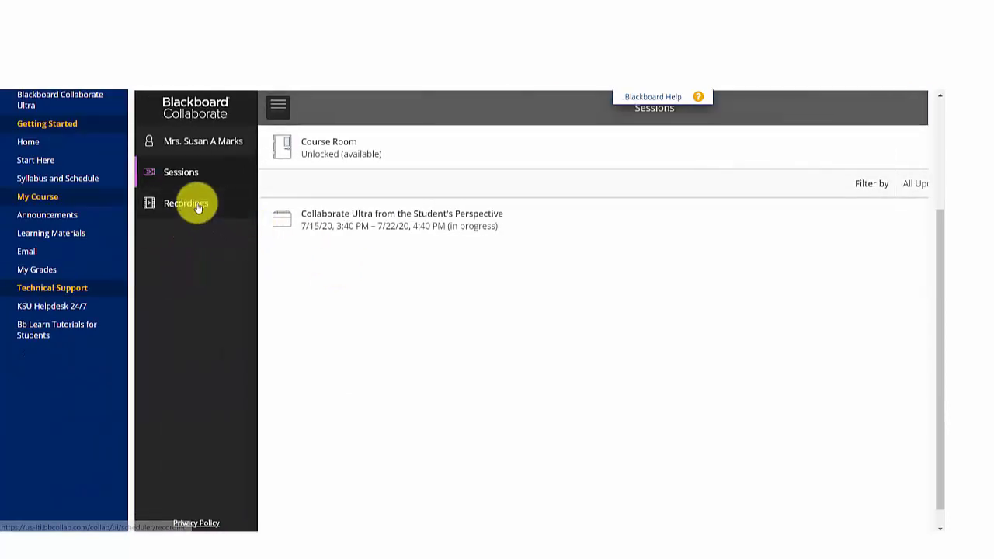
left_click(186, 202)
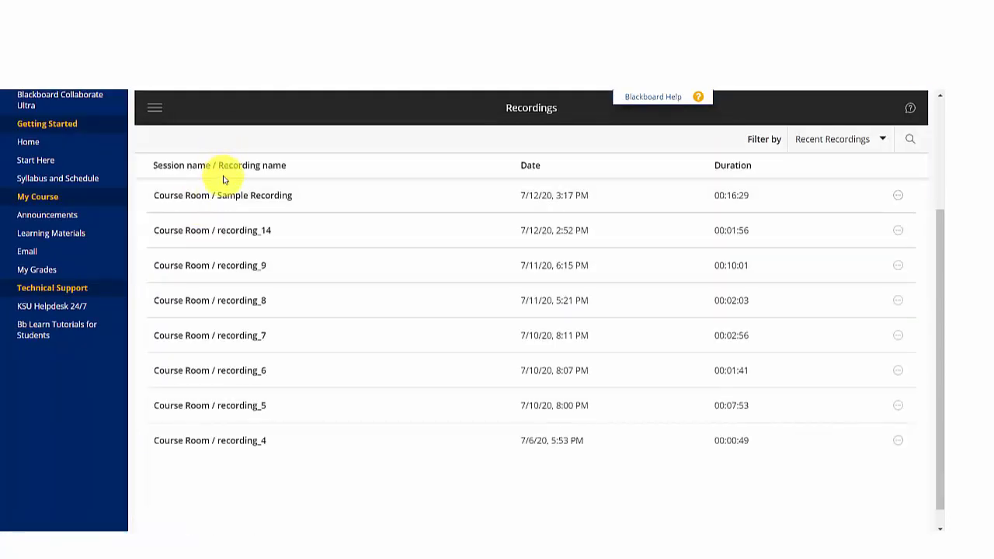
mouse_move(239, 310)
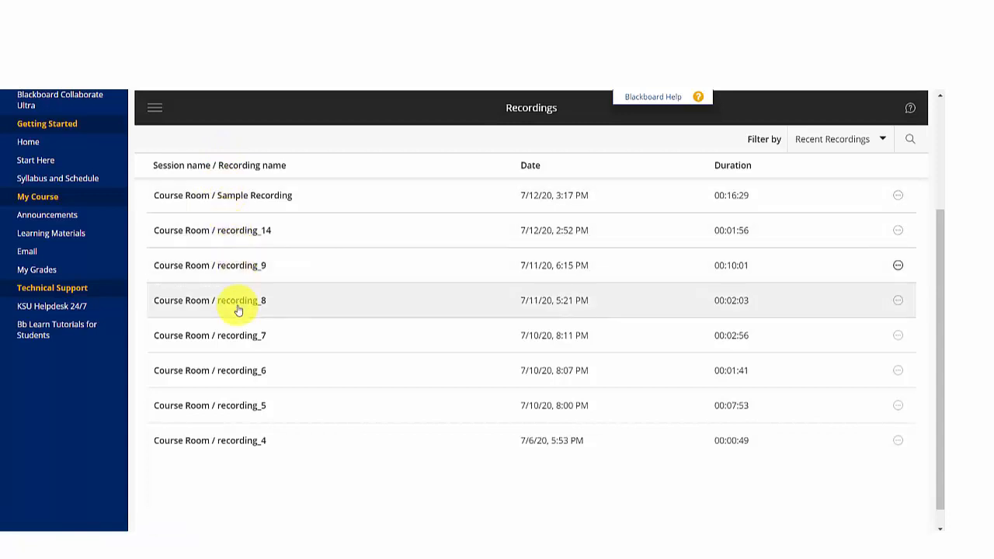
mouse_move(299, 196)
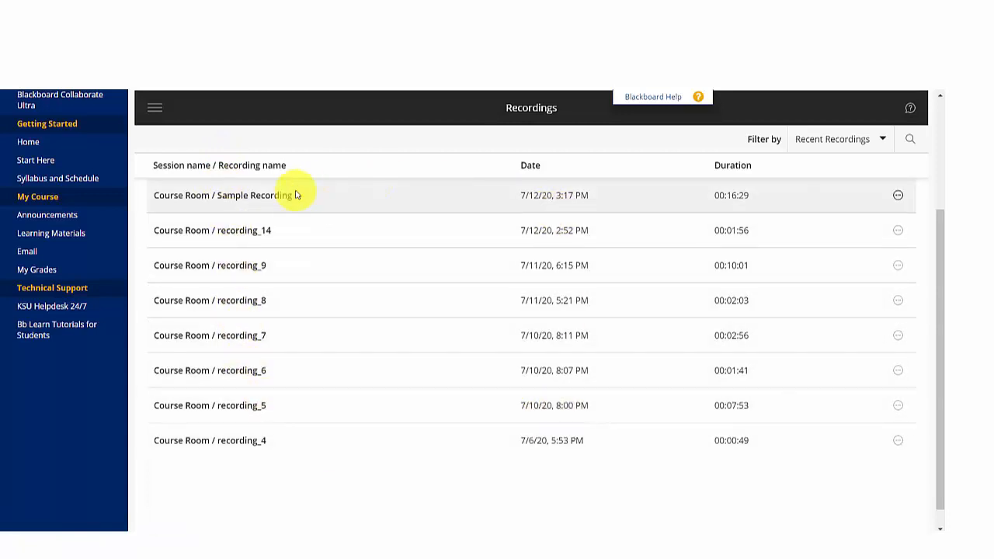
mouse_move(261, 196)
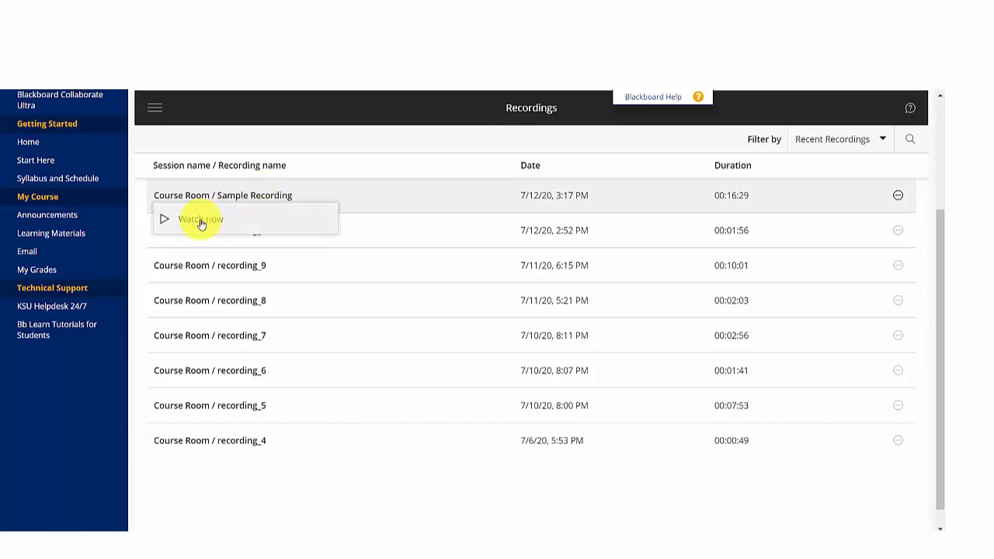
left_click(200, 219)
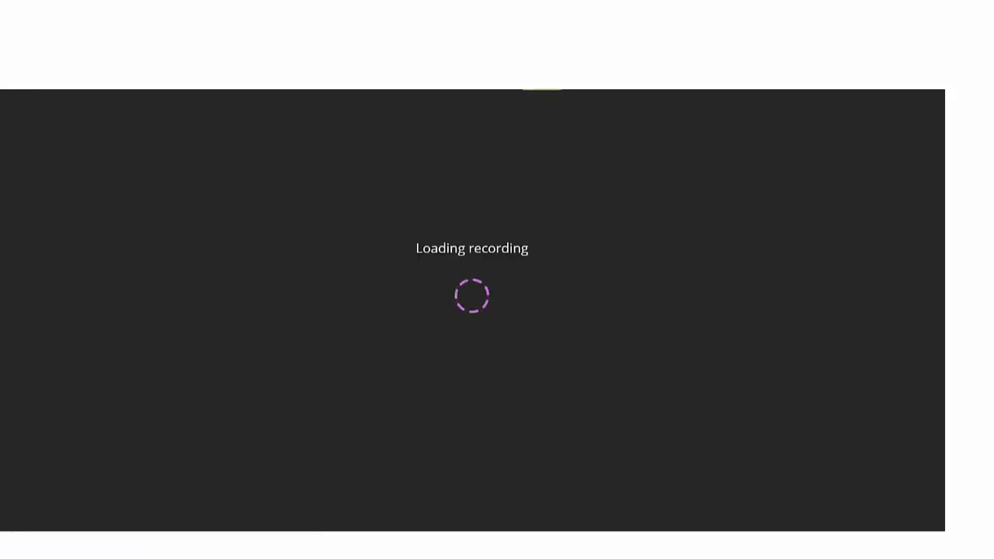